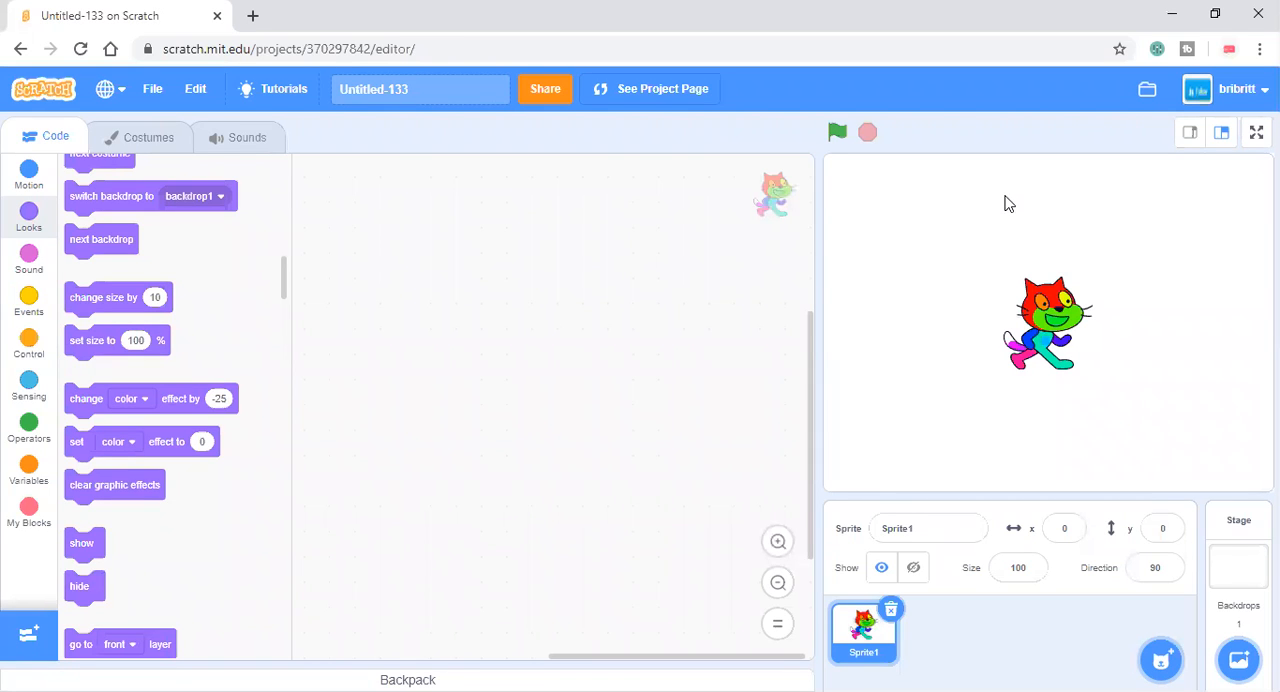
{"action": "mouse_move", "coordinate": [213, 187]}
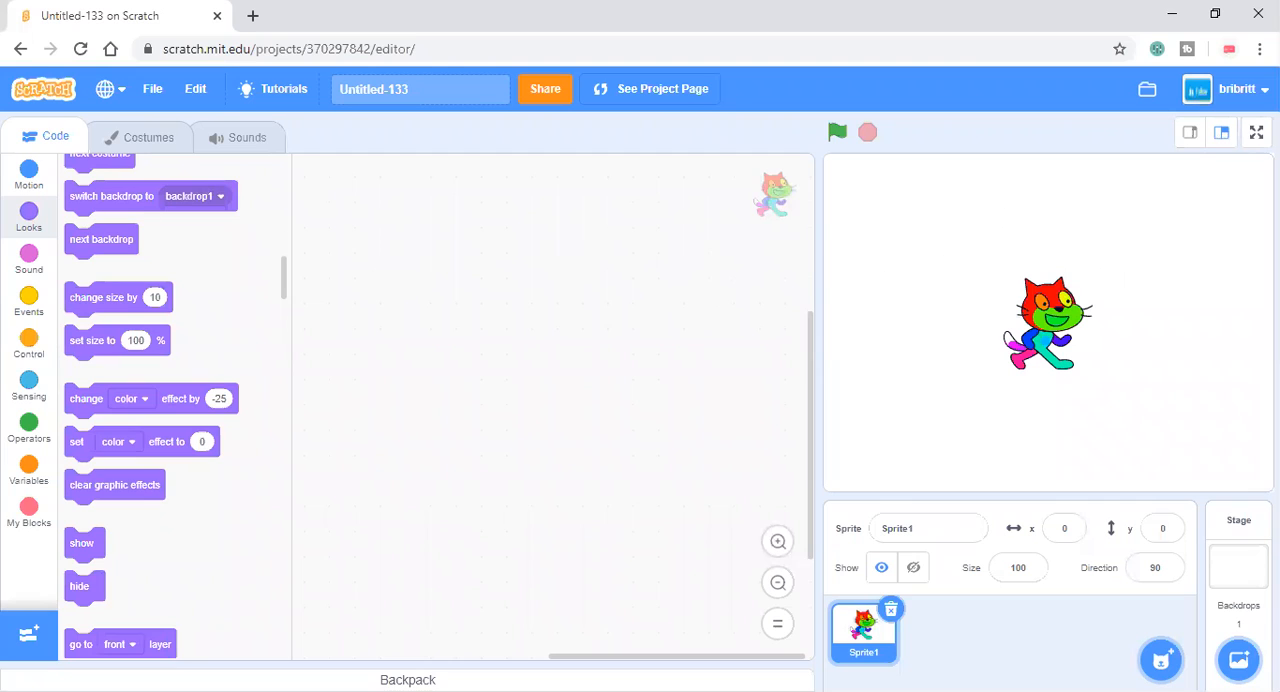
Show the multicoloured cat stage full-screen, leave it, then enter full-screen again.
{"action": "left_click", "coordinate": [1256, 132]}
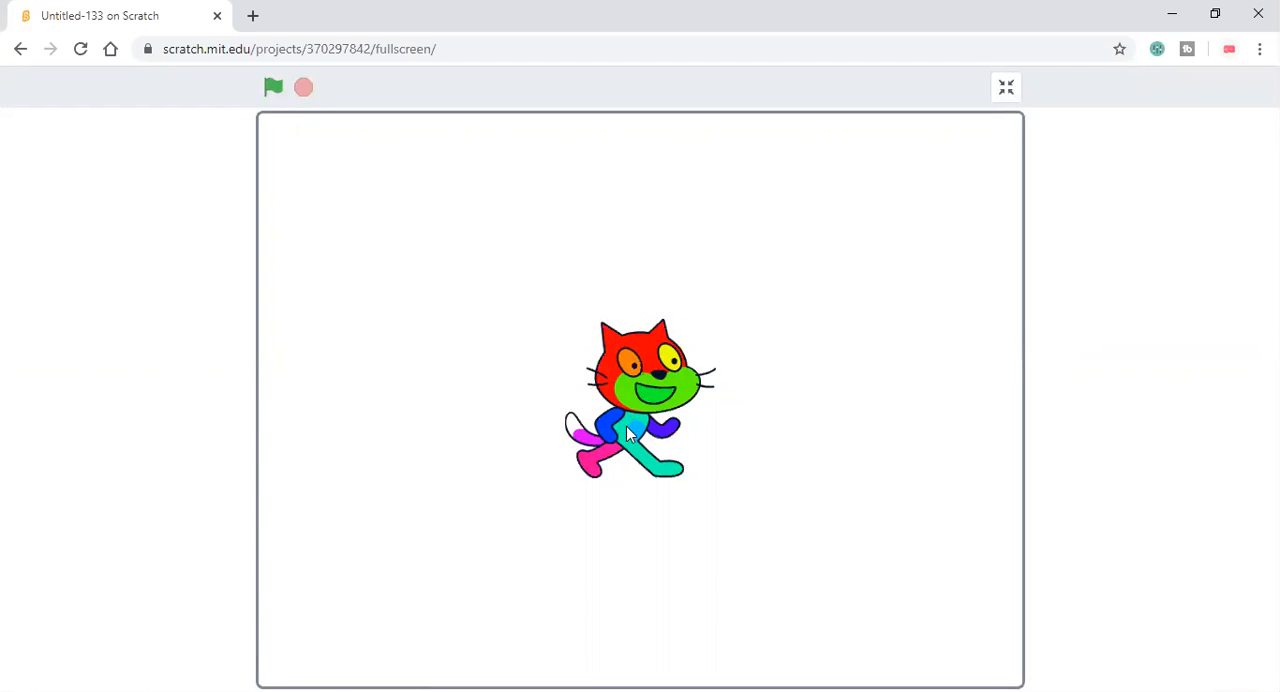
{"action": "left_click", "coordinate": [1006, 87]}
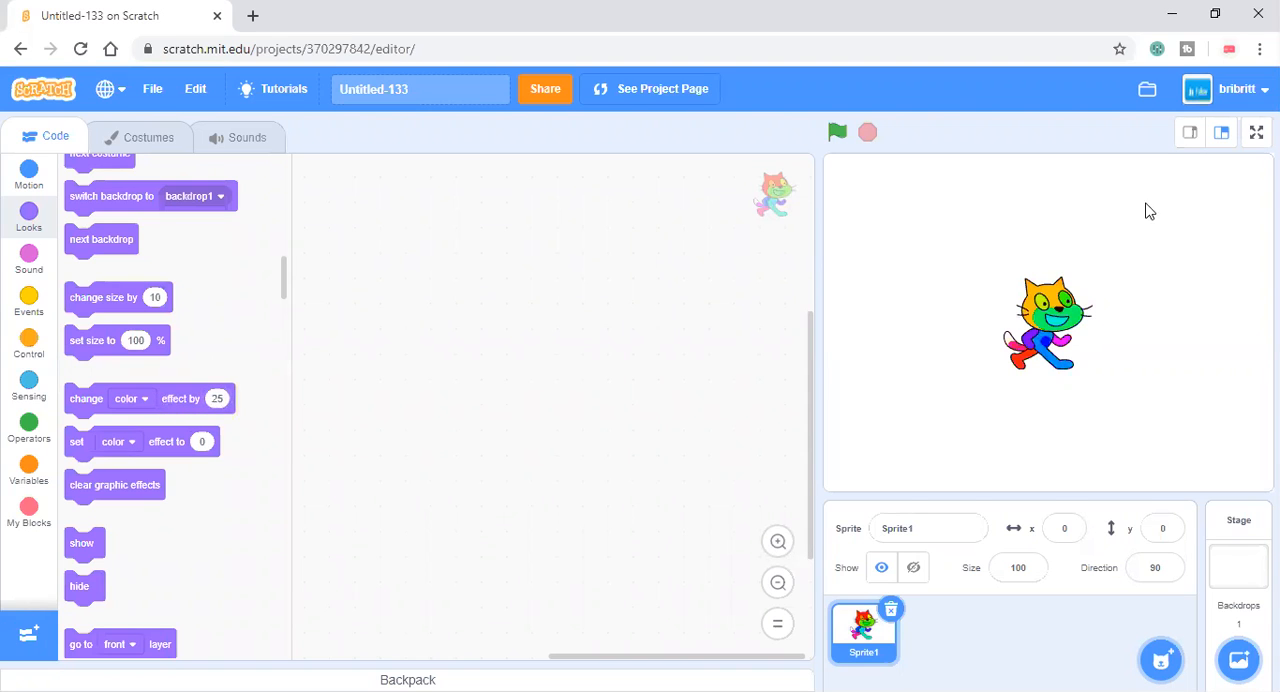
{"action": "left_click", "coordinate": [1255, 131]}
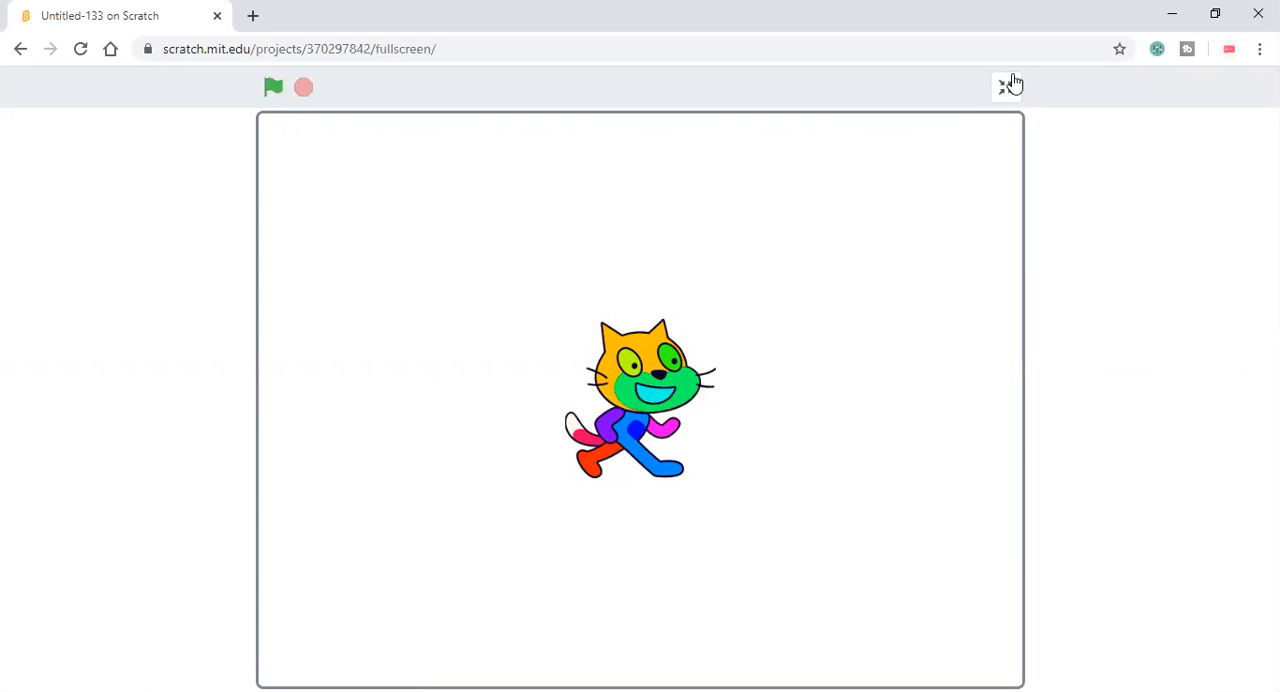
Leave full-screen view to edit costume1 in the paint editor.
{"action": "left_click", "coordinate": [1009, 85]}
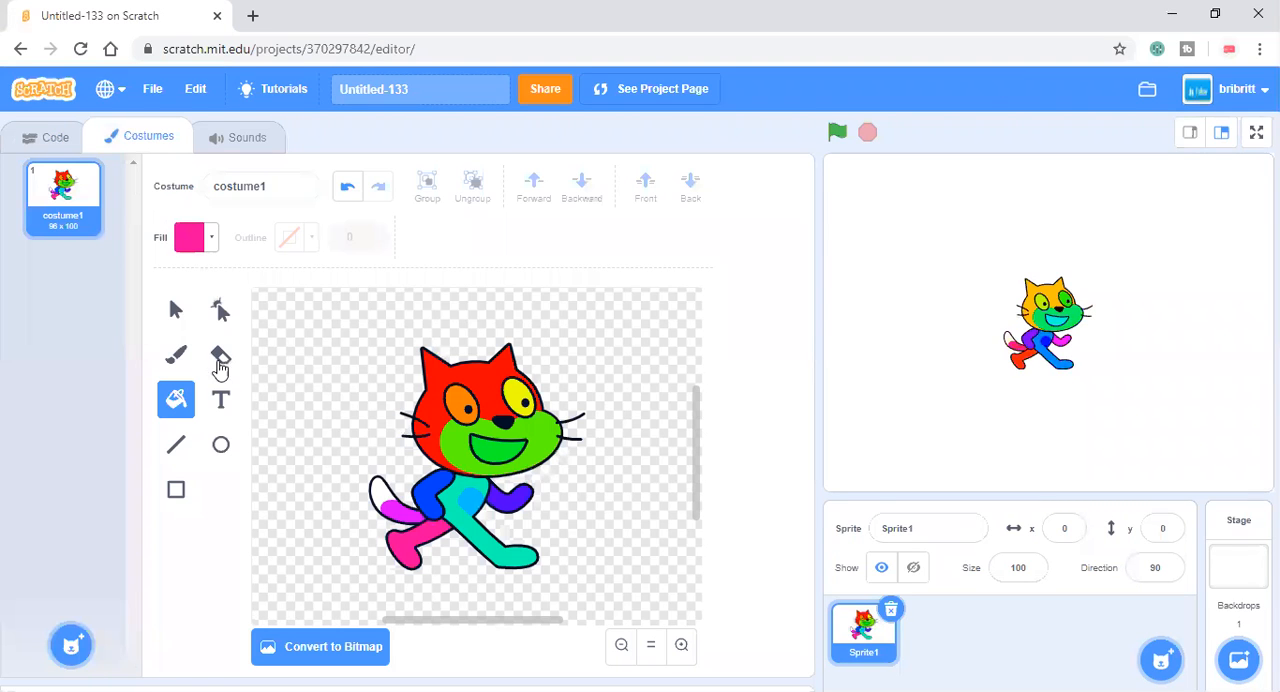
{"action": "mouse_move", "coordinate": [155, 342]}
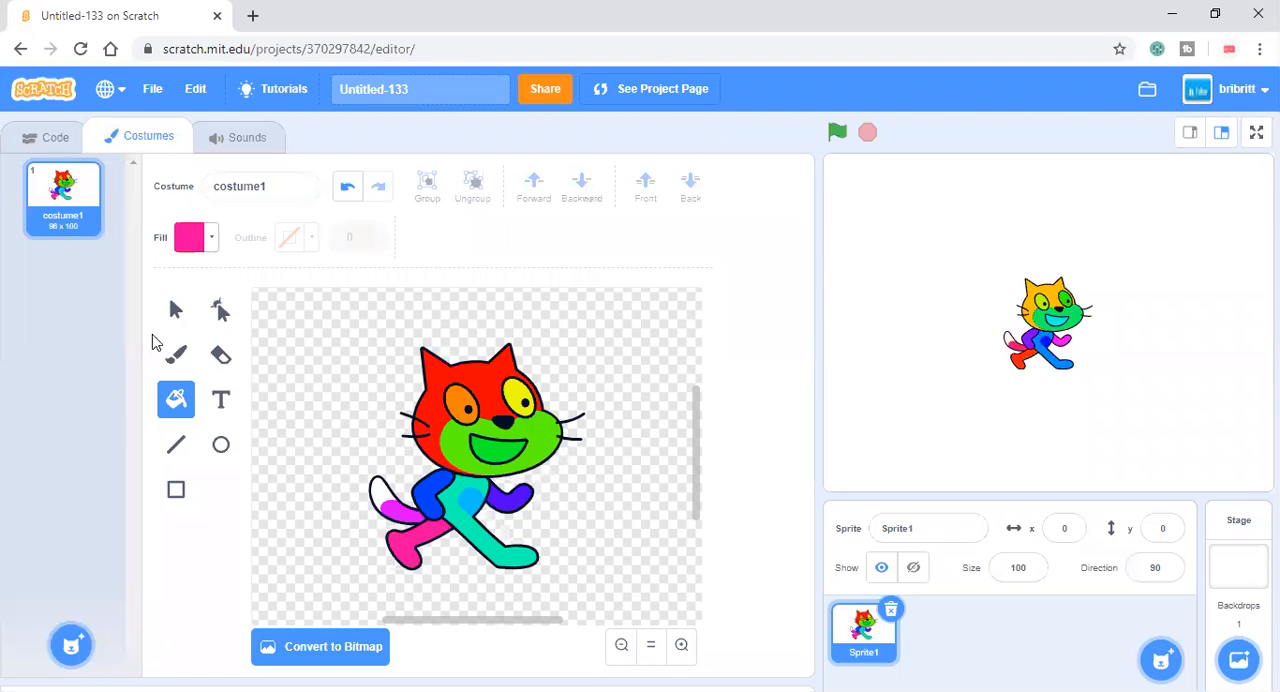
{"action": "mouse_move", "coordinate": [175, 310]}
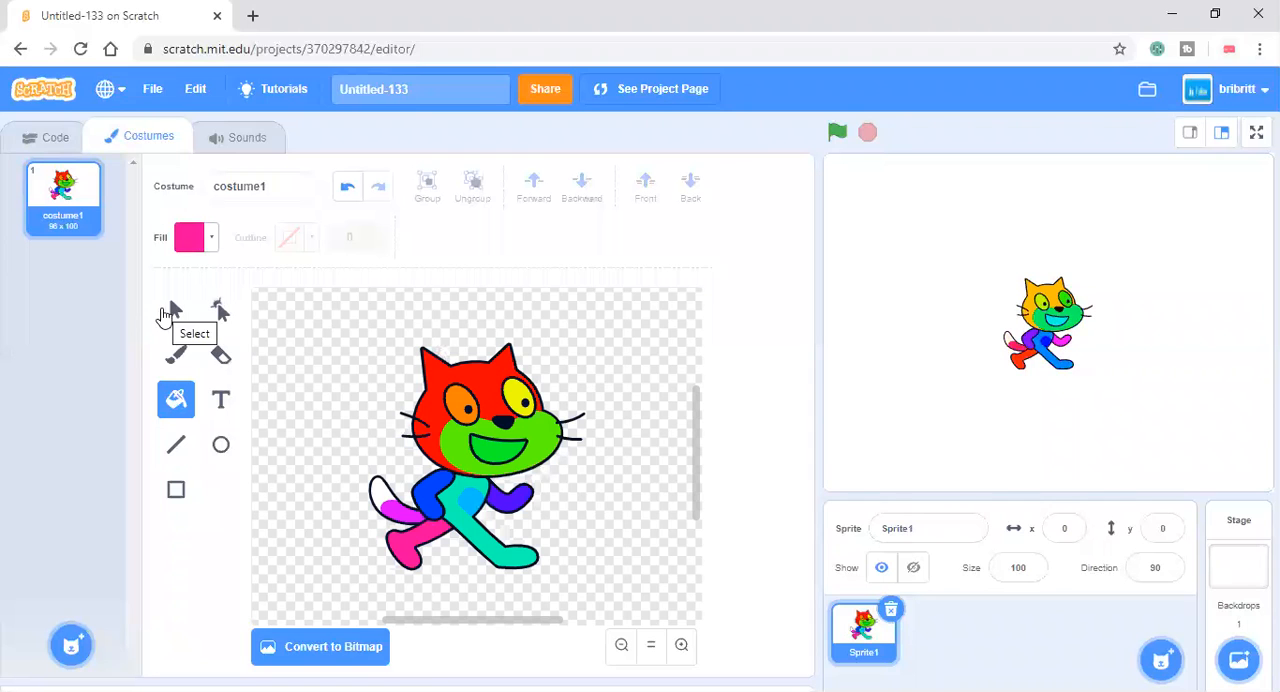
{"action": "mouse_move", "coordinate": [210, 418]}
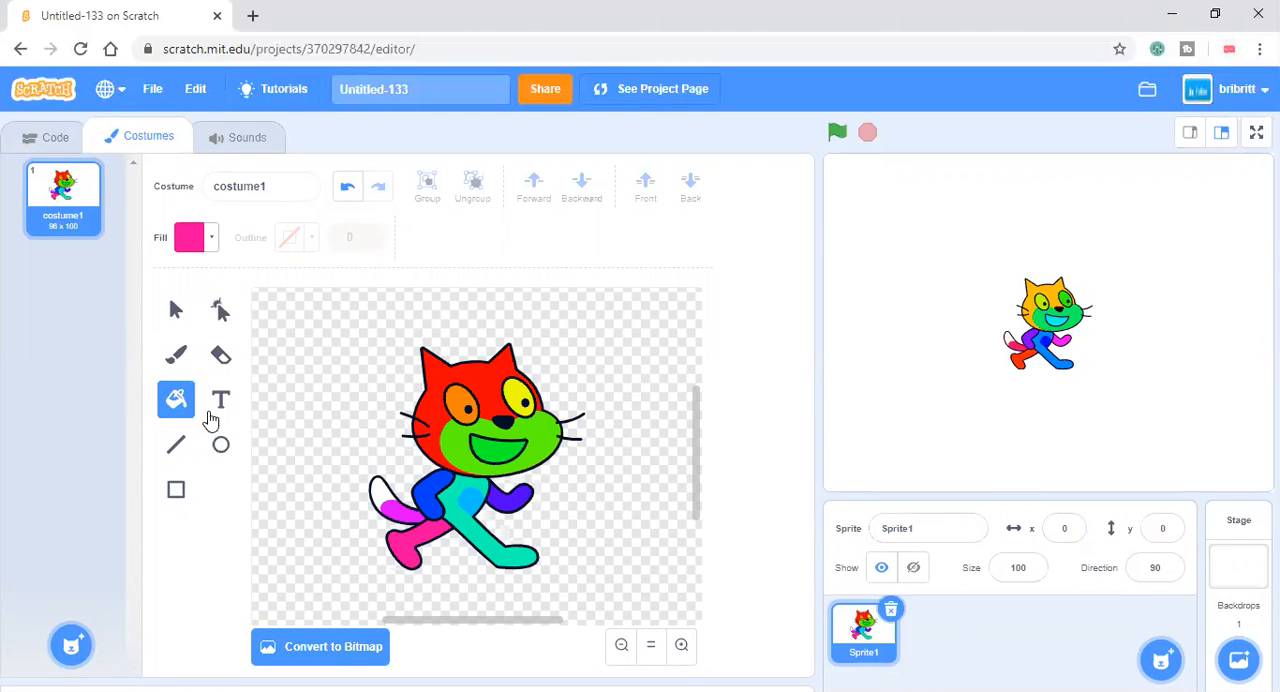
{"action": "mouse_move", "coordinate": [584, 517]}
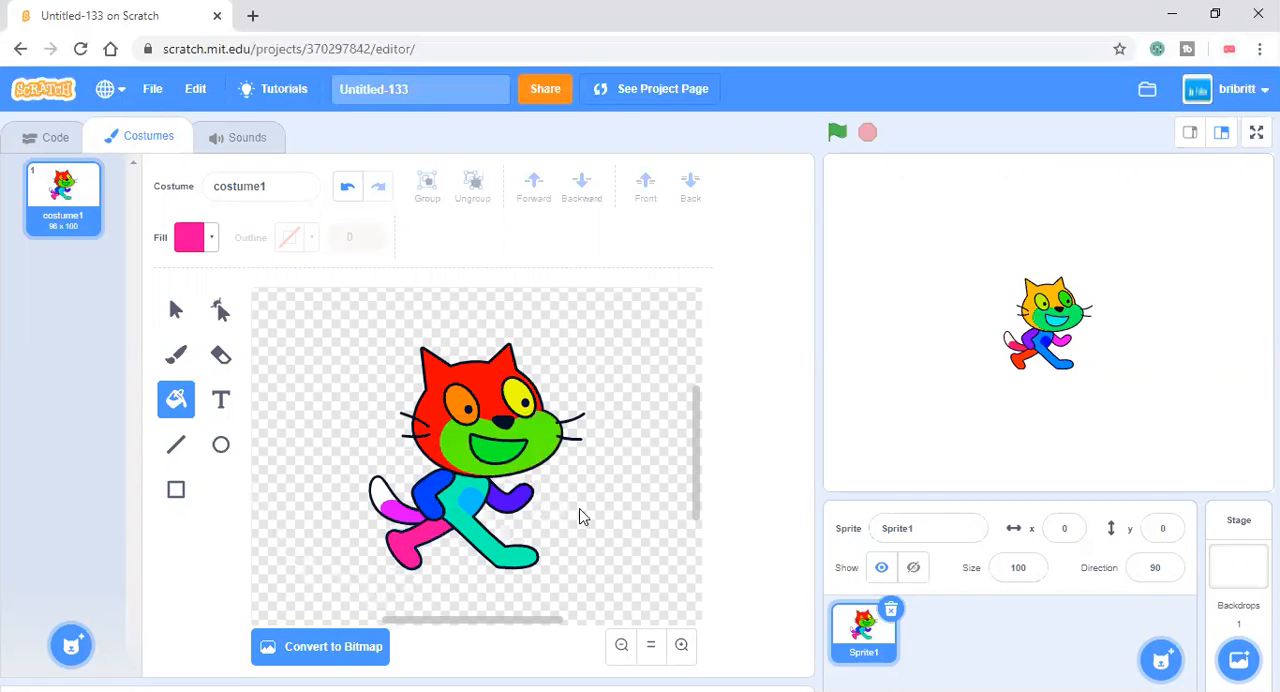
{"action": "mouse_move", "coordinate": [78, 318]}
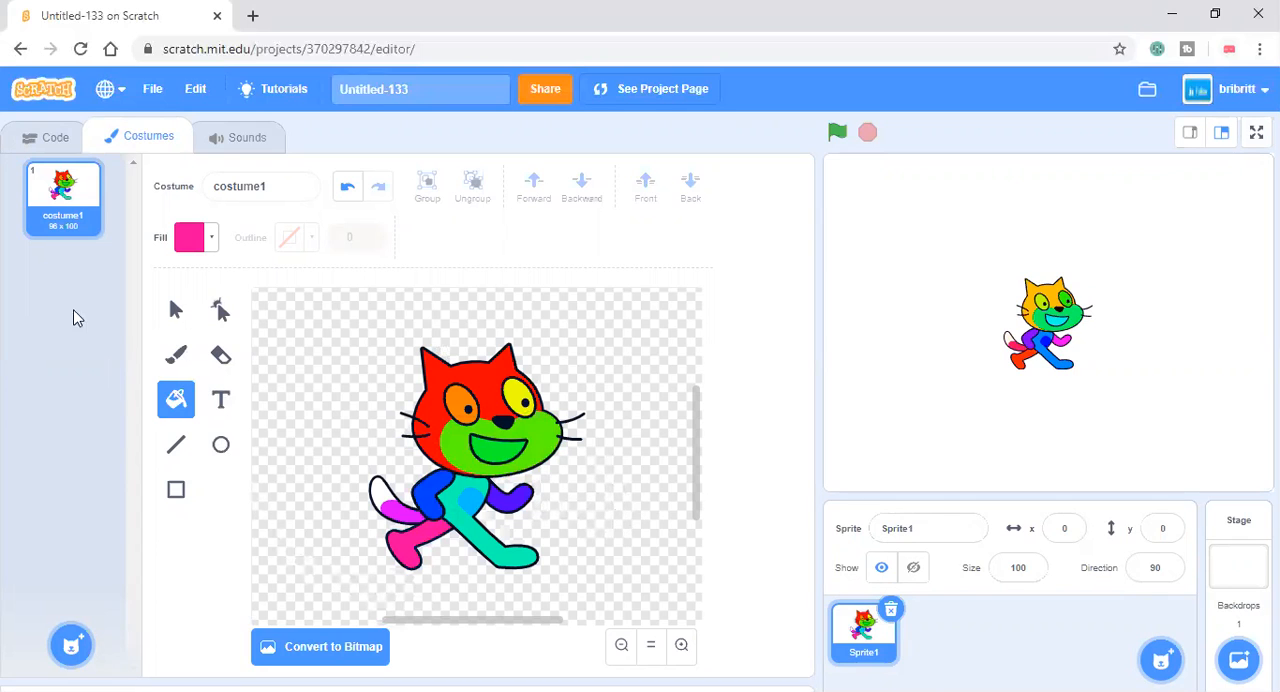
Drag a limb, the red head and the blue arm spot apart.
{"action": "left_click", "coordinate": [175, 309]}
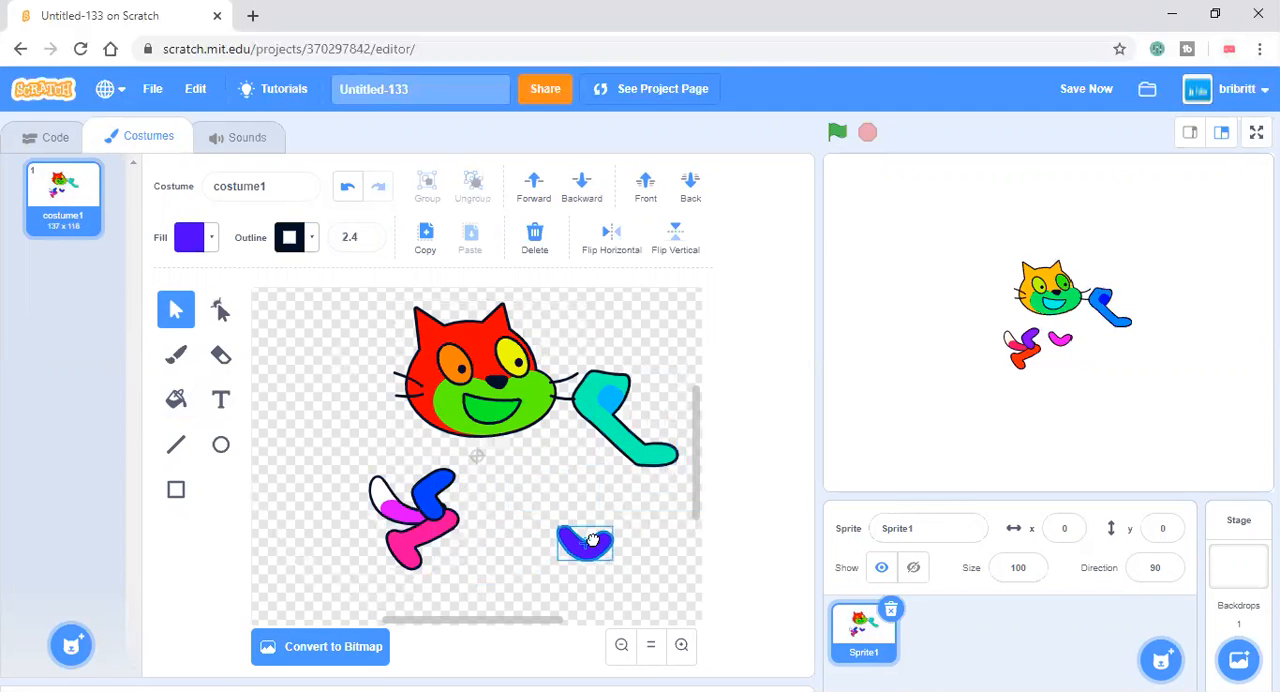
{"action": "left_click_drag", "start_coordinate": [585, 543], "coordinate": [350, 460]}
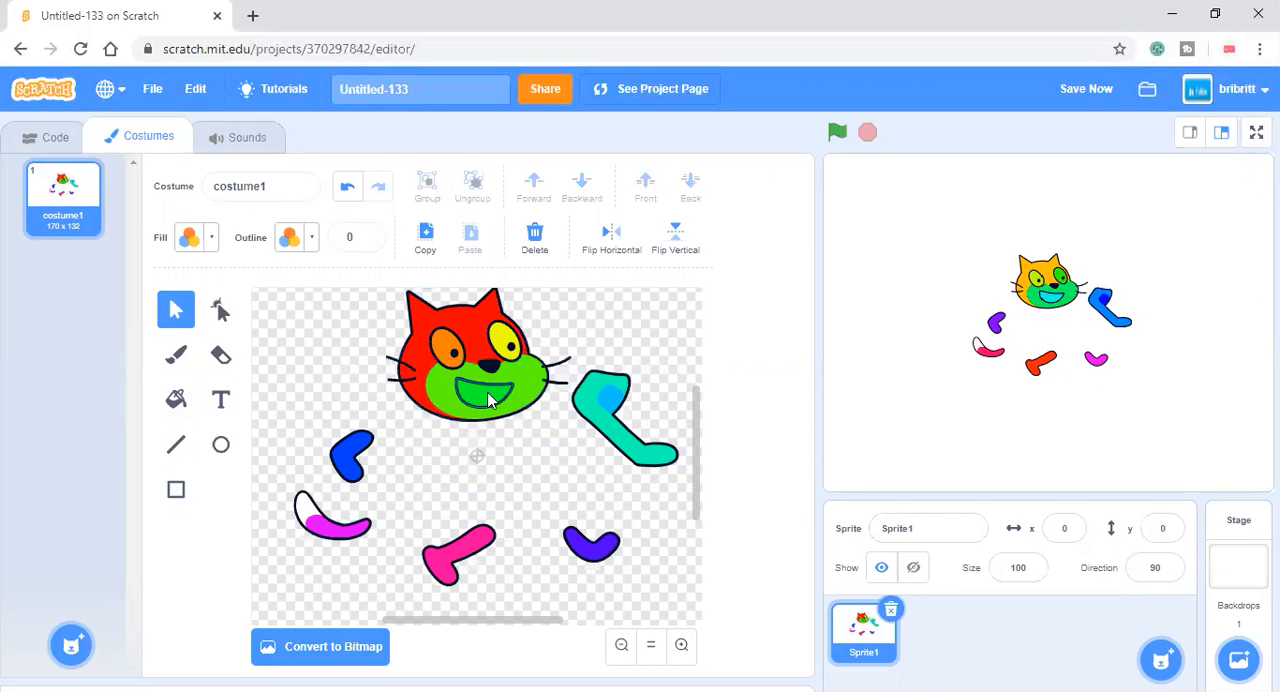
{"action": "left_click", "coordinate": [489, 385]}
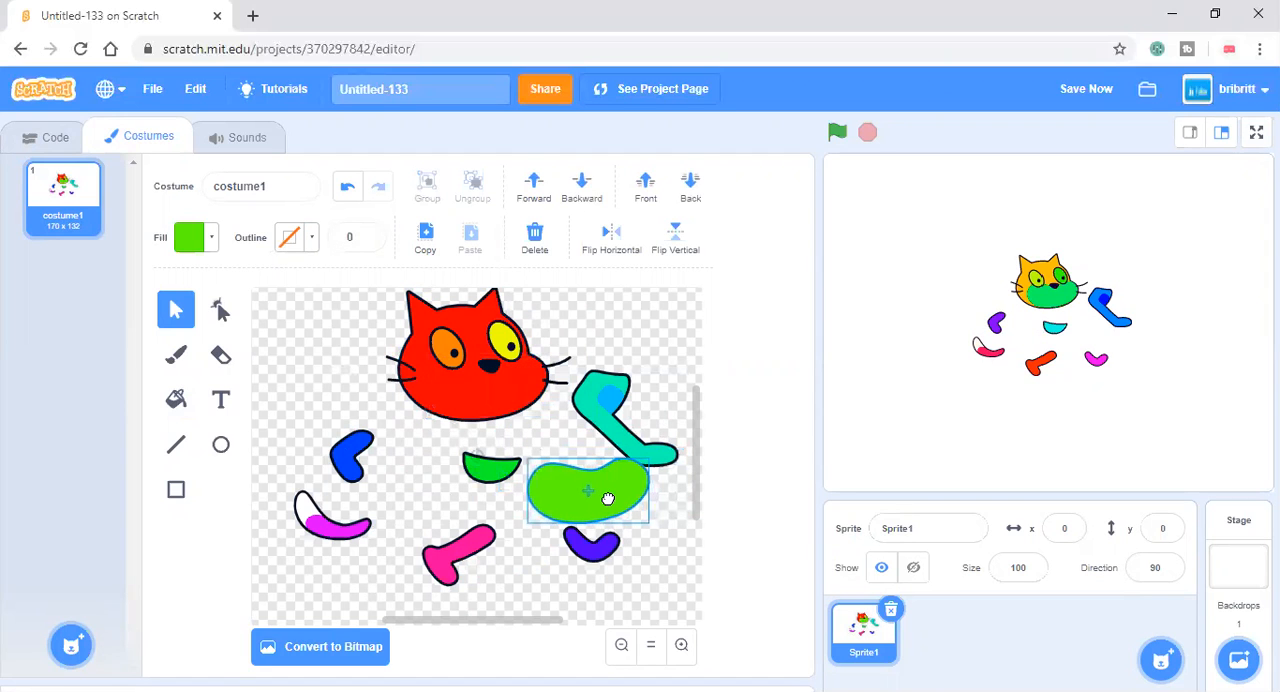
{"action": "left_click", "coordinate": [470, 355]}
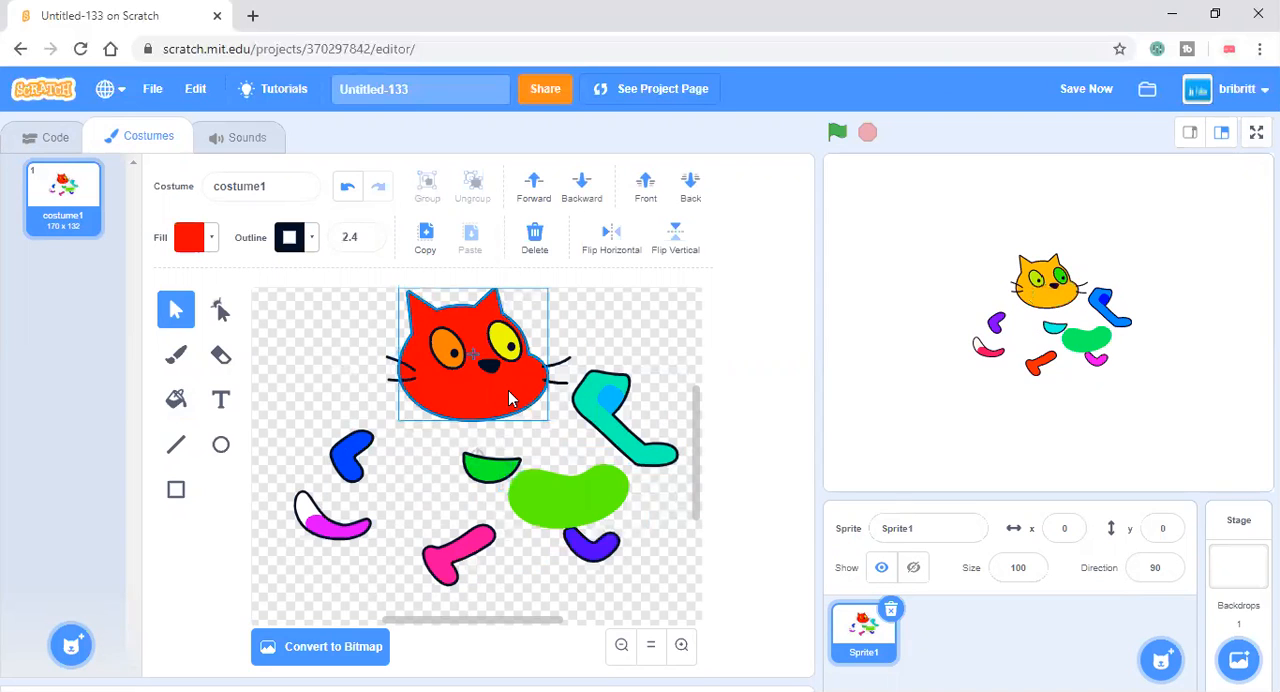
{"action": "left_click_drag", "start_coordinate": [470, 355], "coordinate": [320, 345]}
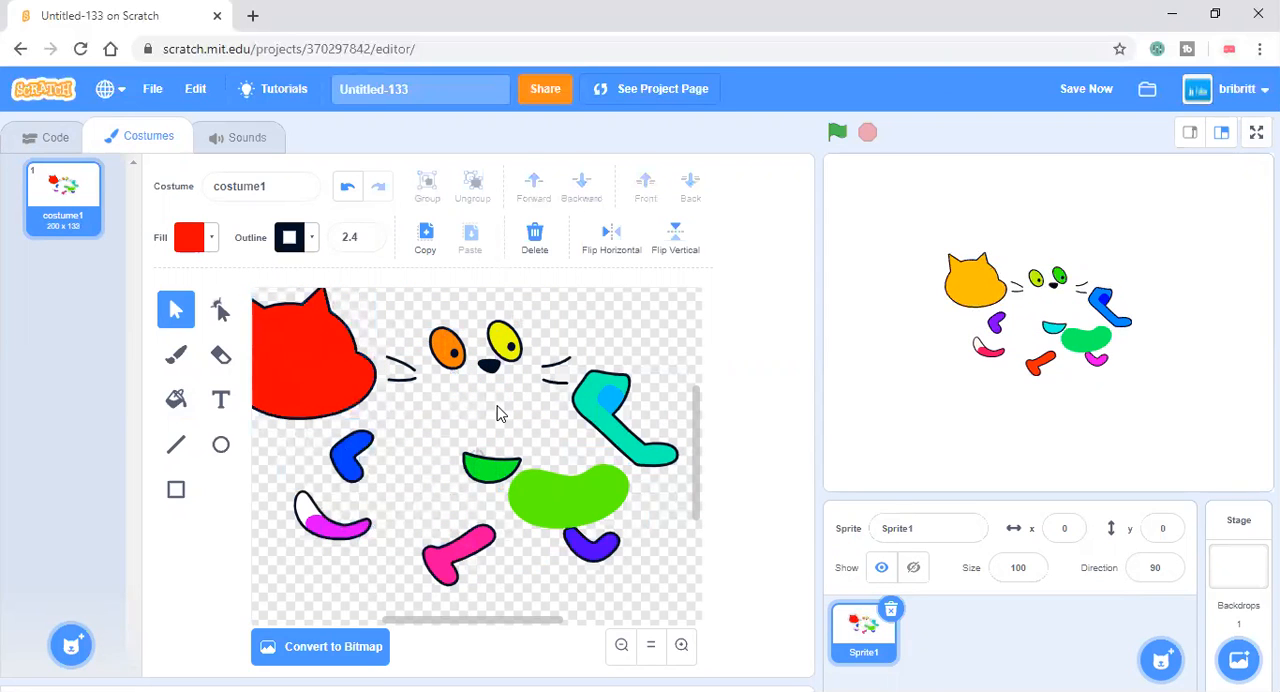
{"action": "mouse_move", "coordinate": [387, 370]}
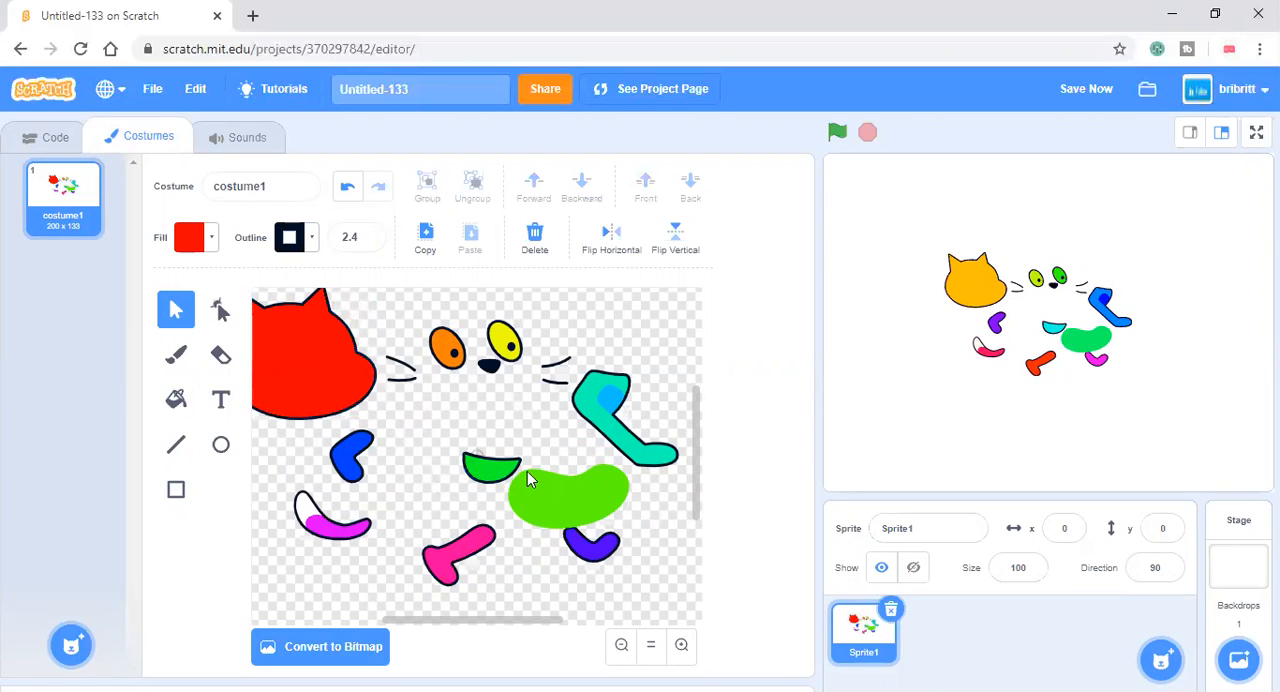
{"action": "left_click", "coordinate": [610, 405]}
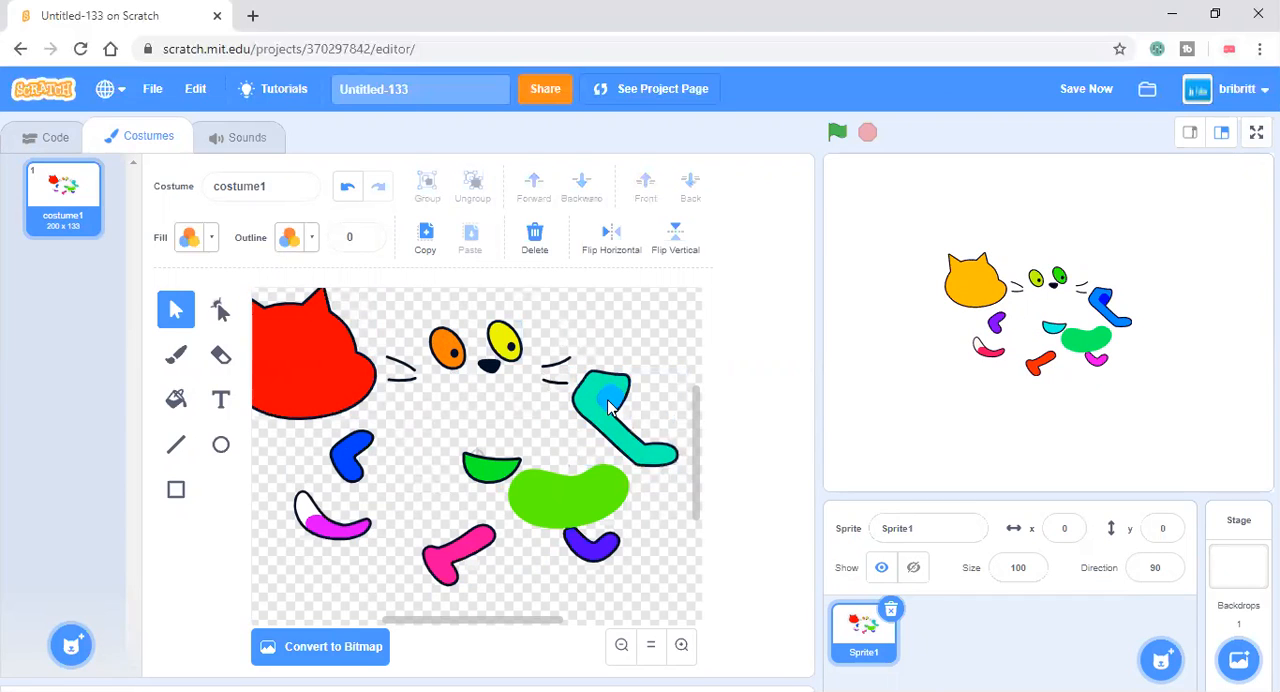
{"action": "left_click", "coordinate": [607, 400]}
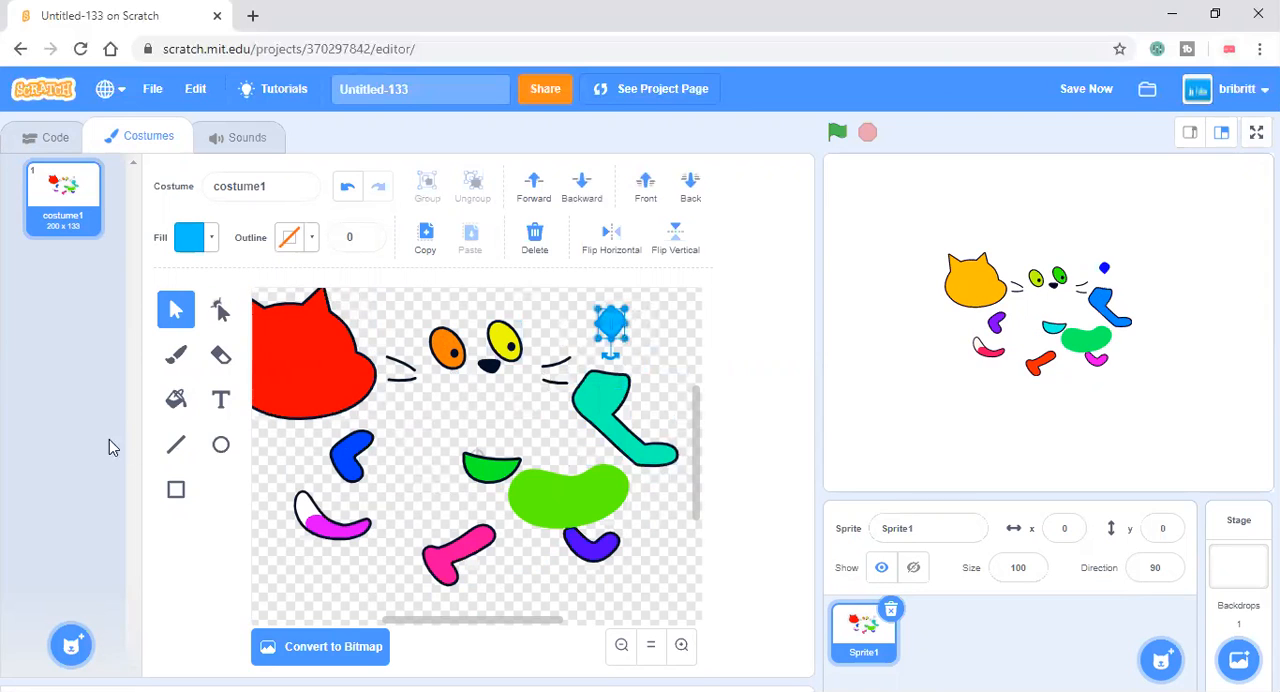
{"action": "mouse_move", "coordinate": [5, 186]}
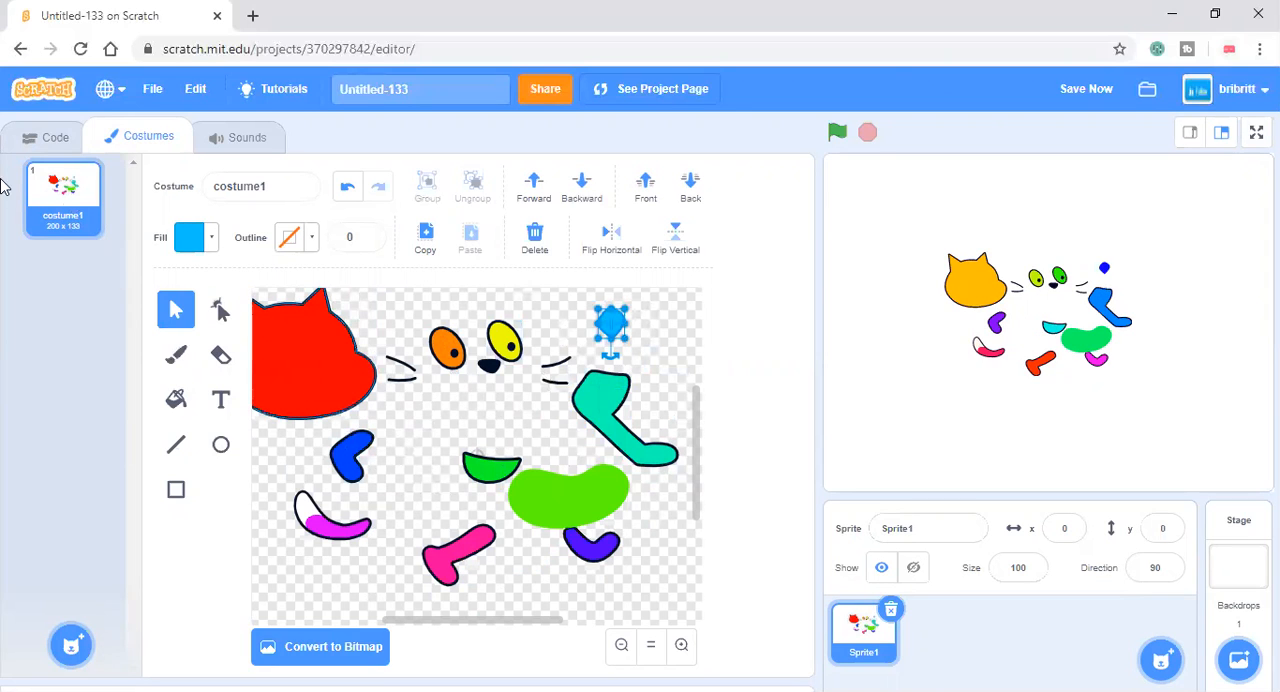
Delete the empty second costume and stretch the yellow eye into a large quadrilateral.
{"action": "left_click", "coordinate": [220, 309]}
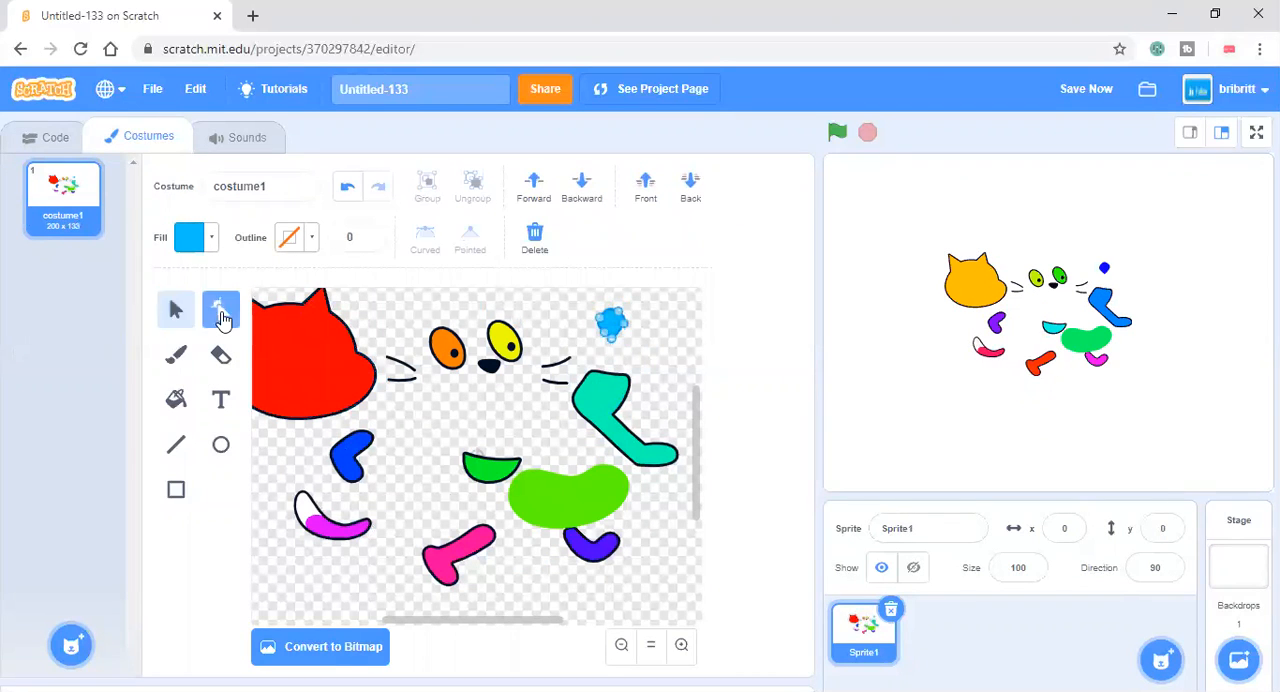
{"action": "left_click", "coordinate": [220, 309]}
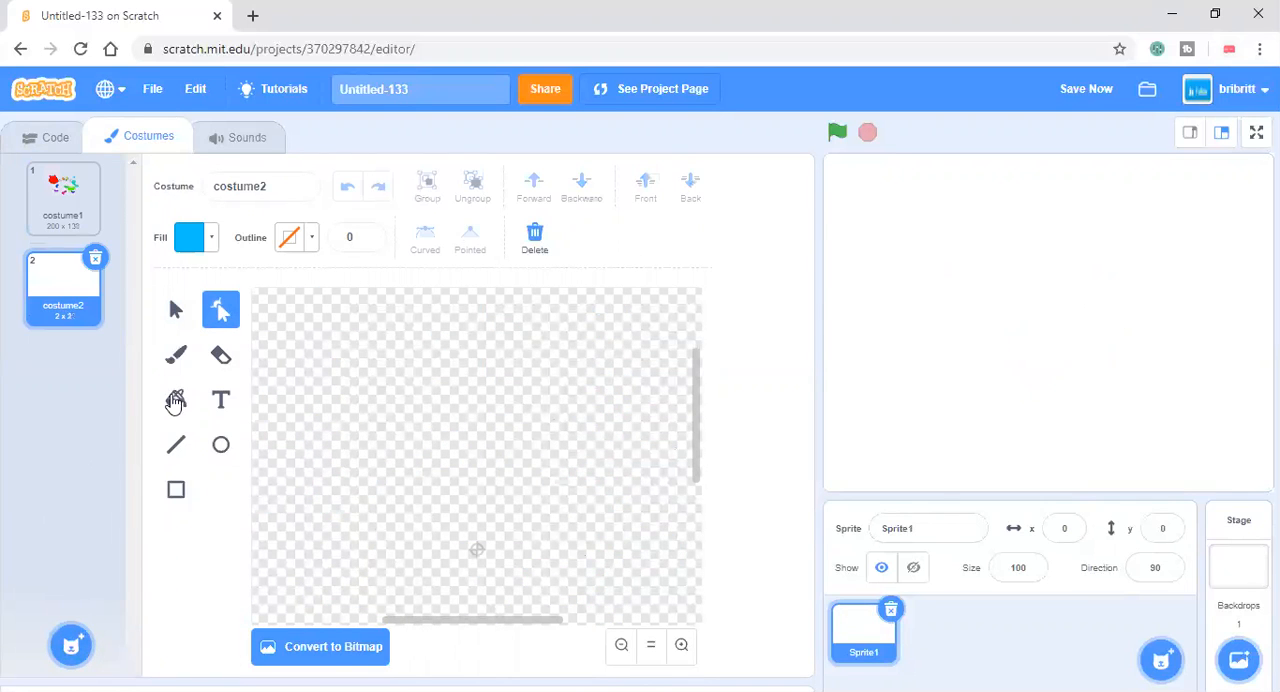
{"action": "left_click", "coordinate": [63, 197]}
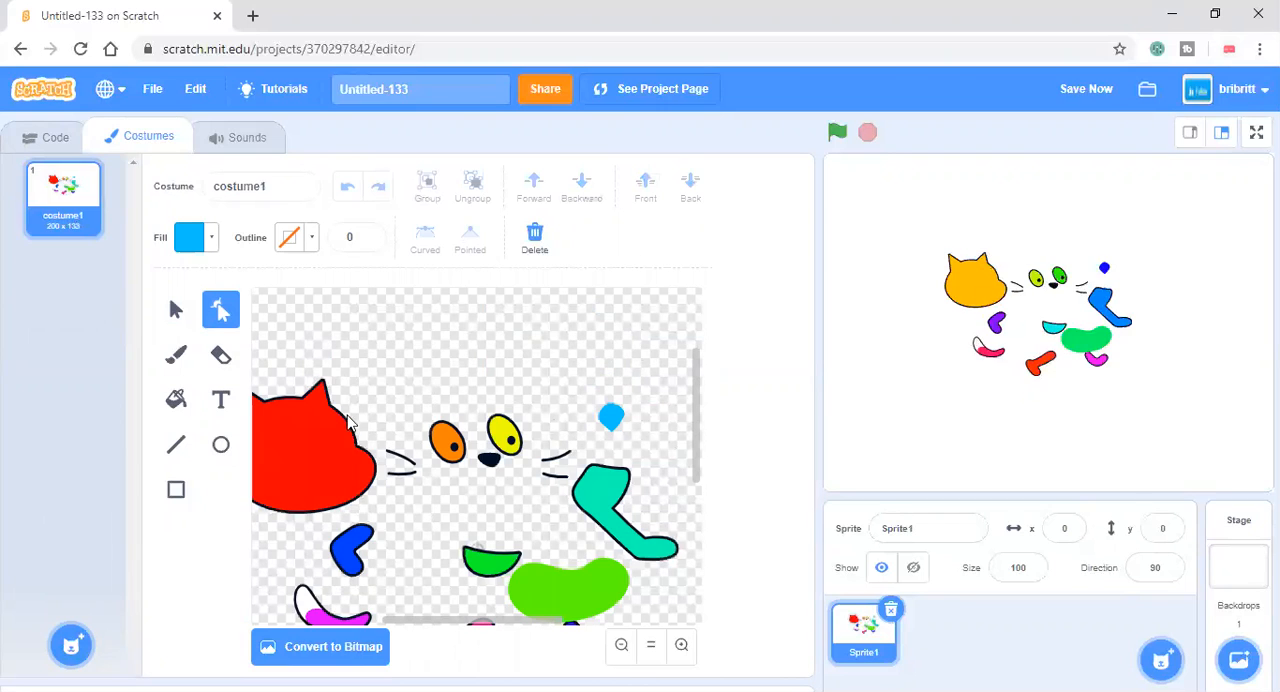
{"action": "left_click", "coordinate": [447, 443]}
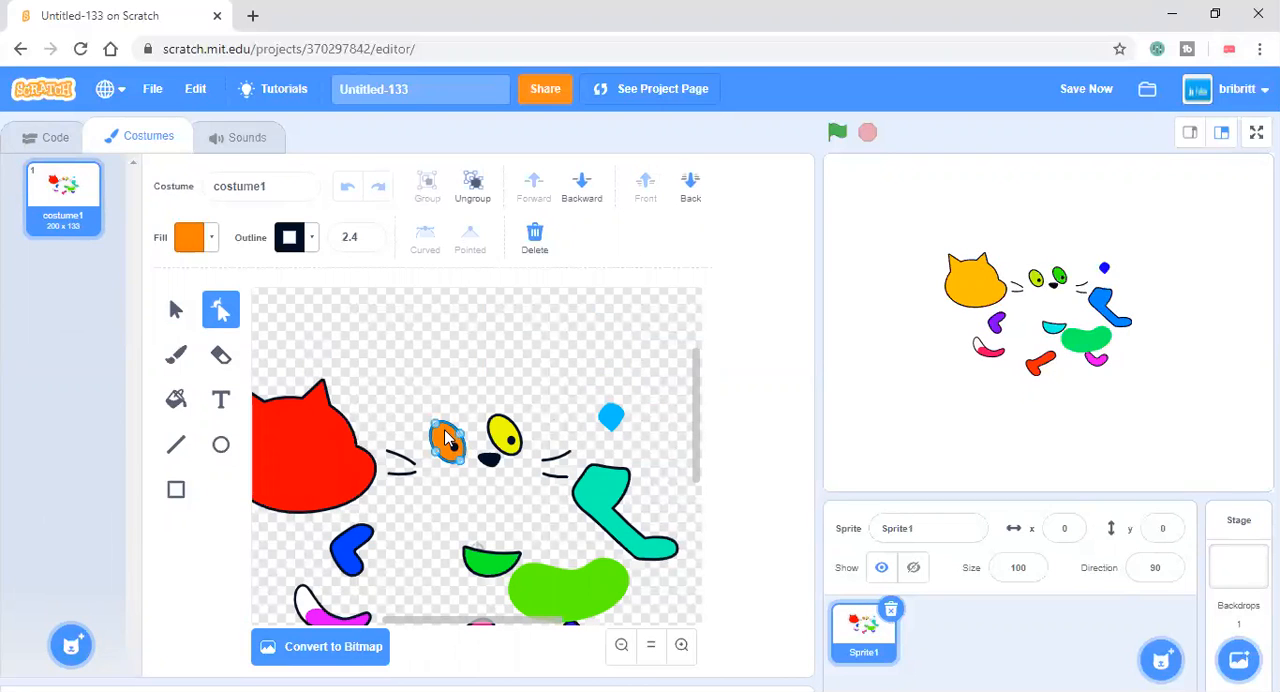
{"action": "left_click_drag", "start_coordinate": [447, 443], "coordinate": [443, 388]}
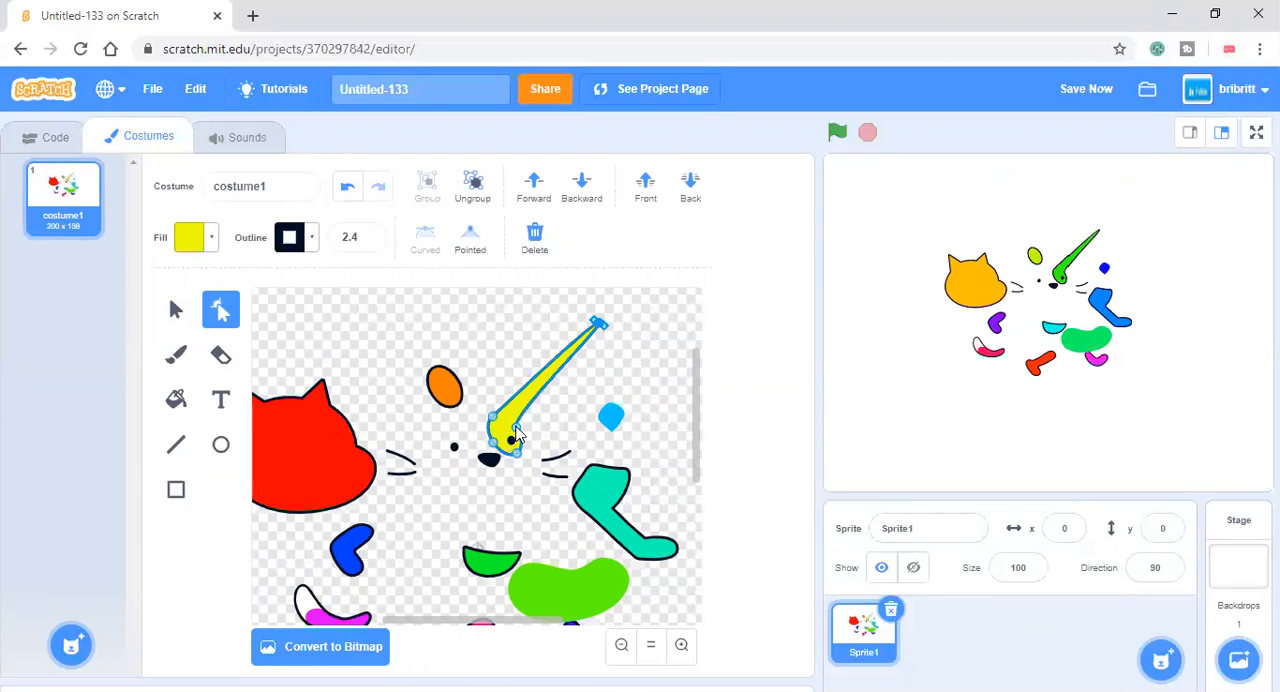
{"action": "left_click_drag", "start_coordinate": [515, 440], "coordinate": [525, 530]}
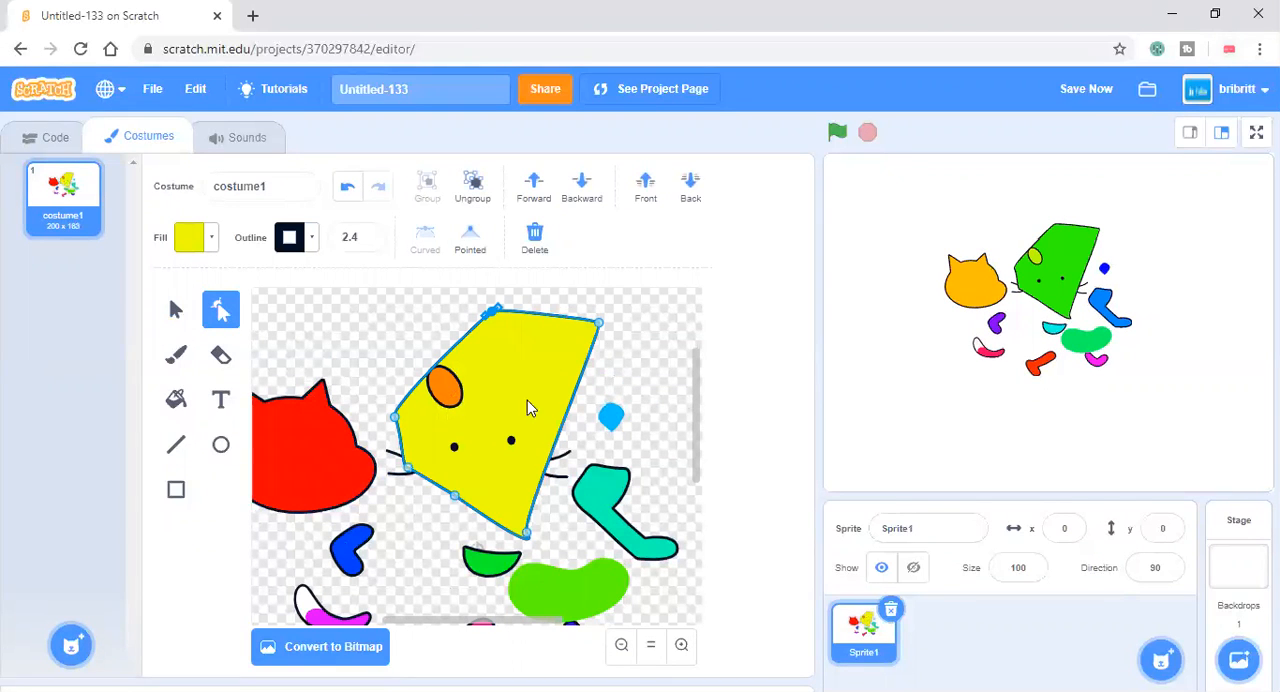
{"action": "mouse_move", "coordinate": [203, 367]}
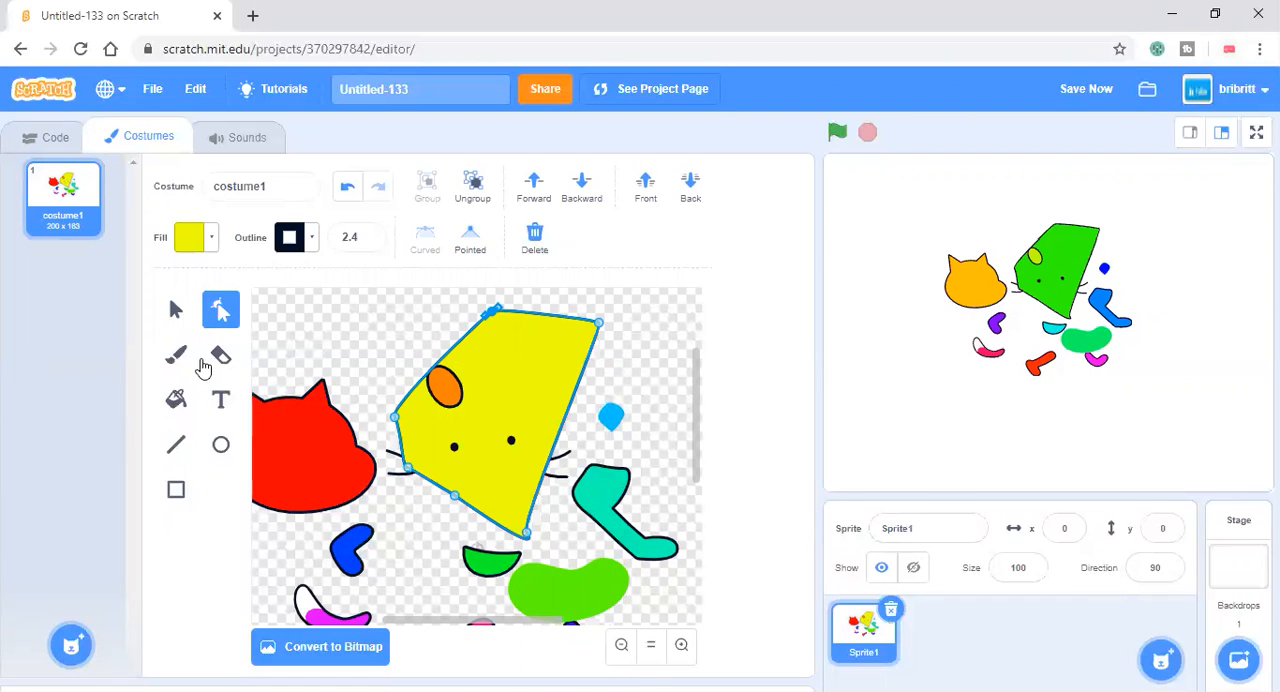
{"action": "mouse_move", "coordinate": [458, 372]}
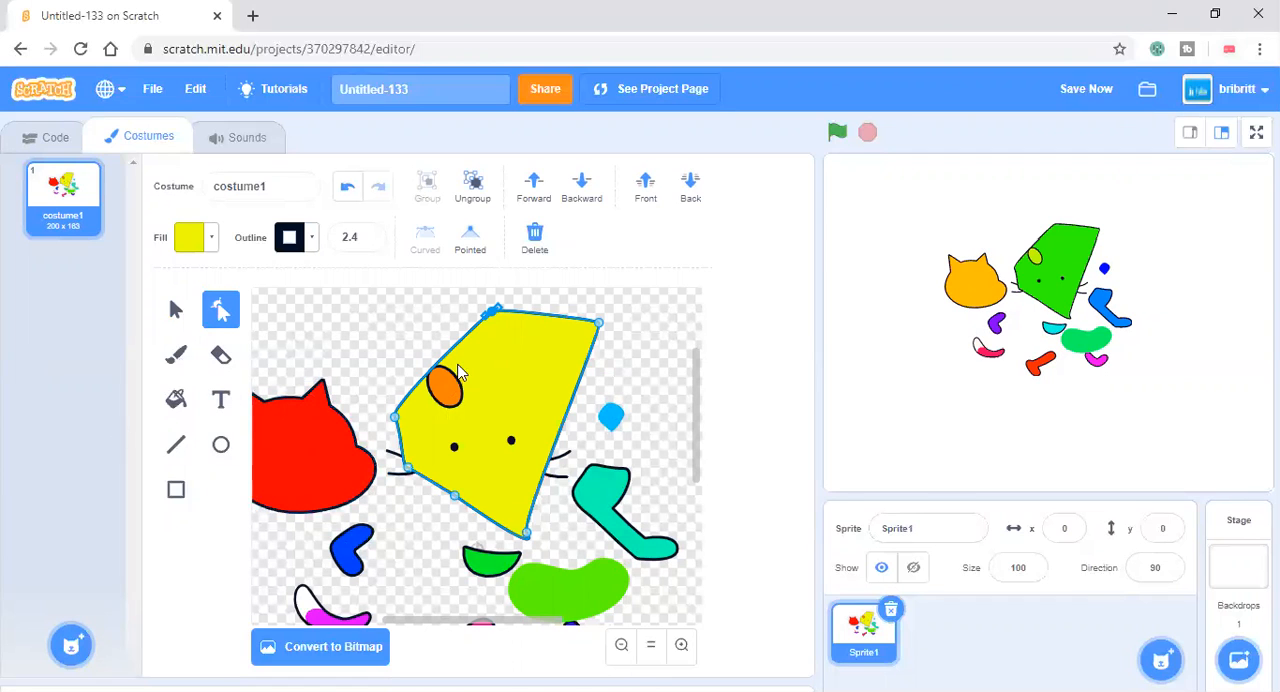
Zoom in and drag the orange oval's points outward into an angular ear patch.
{"action": "left_click", "coordinate": [443, 387]}
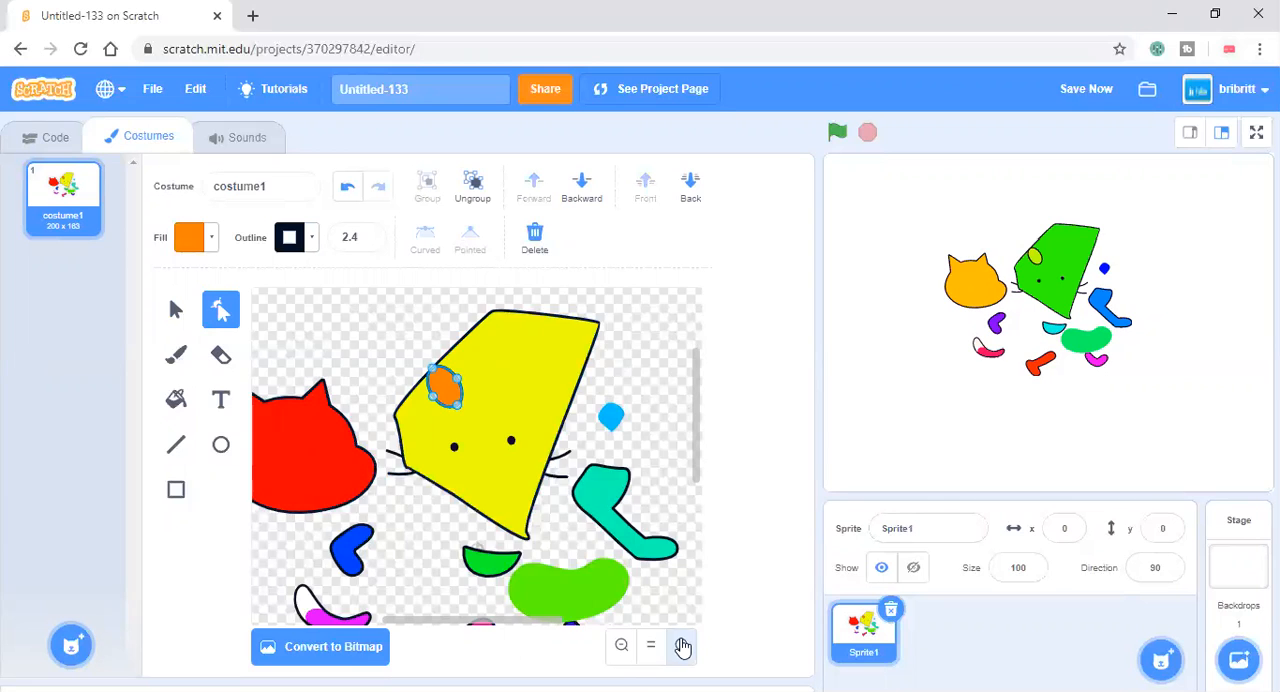
{"action": "left_click", "coordinate": [681, 646]}
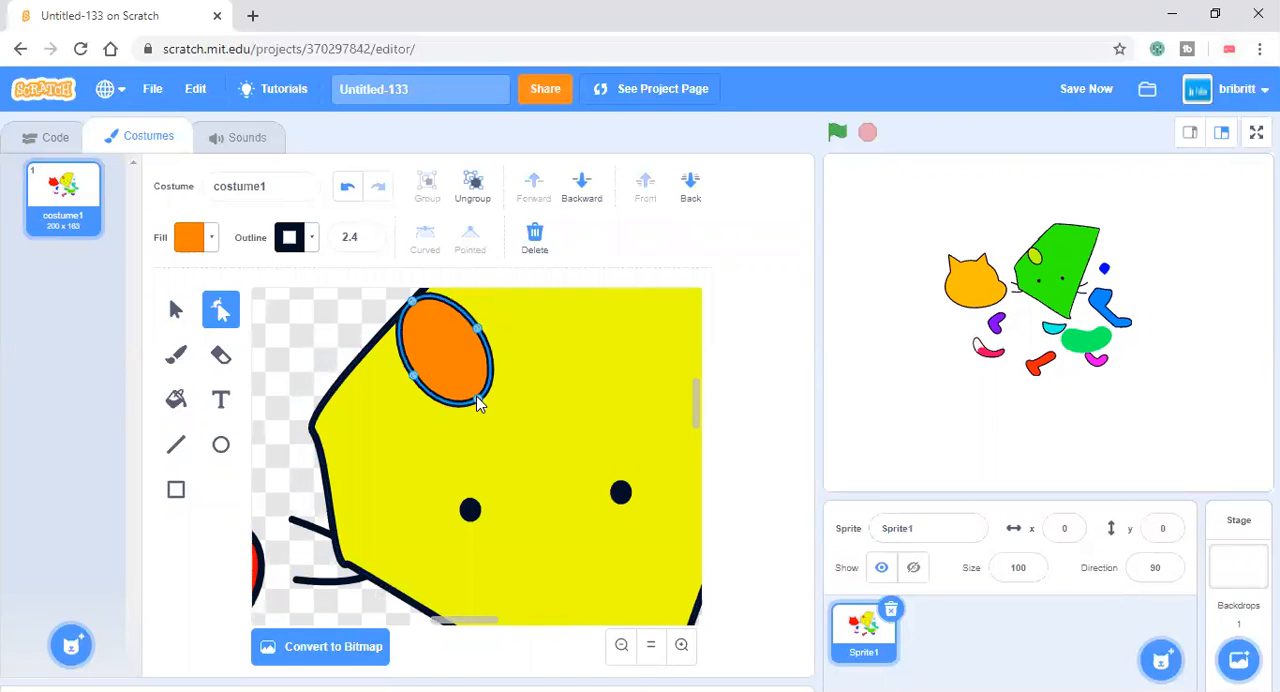
{"action": "left_click_drag", "start_coordinate": [475, 400], "coordinate": [340, 420]}
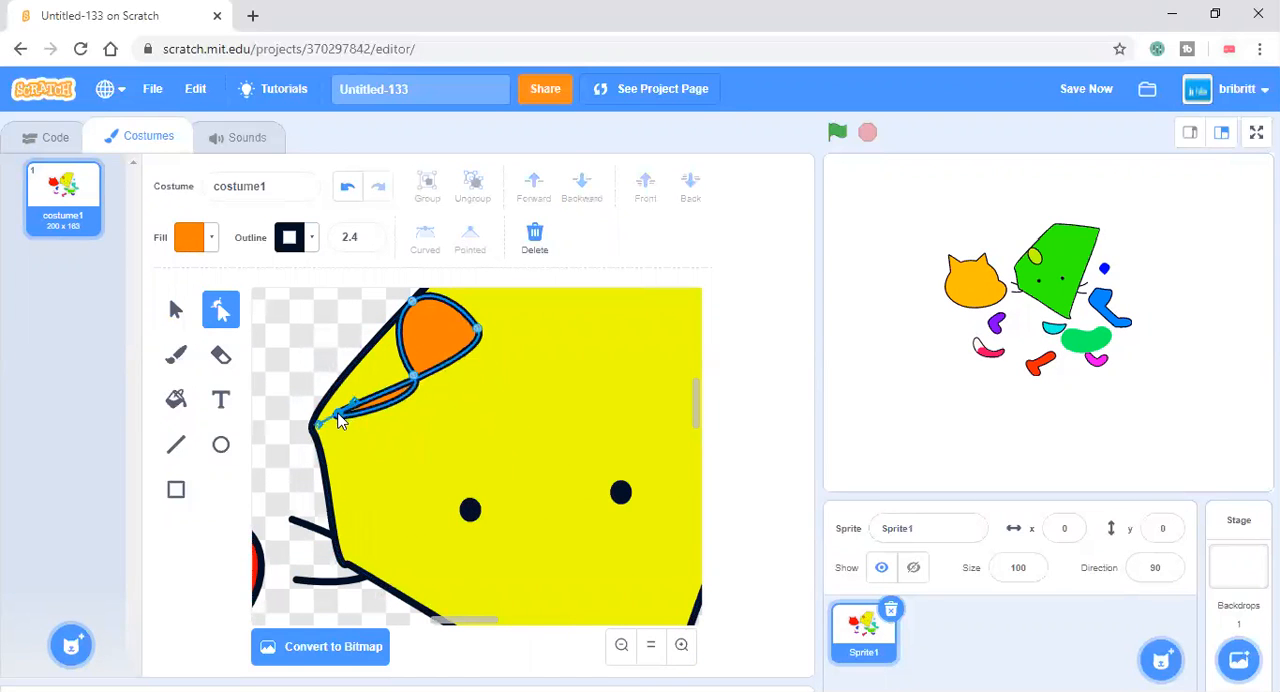
{"action": "left_click_drag", "start_coordinate": [340, 418], "coordinate": [460, 500]}
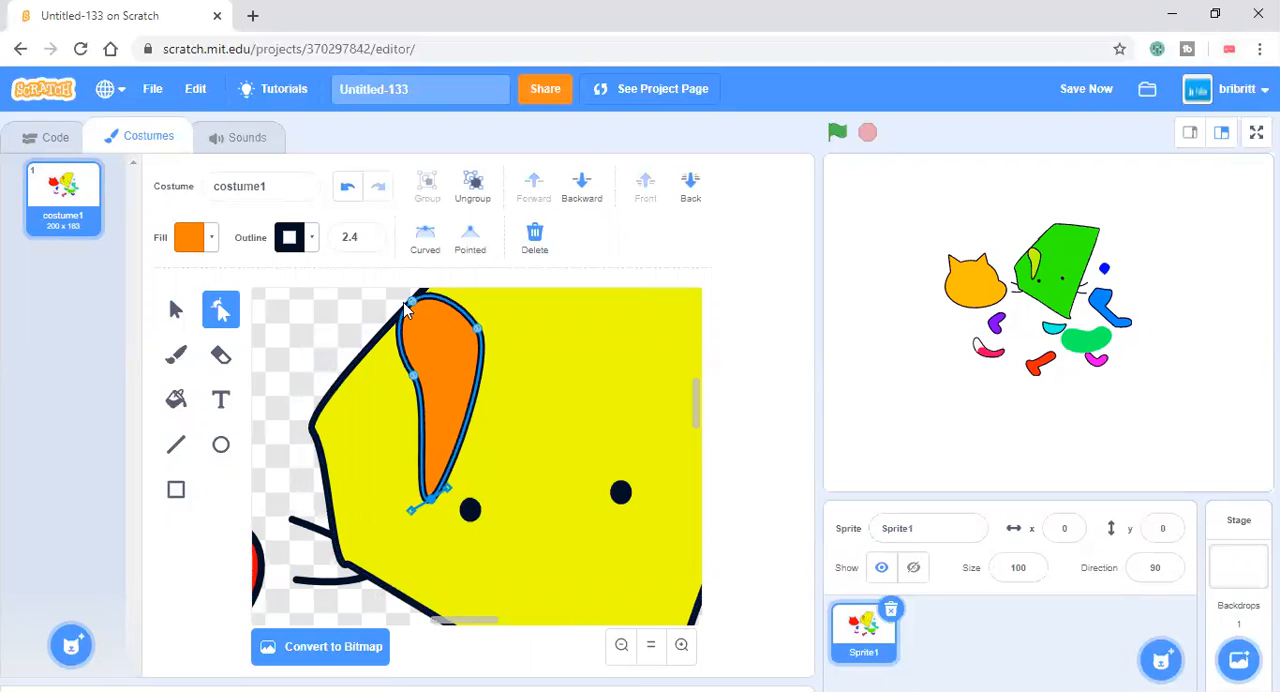
{"action": "left_click_drag", "start_coordinate": [410, 305], "coordinate": [290, 360]}
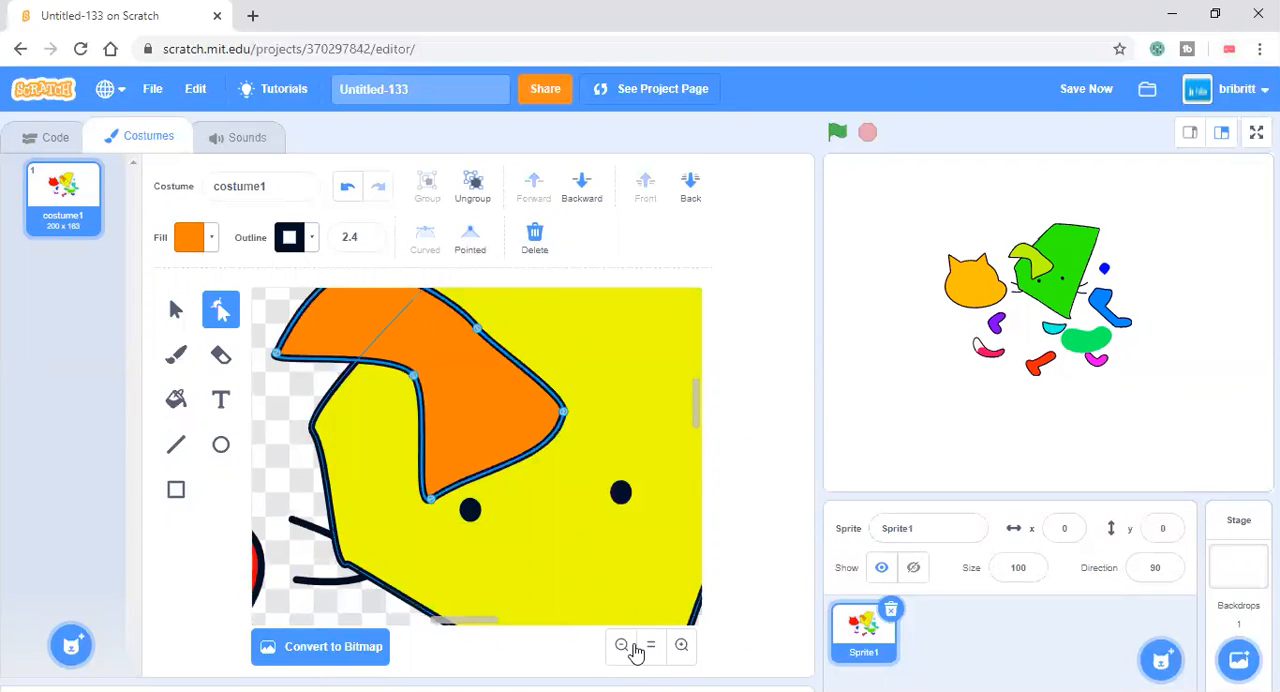
Zoom out and scribble over the yellow head with a white brush.
{"action": "left_click", "coordinate": [621, 645]}
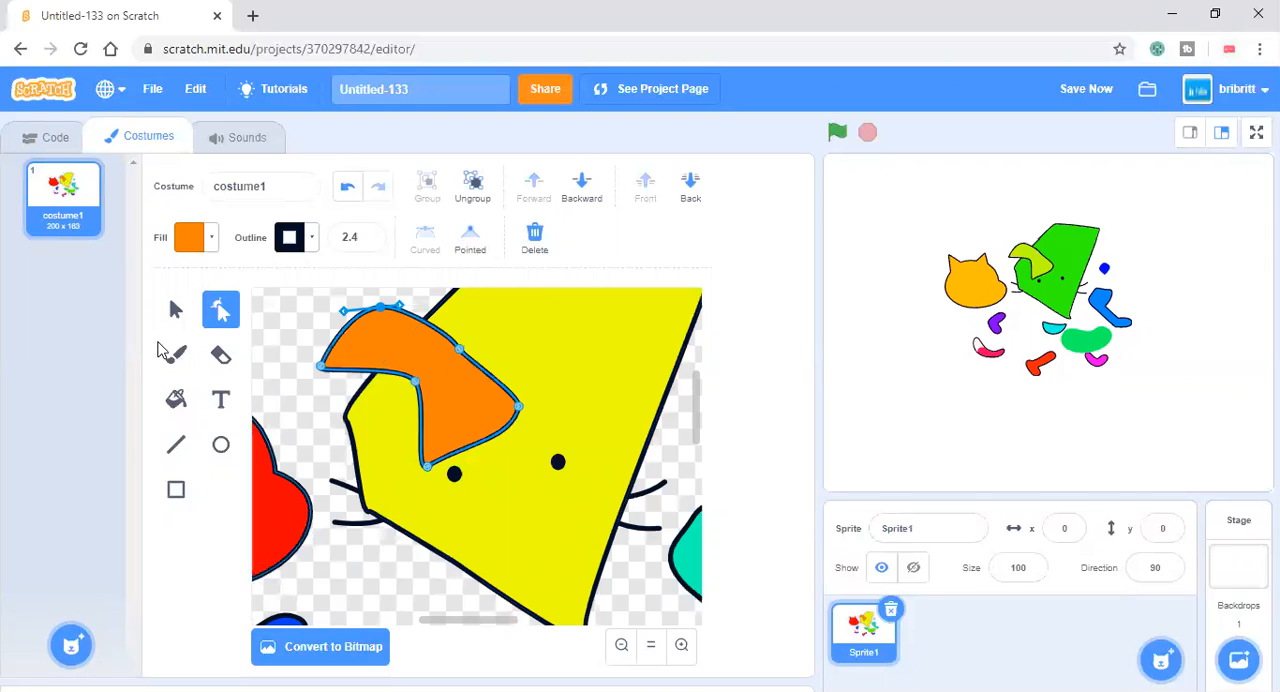
{"action": "left_click", "coordinate": [175, 353]}
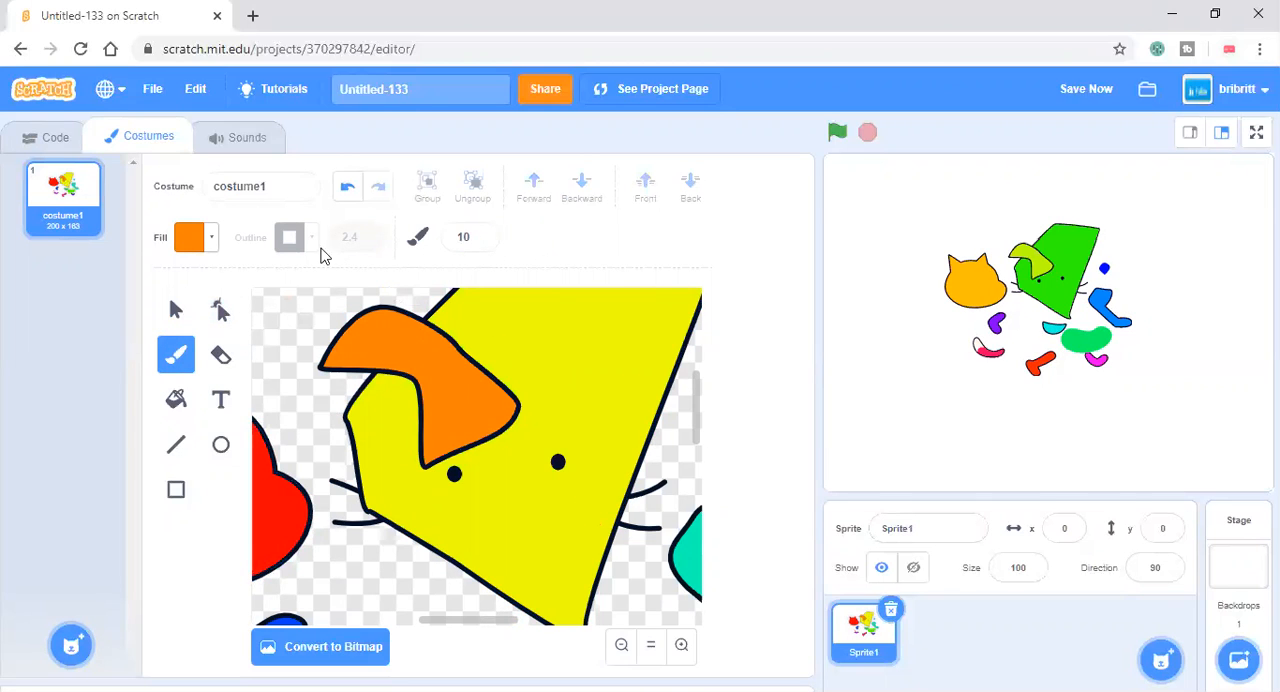
{"action": "left_click", "coordinate": [189, 237]}
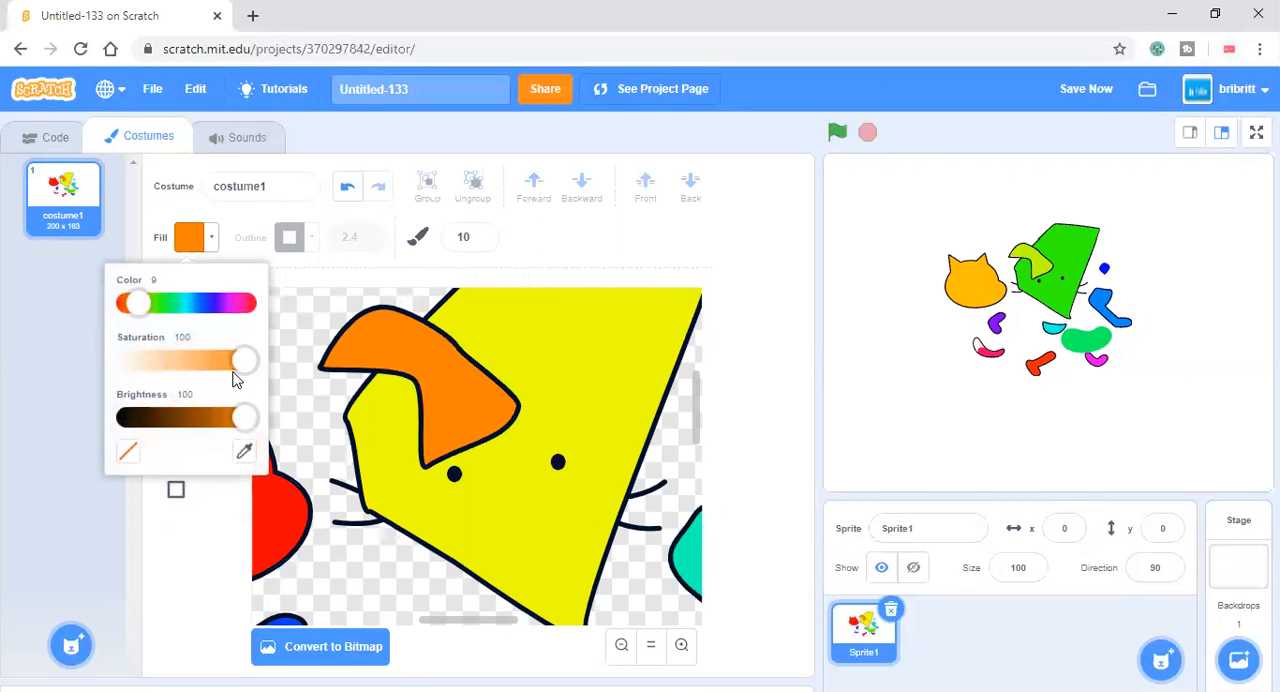
{"action": "left_click", "coordinate": [570, 383]}
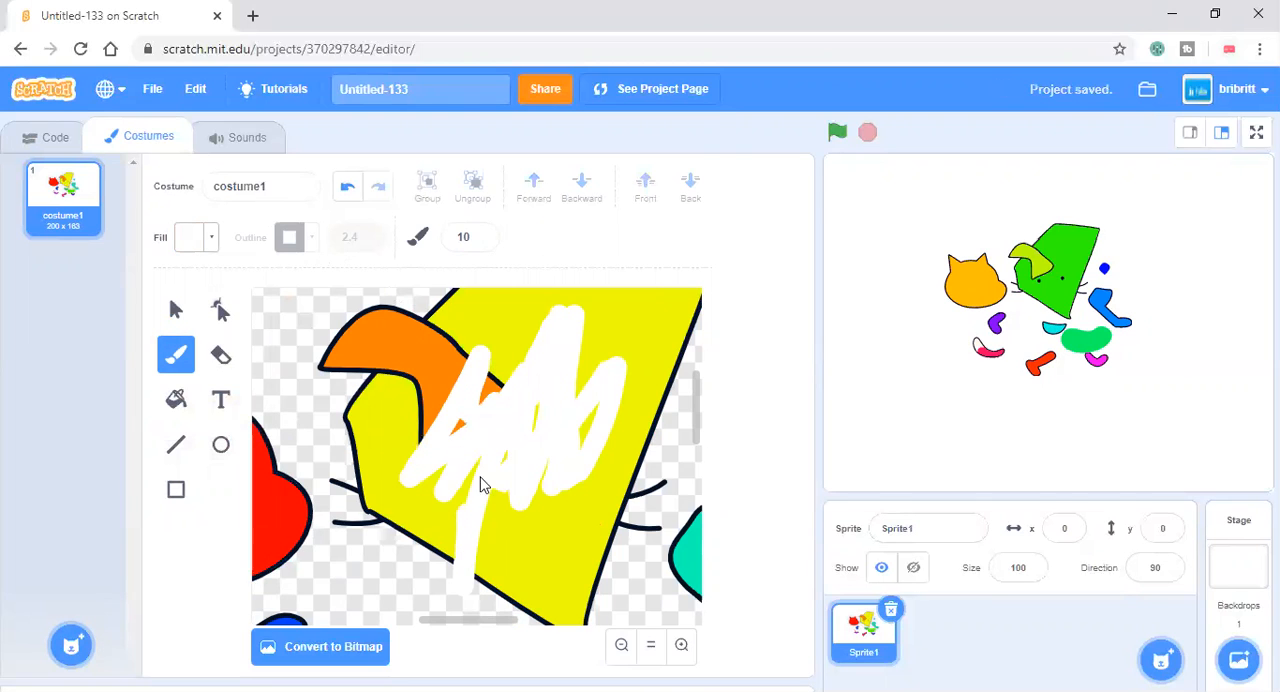
{"action": "left_click_drag", "start_coordinate": [480, 485], "coordinate": [445, 475]}
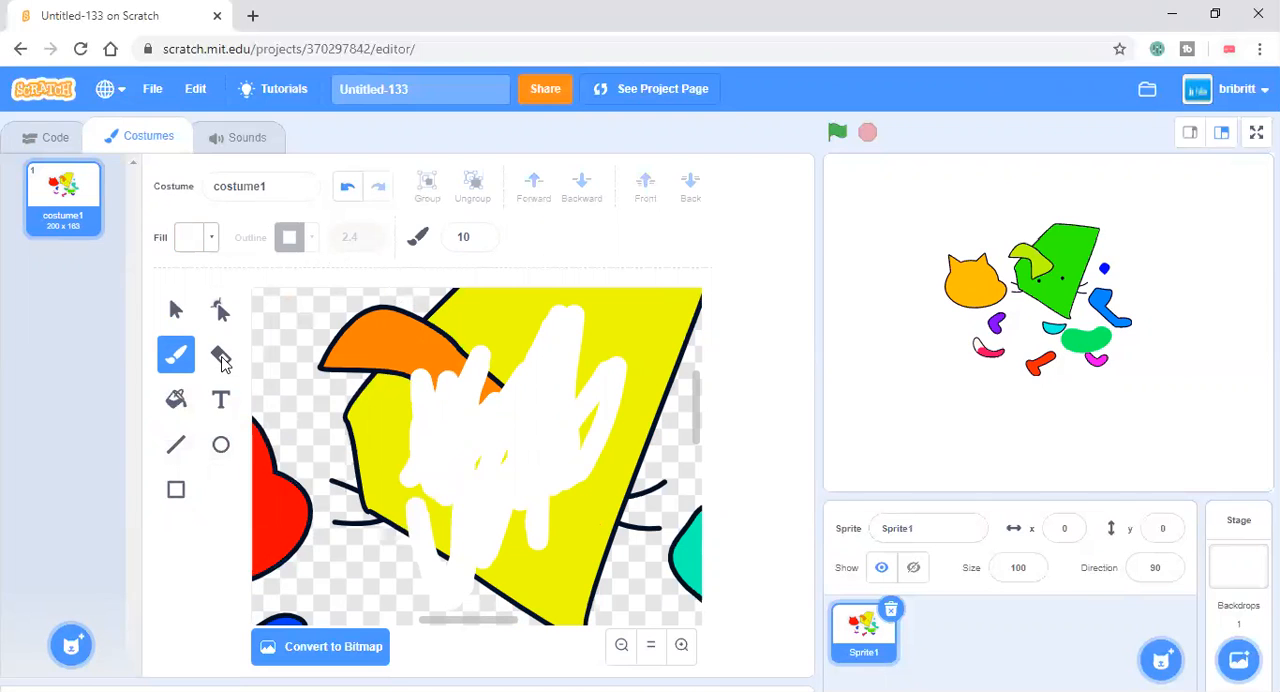
{"action": "left_click", "coordinate": [220, 354]}
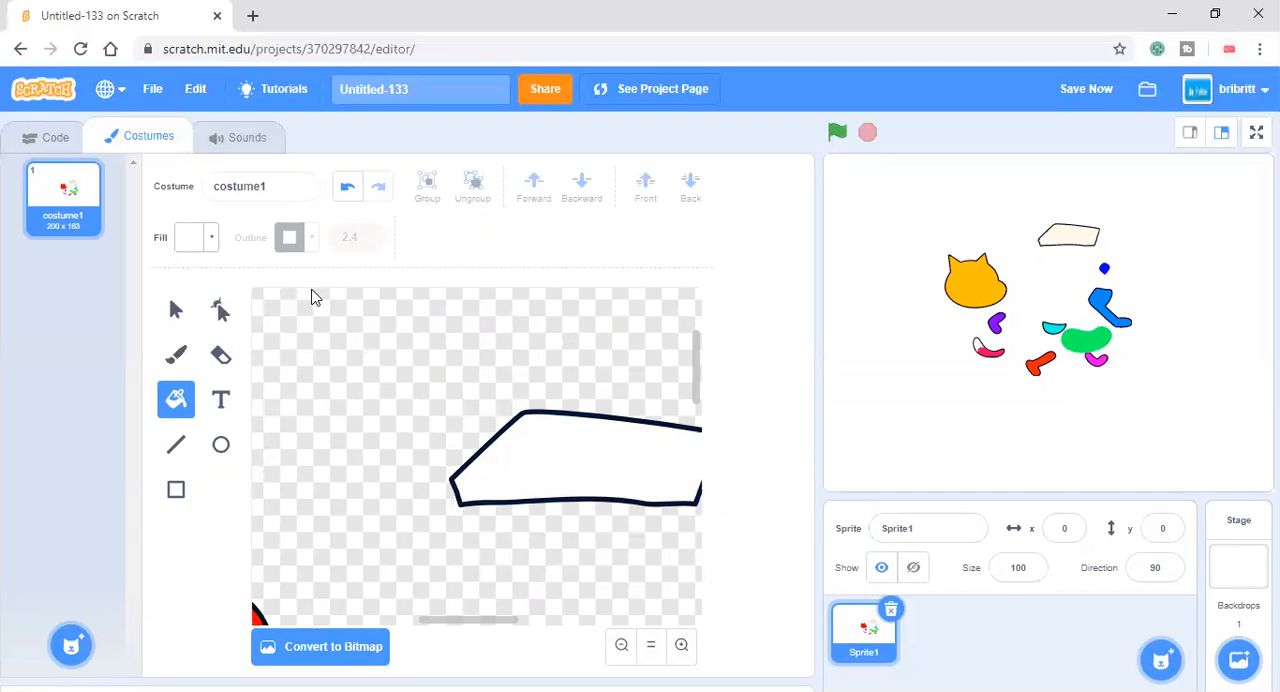
Fill the four-sided head shape bright red, then revisit Code and return to Costumes.
{"action": "left_click", "coordinate": [190, 237]}
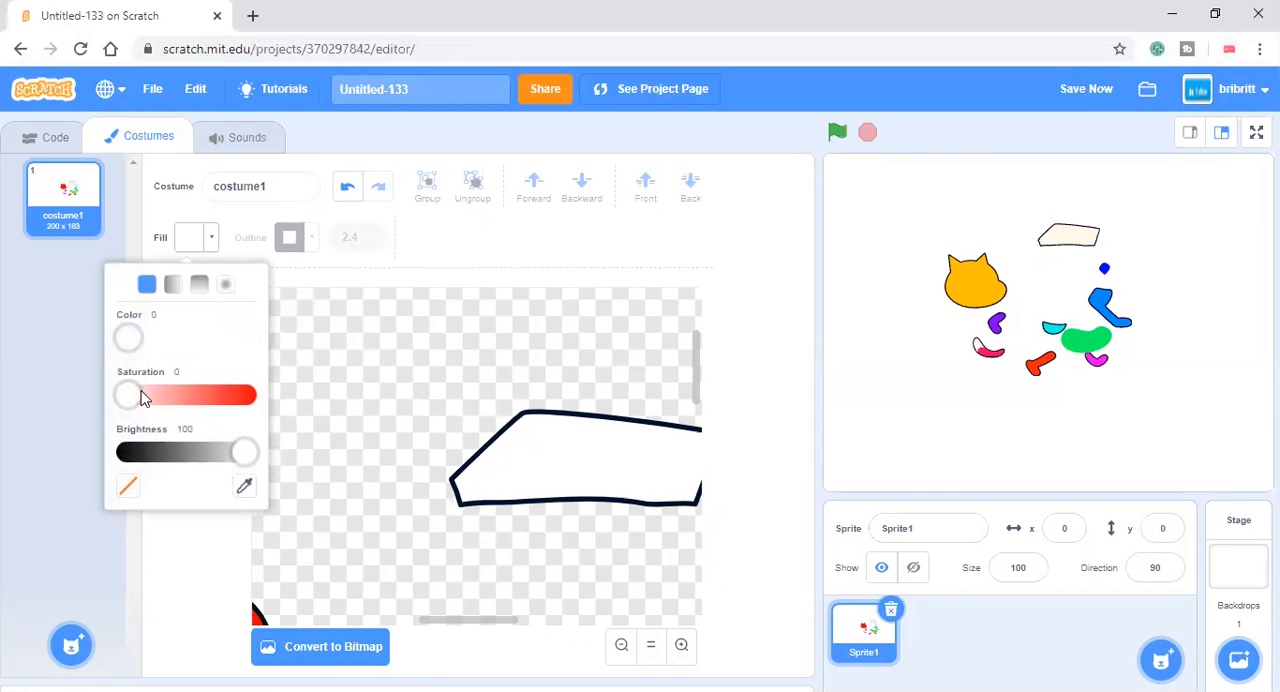
{"action": "left_click_drag", "start_coordinate": [127, 395], "coordinate": [245, 395]}
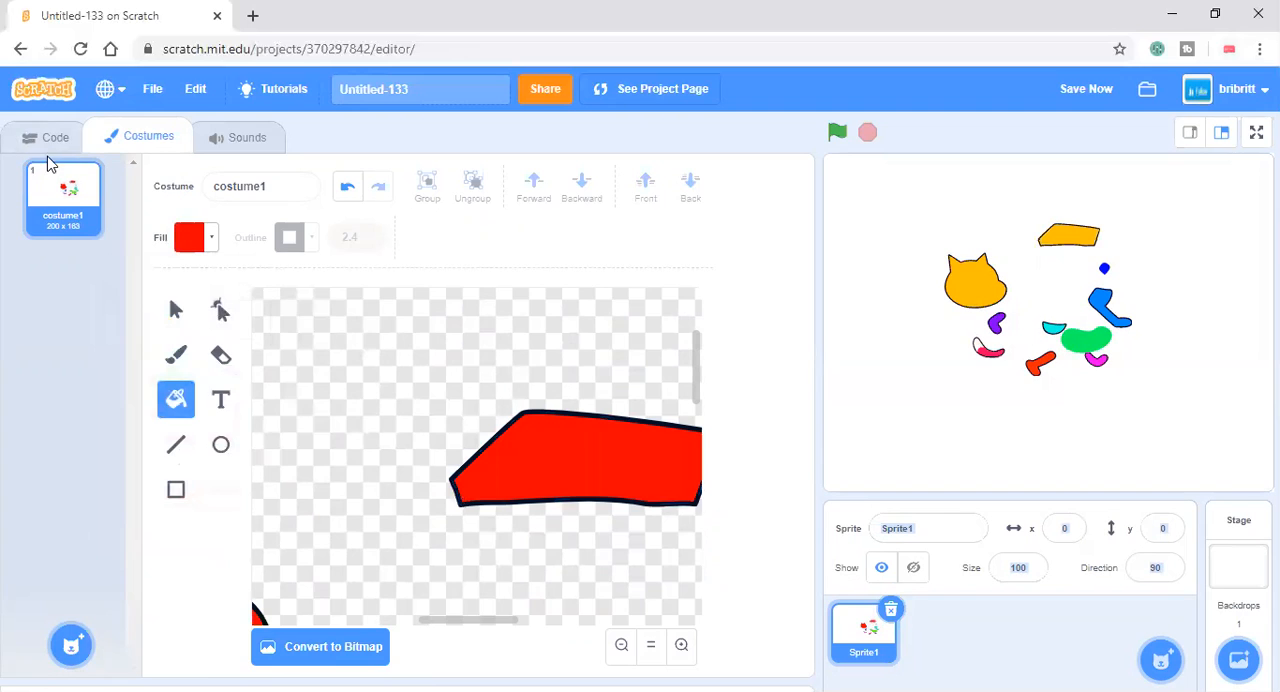
{"action": "left_click", "coordinate": [55, 137]}
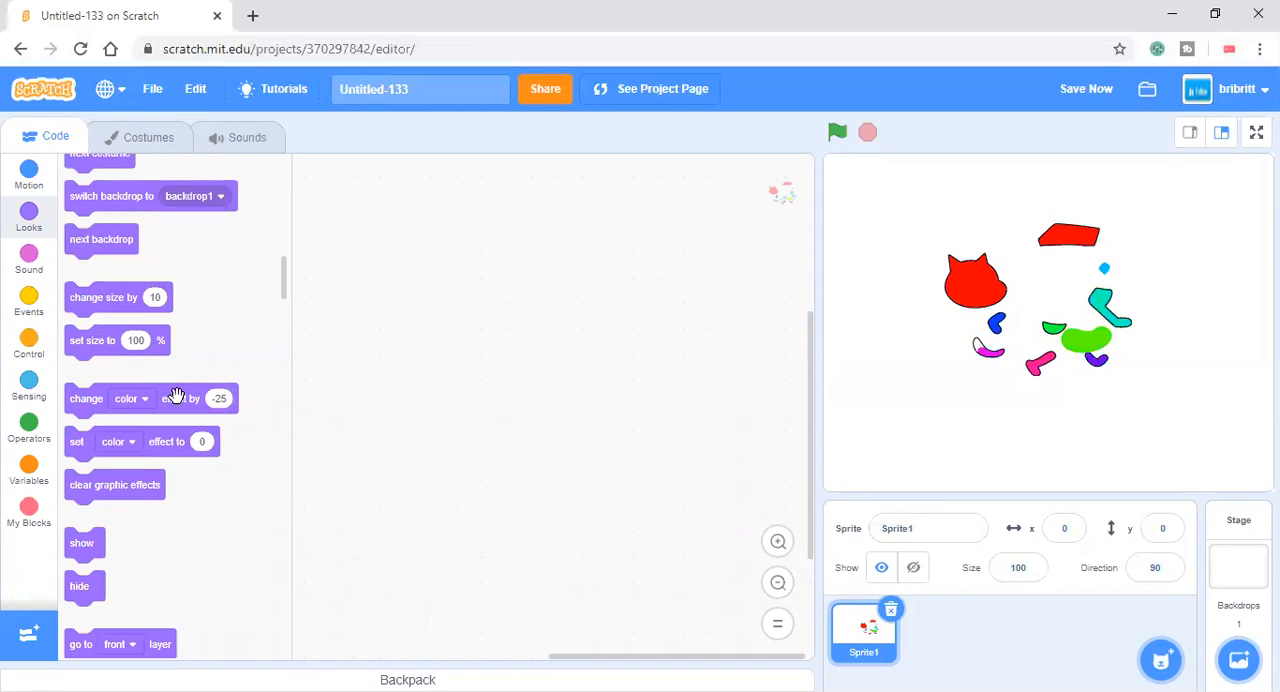
{"action": "left_click", "coordinate": [147, 137]}
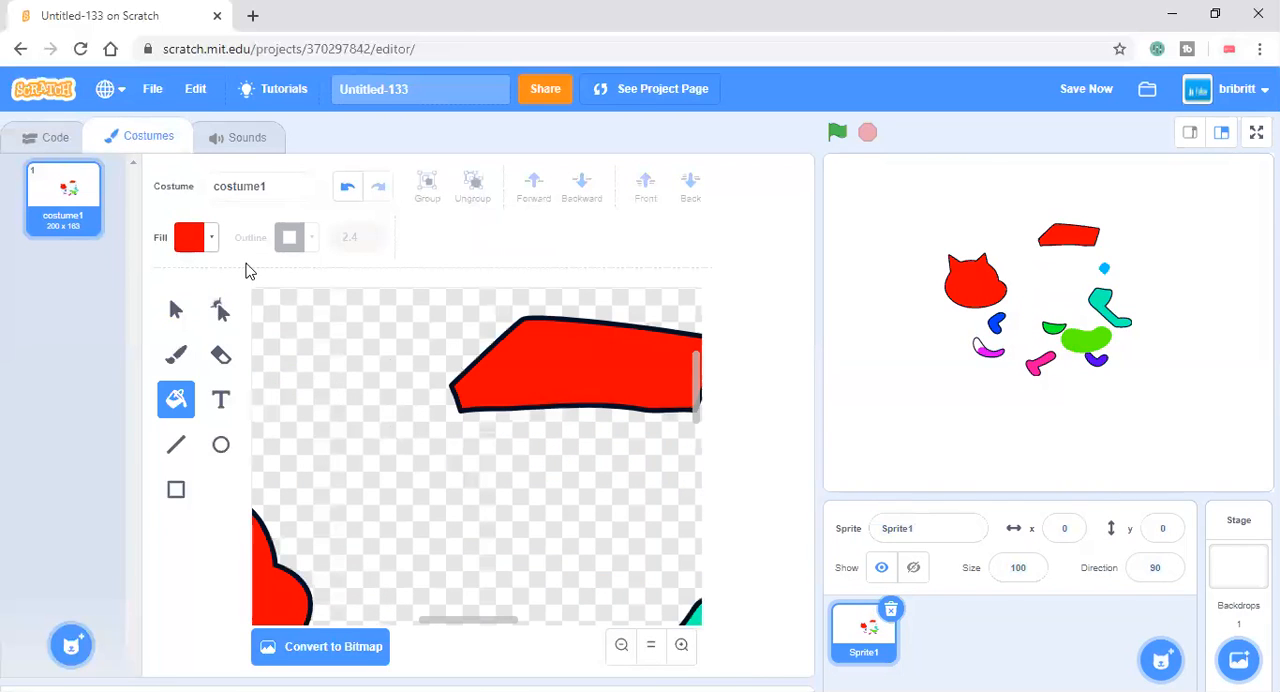
{"action": "mouse_move", "coordinate": [180, 430]}
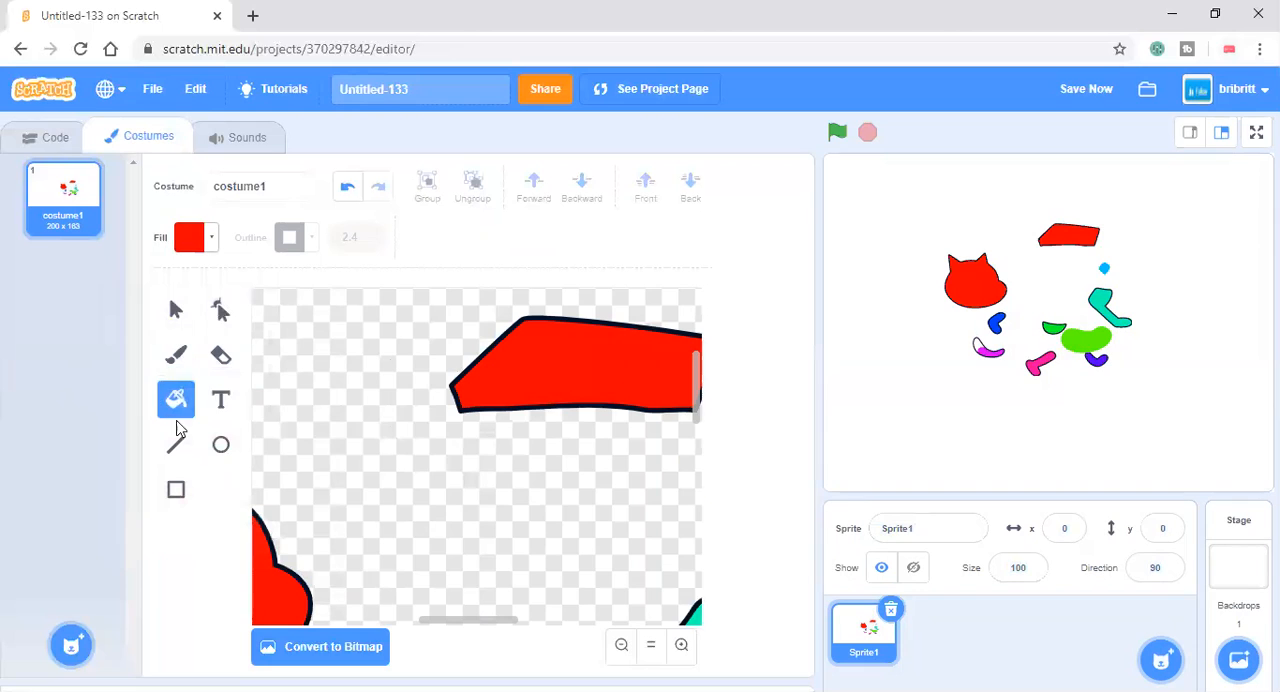
Start a 'Scra' text object in Marker font with a green fill.
{"action": "left_click", "coordinate": [220, 399]}
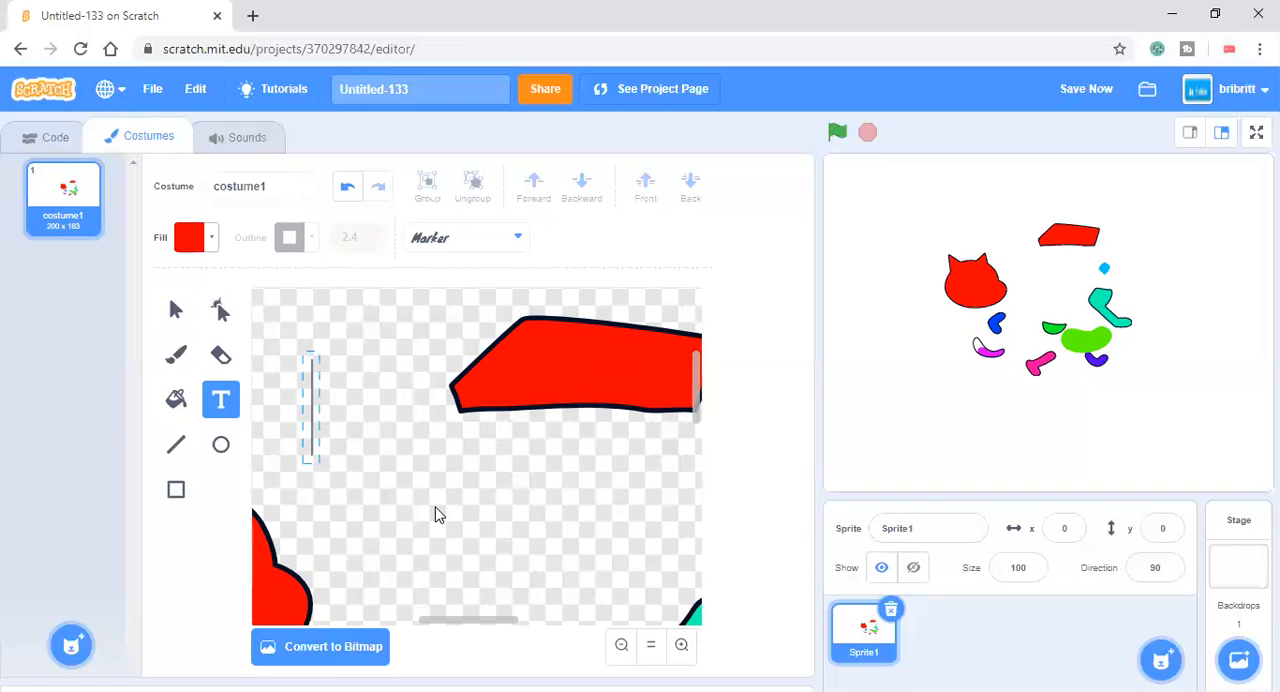
{"action": "type", "text": "Scra"}
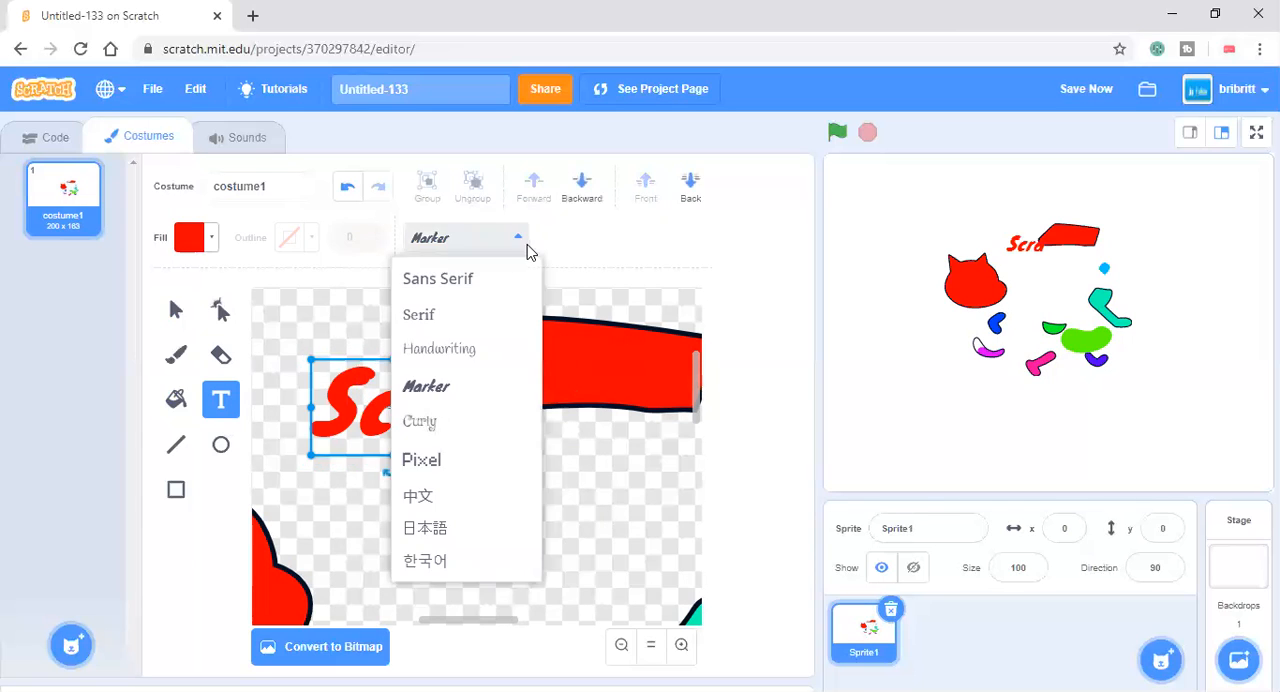
{"action": "left_click", "coordinate": [419, 421]}
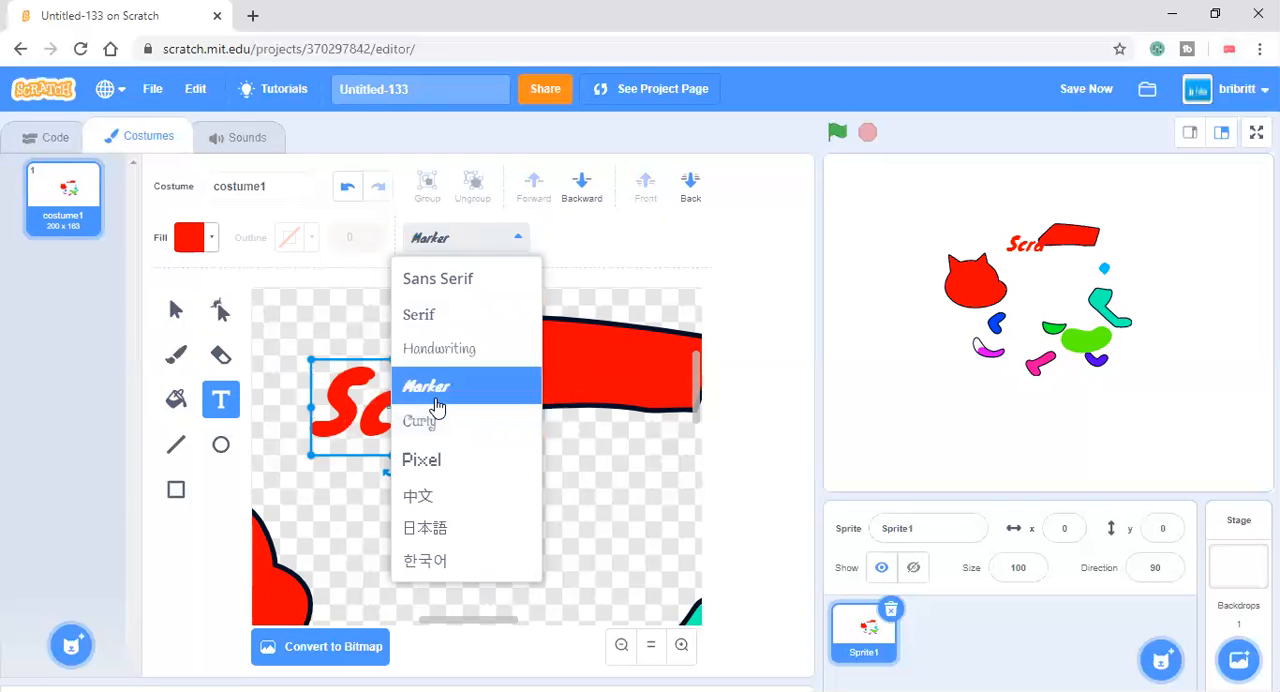
{"action": "left_click", "coordinate": [190, 237]}
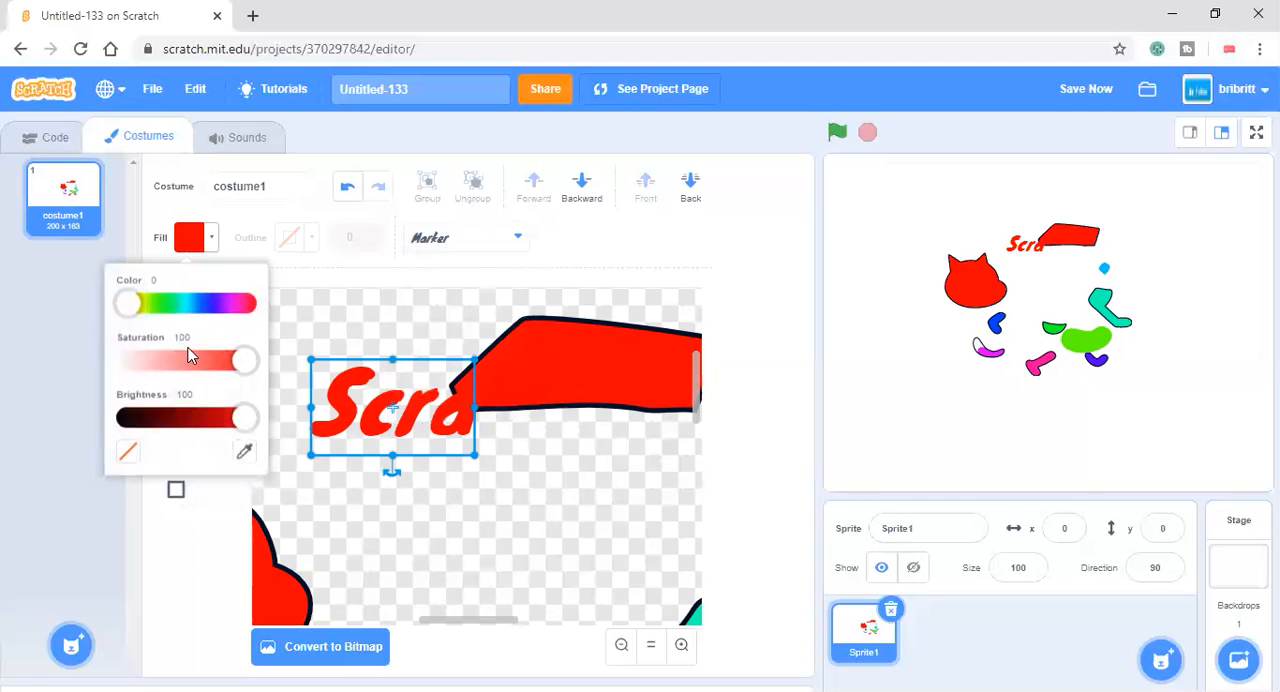
{"action": "left_click_drag", "start_coordinate": [127, 303], "coordinate": [165, 303]}
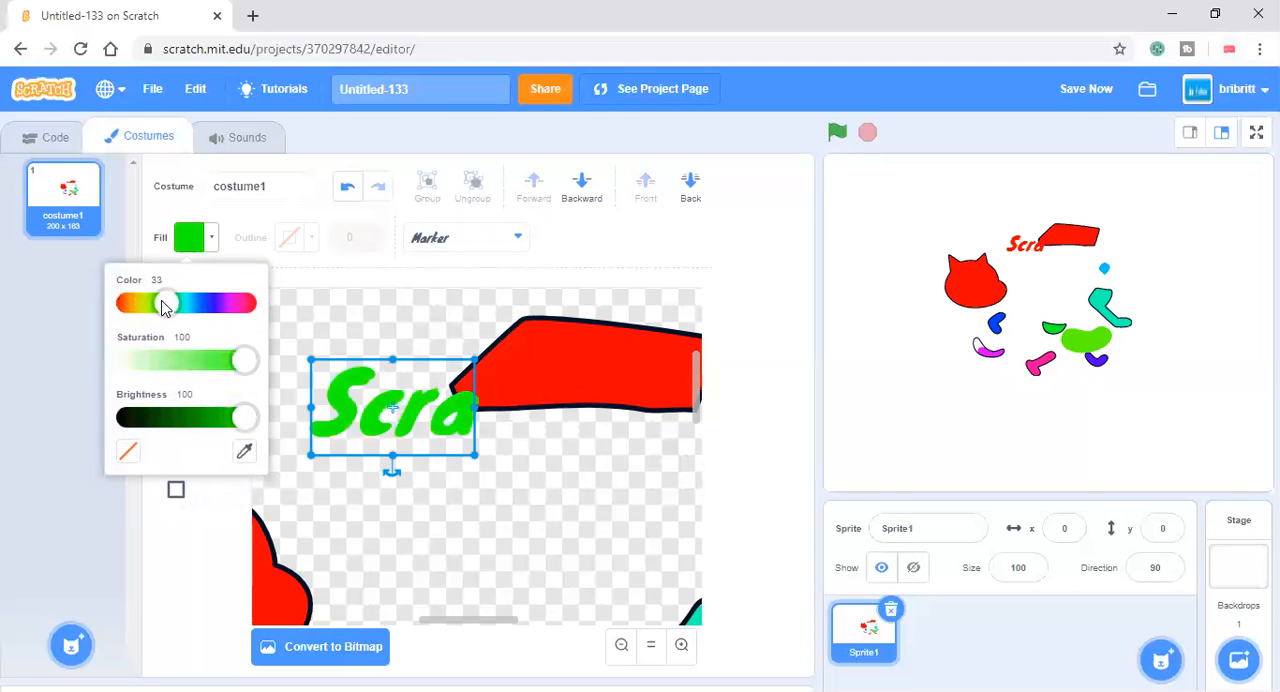
{"action": "left_click_drag", "start_coordinate": [168, 302], "coordinate": [162, 302]}
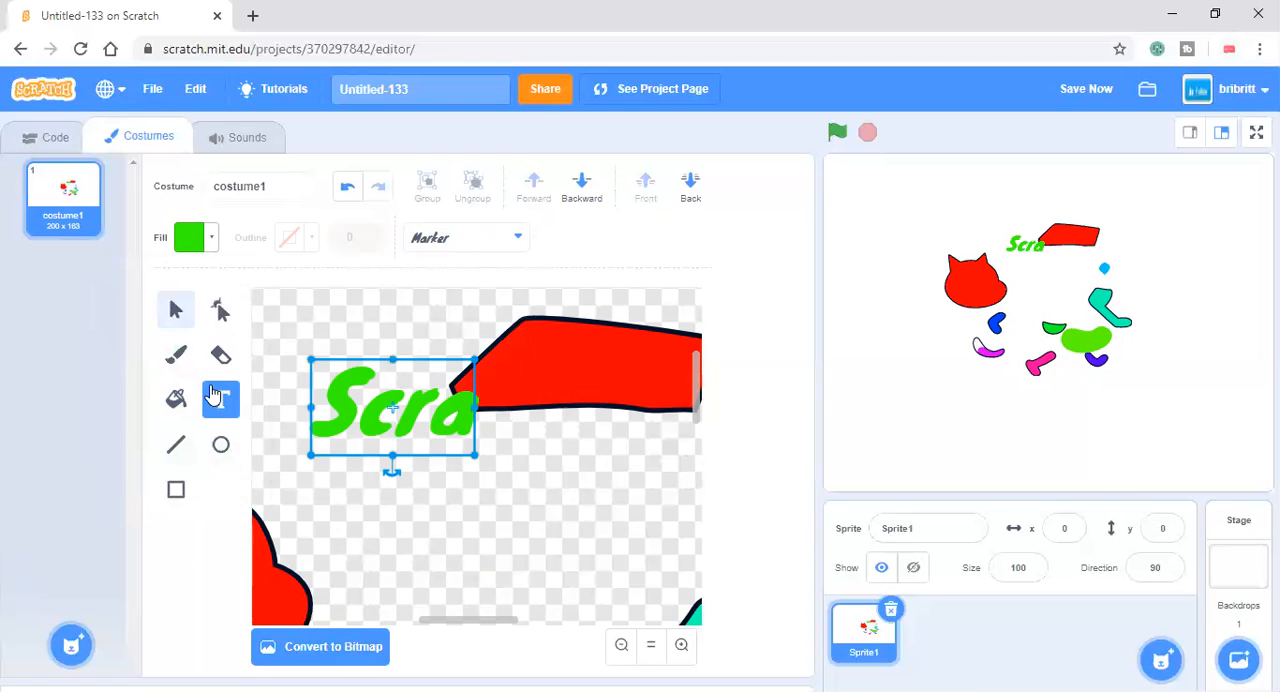
Finish typing 'Scratch cat disassembled' and move the title down over the pieces.
{"action": "left_click", "coordinate": [220, 399]}
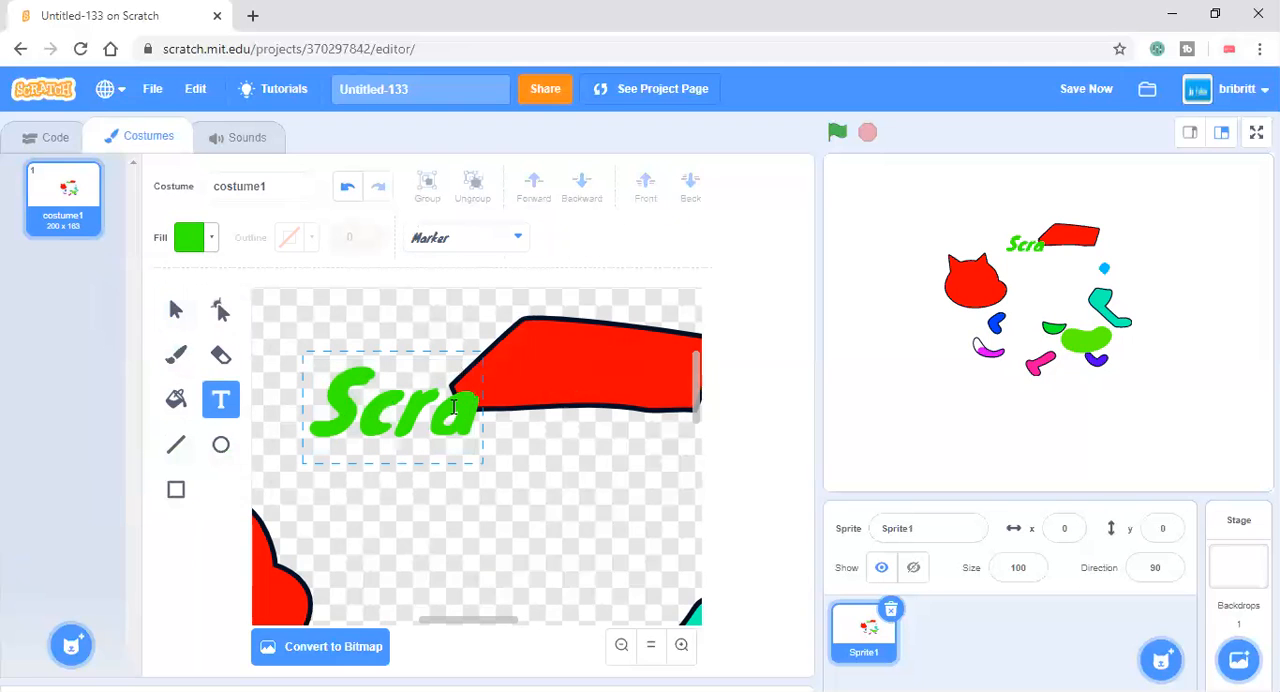
{"action": "type", "text": "tch"}
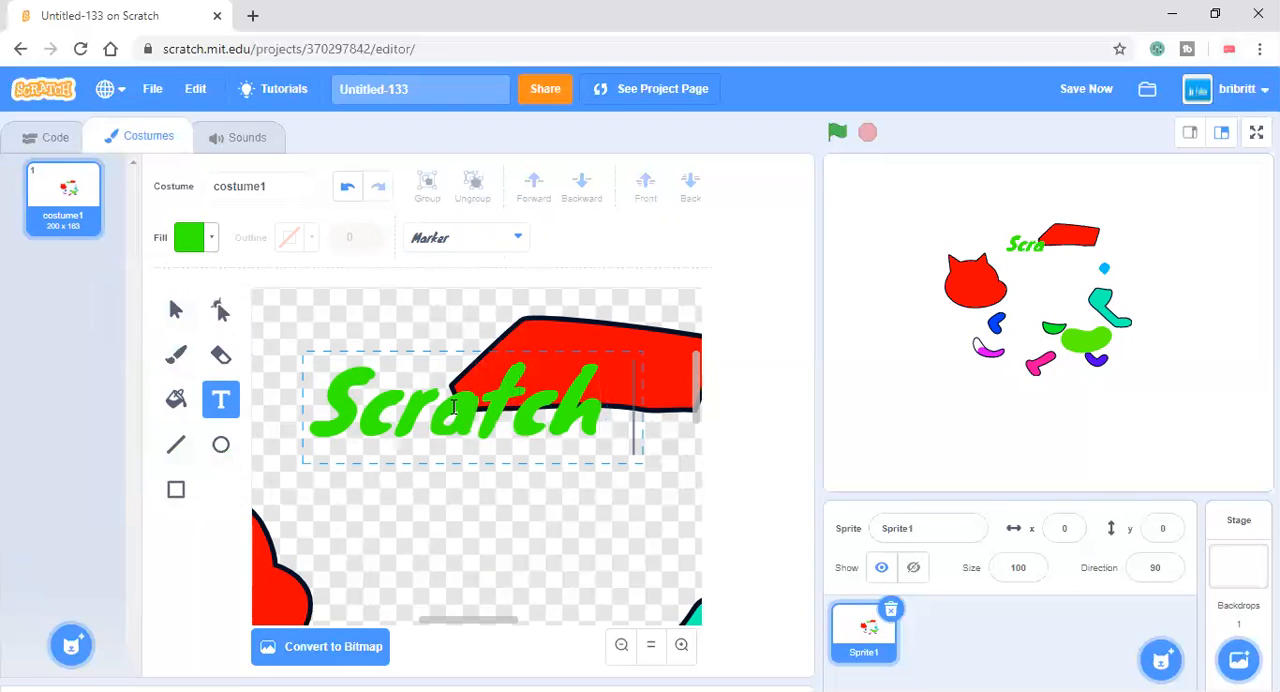
{"action": "type", "text": "cu"}
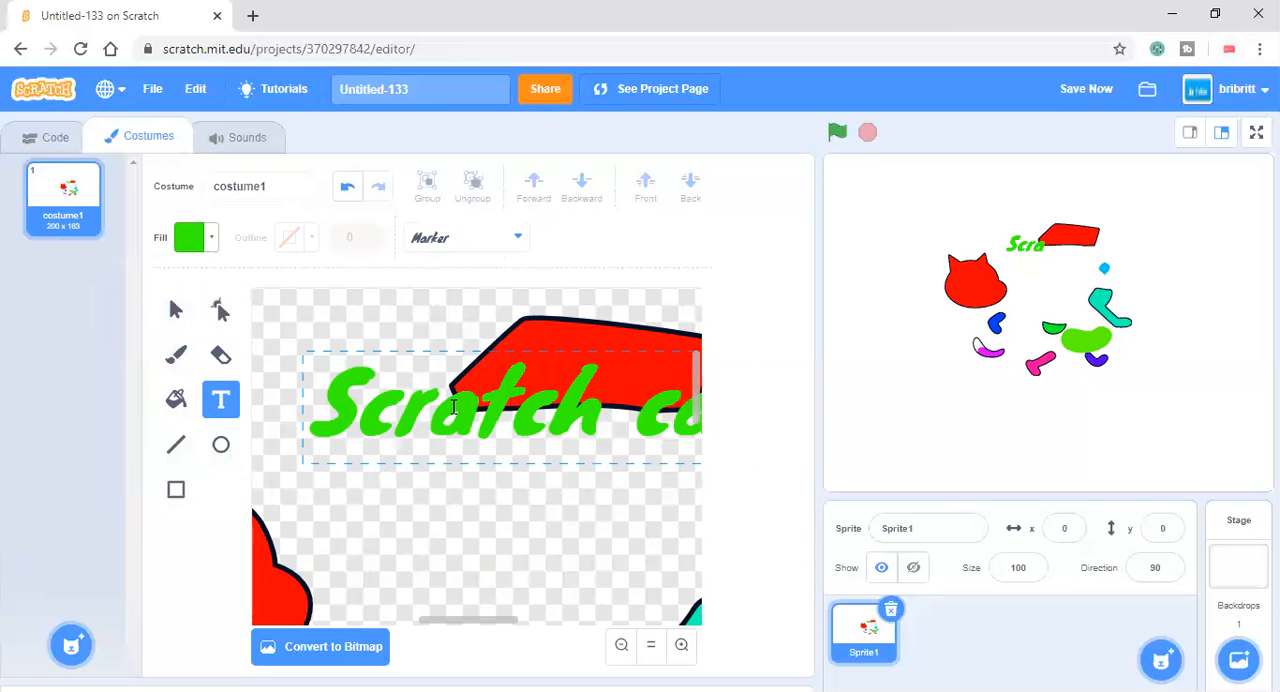
{"action": "type", "text": "disass"}
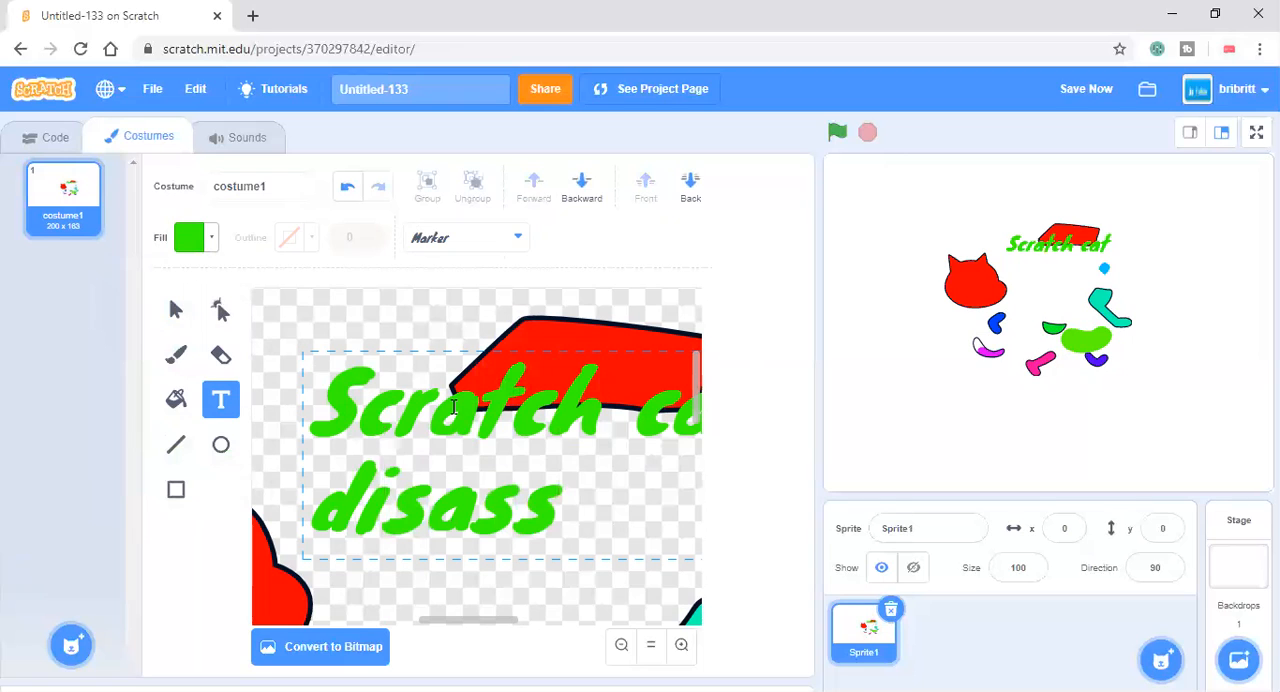
{"action": "type", "text": "embled"}
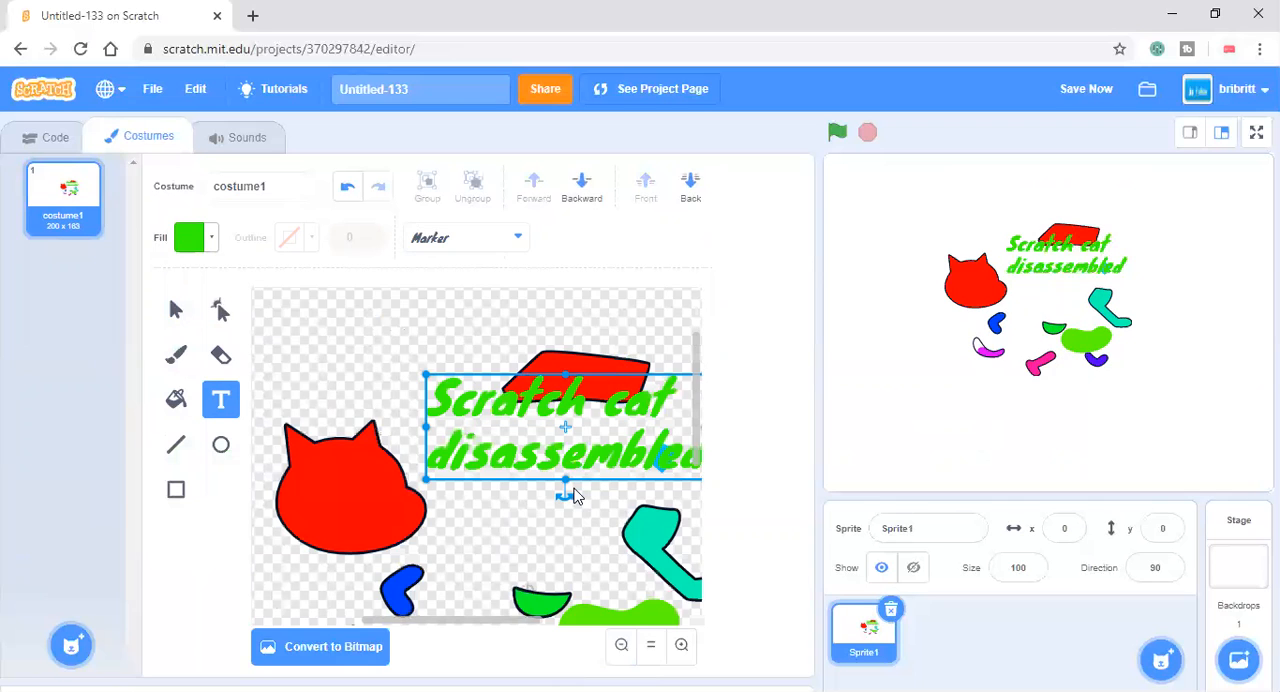
{"action": "left_click_drag", "start_coordinate": [565, 430], "coordinate": [520, 470]}
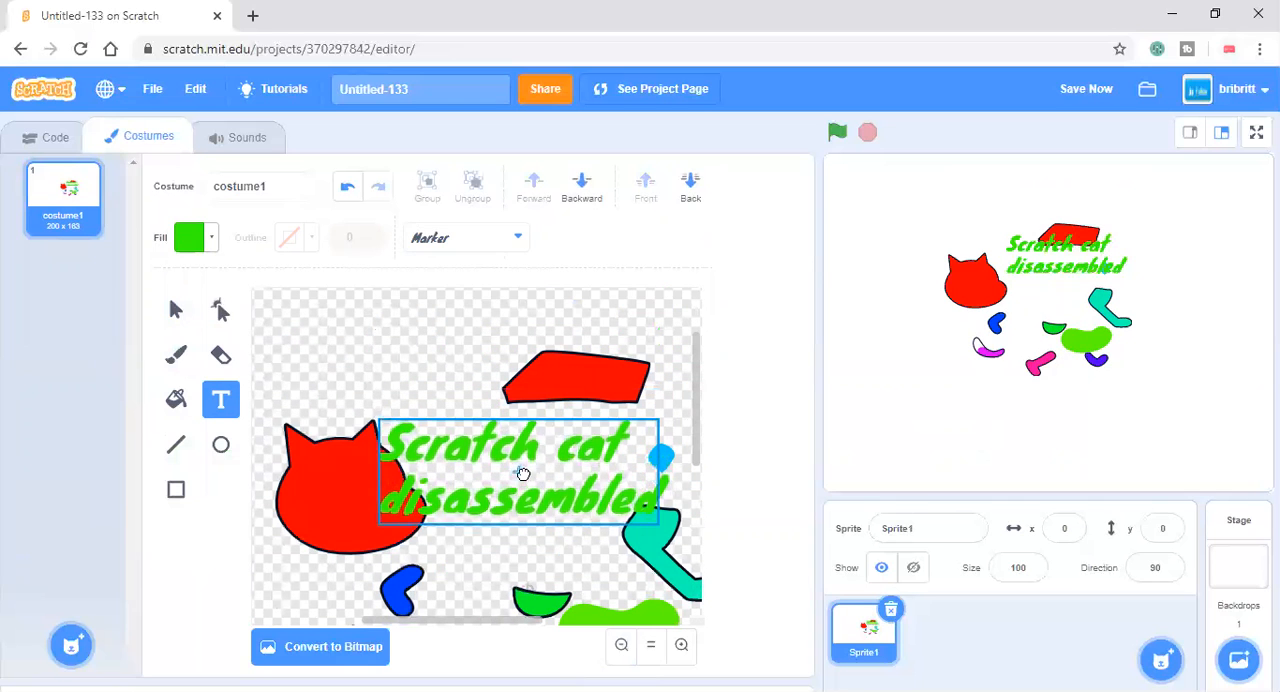
Pick the Line tool and set a red outline colour.
{"action": "left_click", "coordinate": [175, 444]}
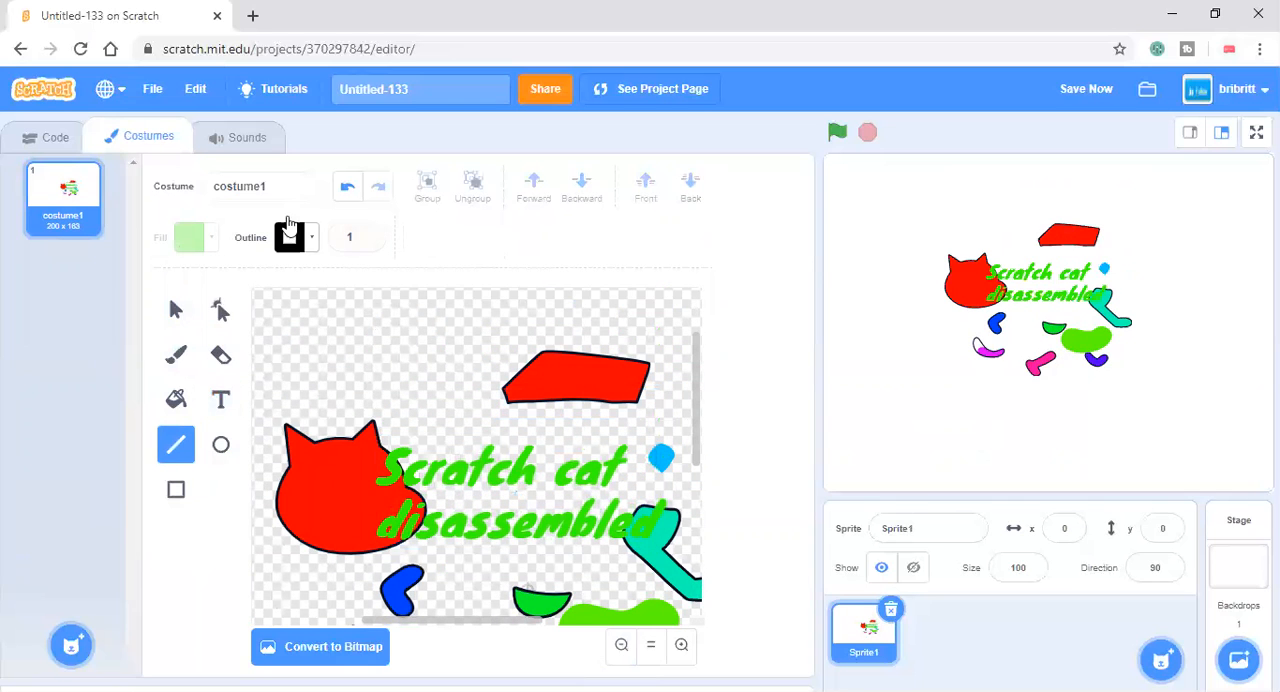
{"action": "left_click", "coordinate": [291, 237]}
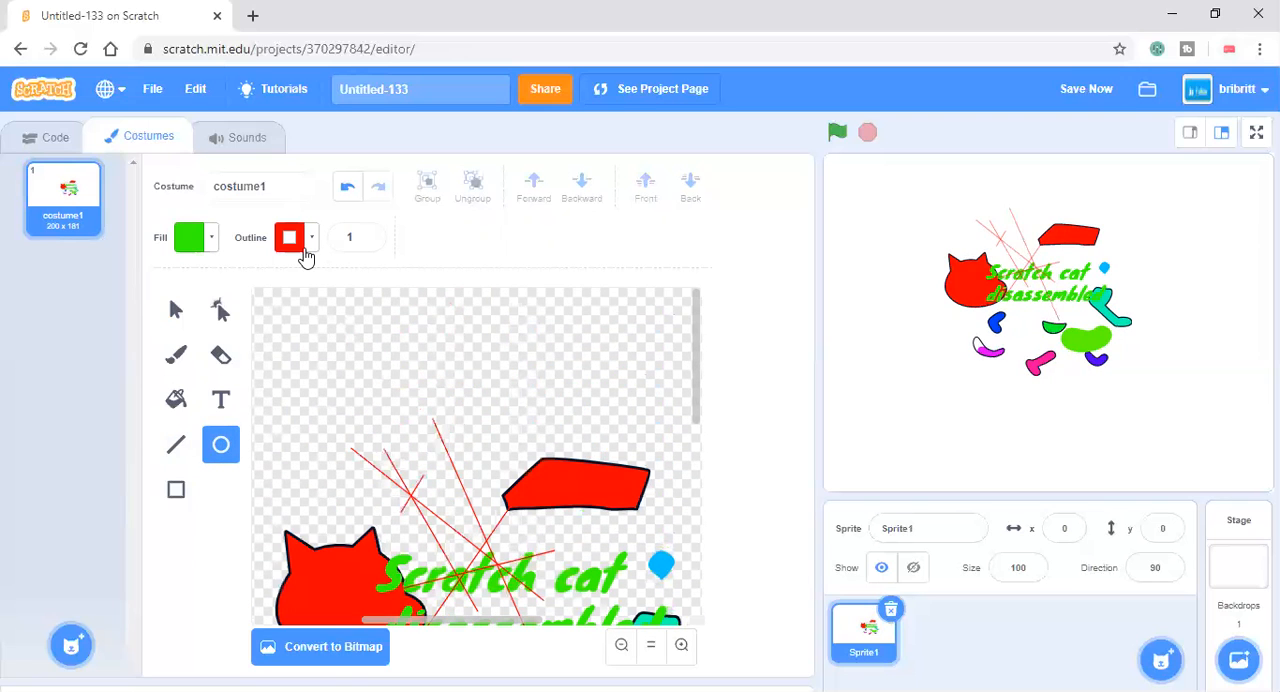
Draw a large oval with no outline at the top and change its fill to blue.
{"action": "left_click", "coordinate": [290, 237]}
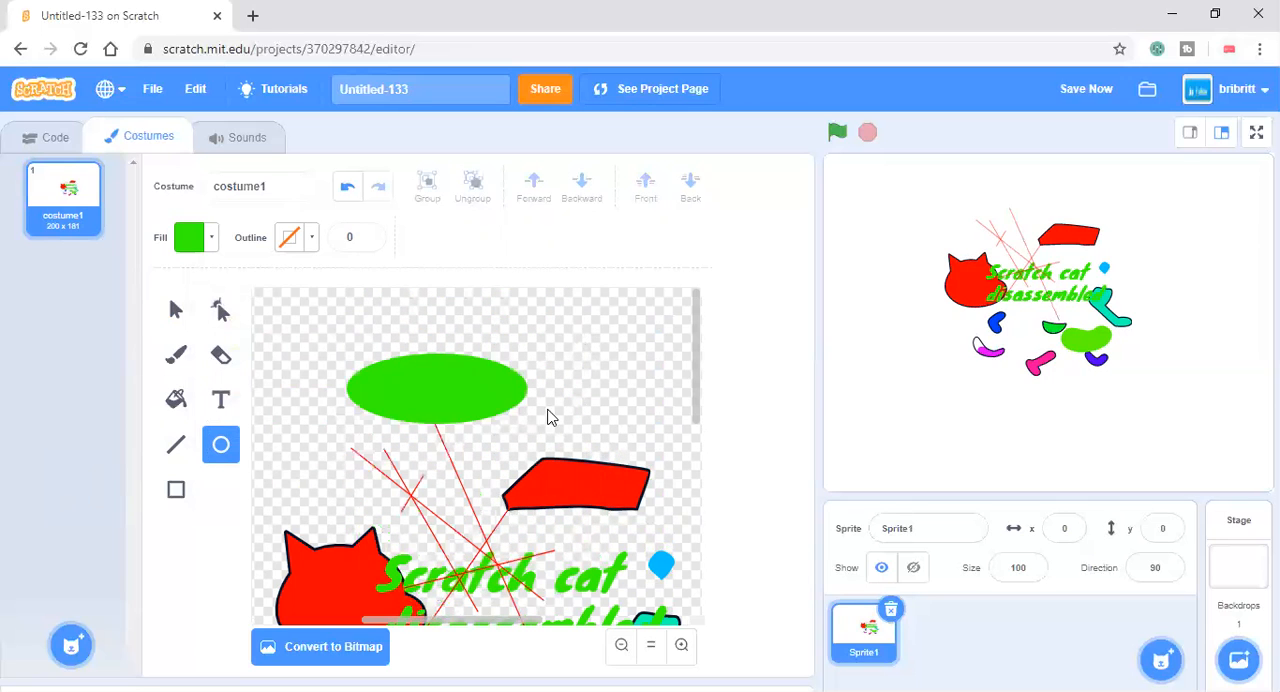
{"action": "left_click", "coordinate": [436, 390]}
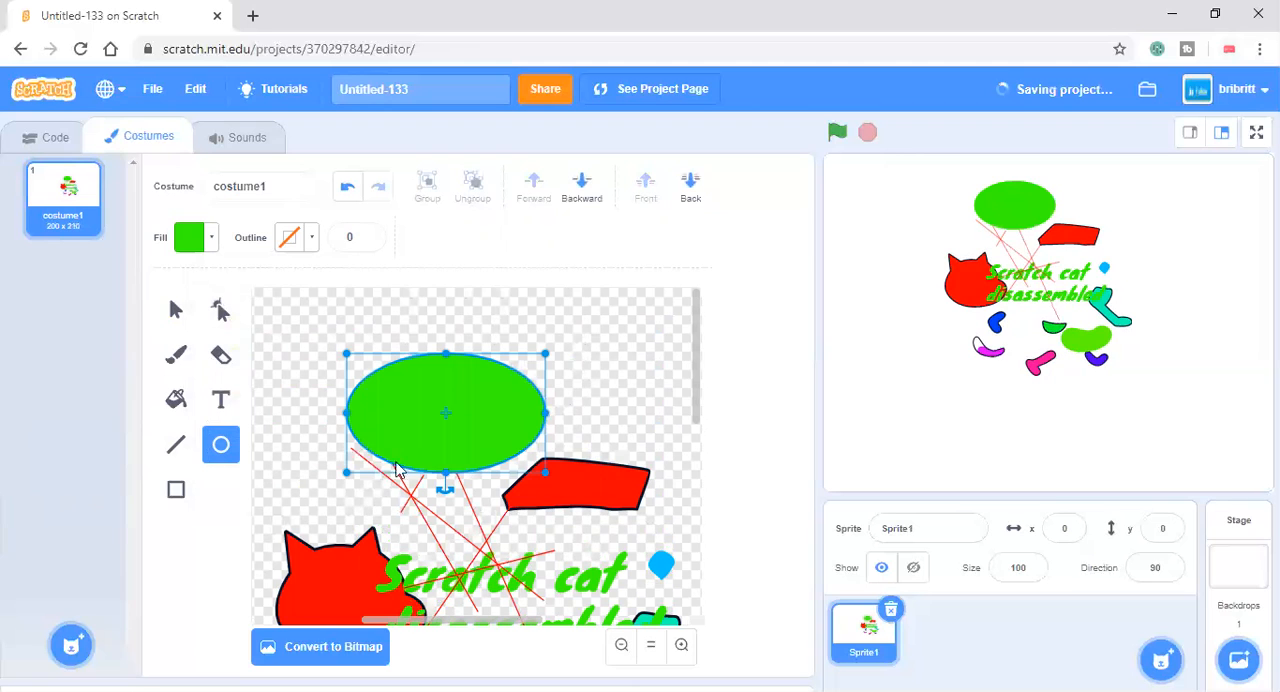
{"action": "left_click", "coordinate": [189, 237]}
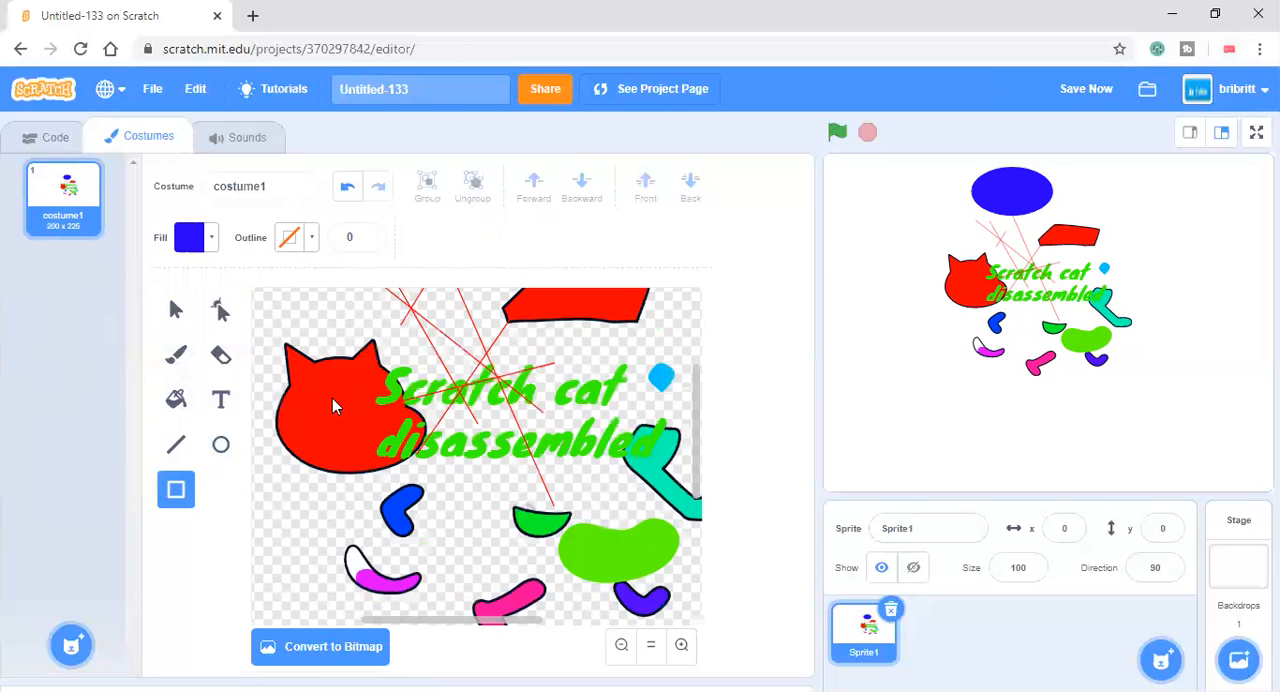
Draw two pale yellow outline-free rectangles below the pieces, then convert the costume to bitmap.
{"action": "left_click", "coordinate": [189, 237]}
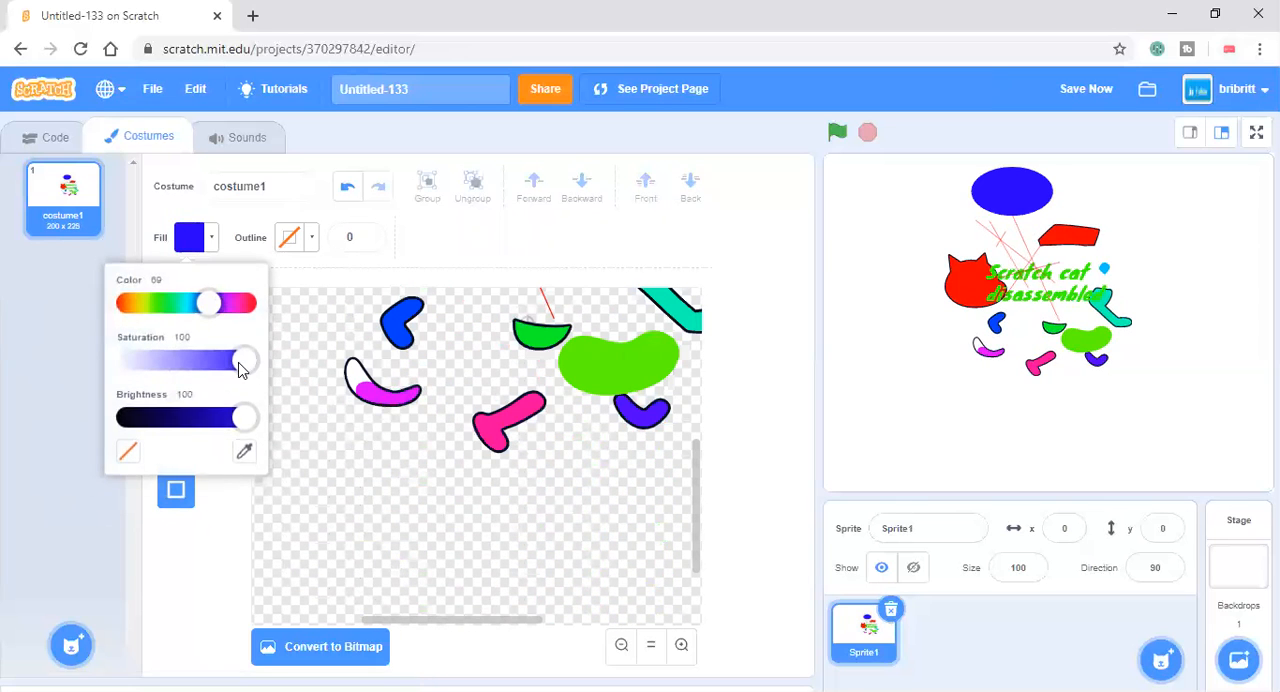
{"action": "left_click_drag", "start_coordinate": [307, 458], "coordinate": [475, 560]}
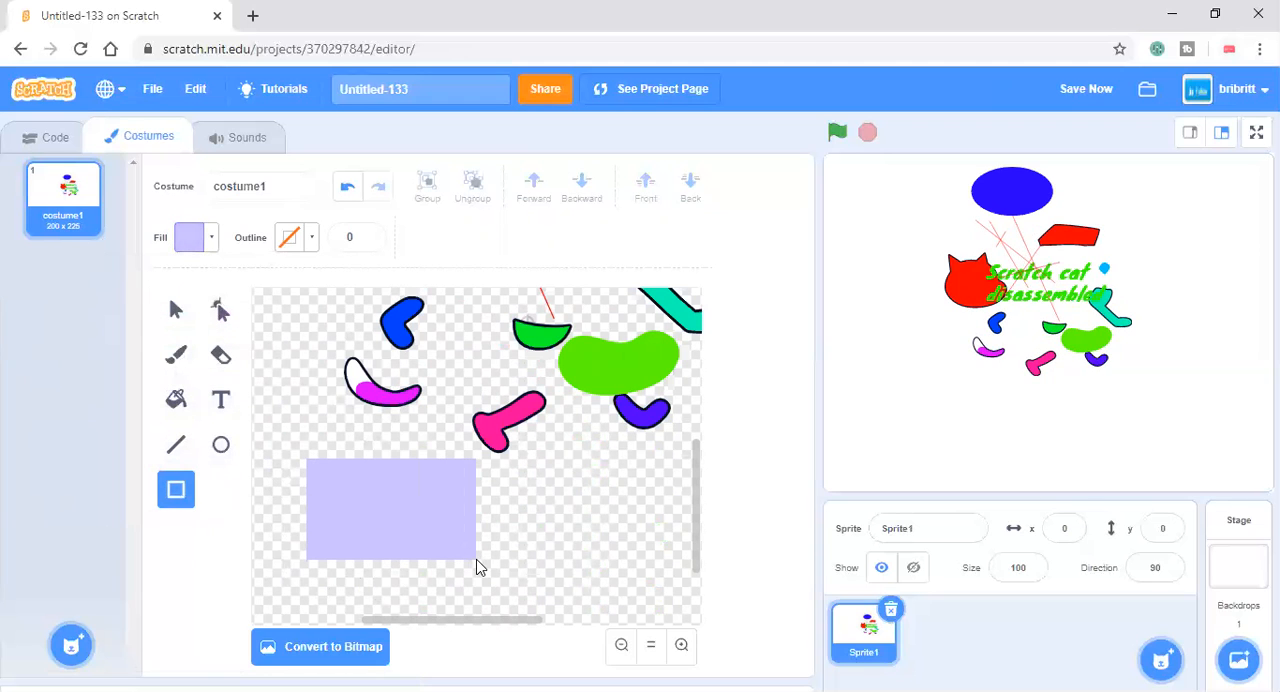
{"action": "left_click", "coordinate": [390, 509]}
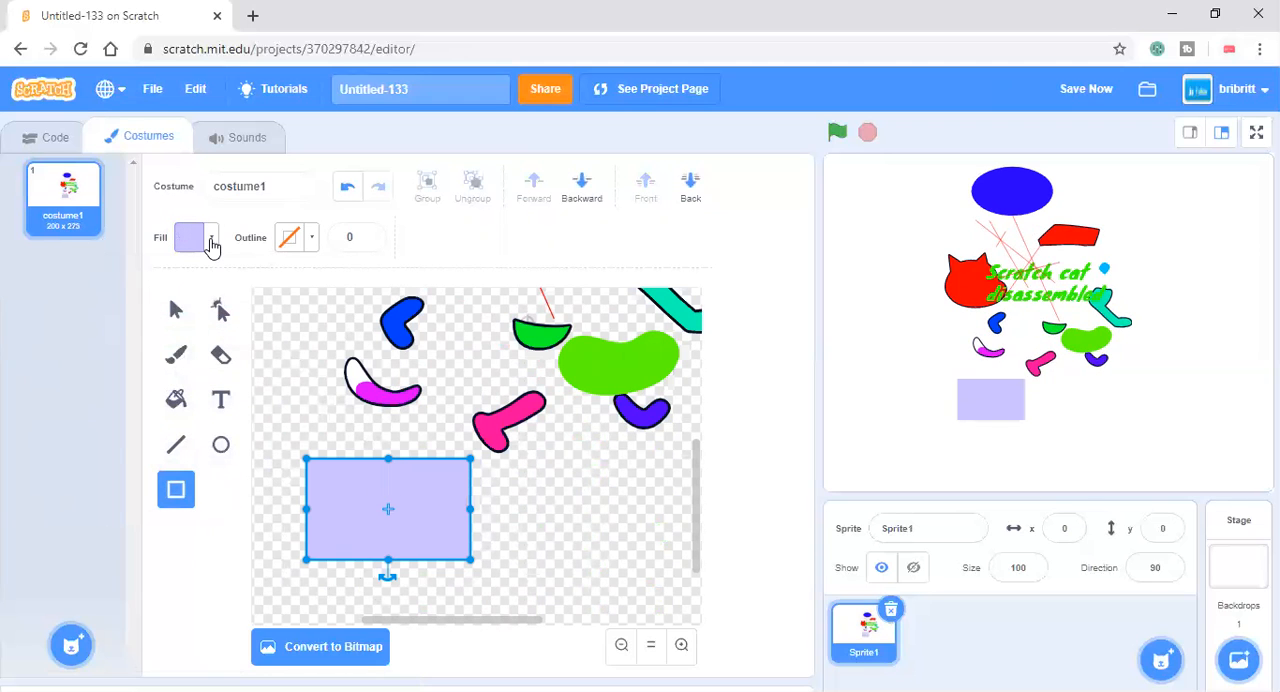
{"action": "left_click", "coordinate": [190, 237]}
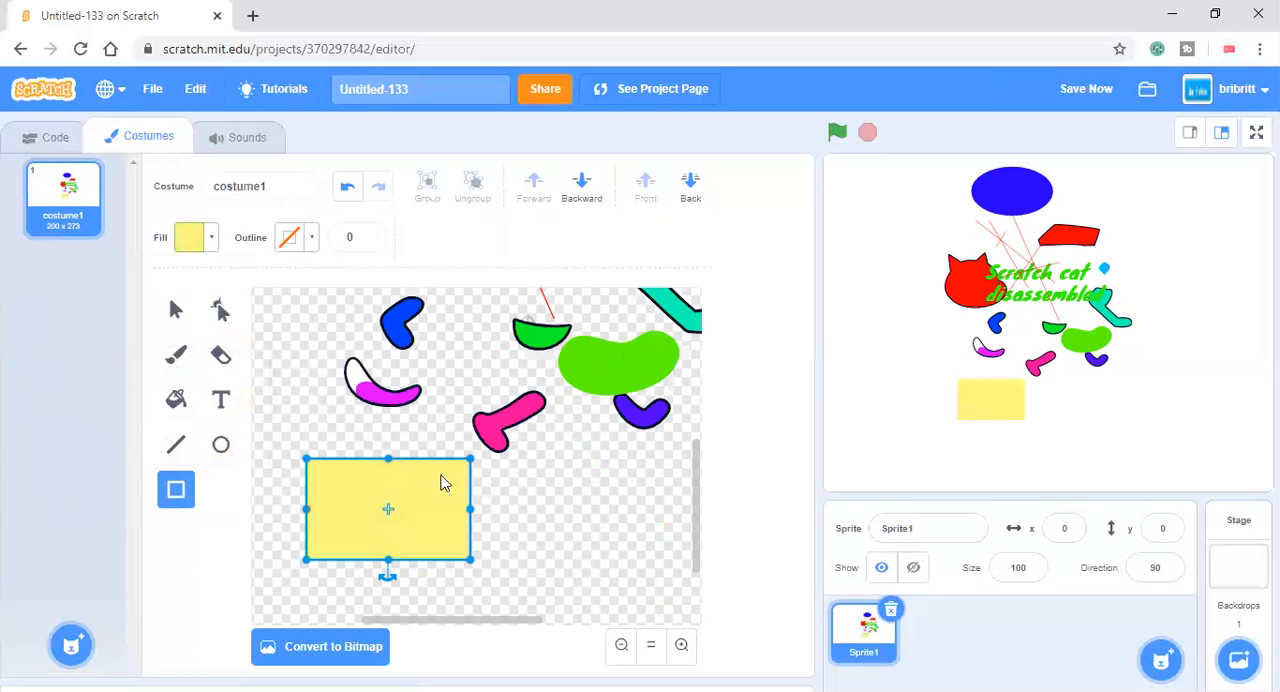
{"action": "left_click", "coordinate": [531, 483]}
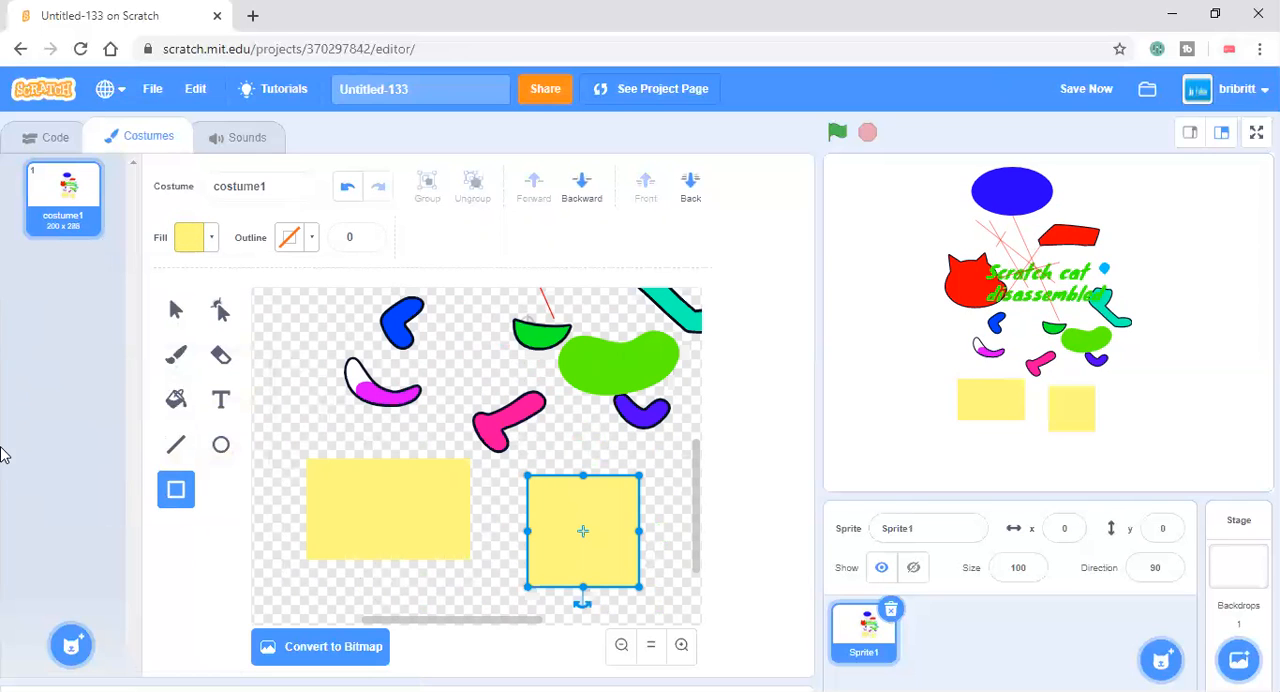
{"action": "left_click", "coordinate": [320, 646]}
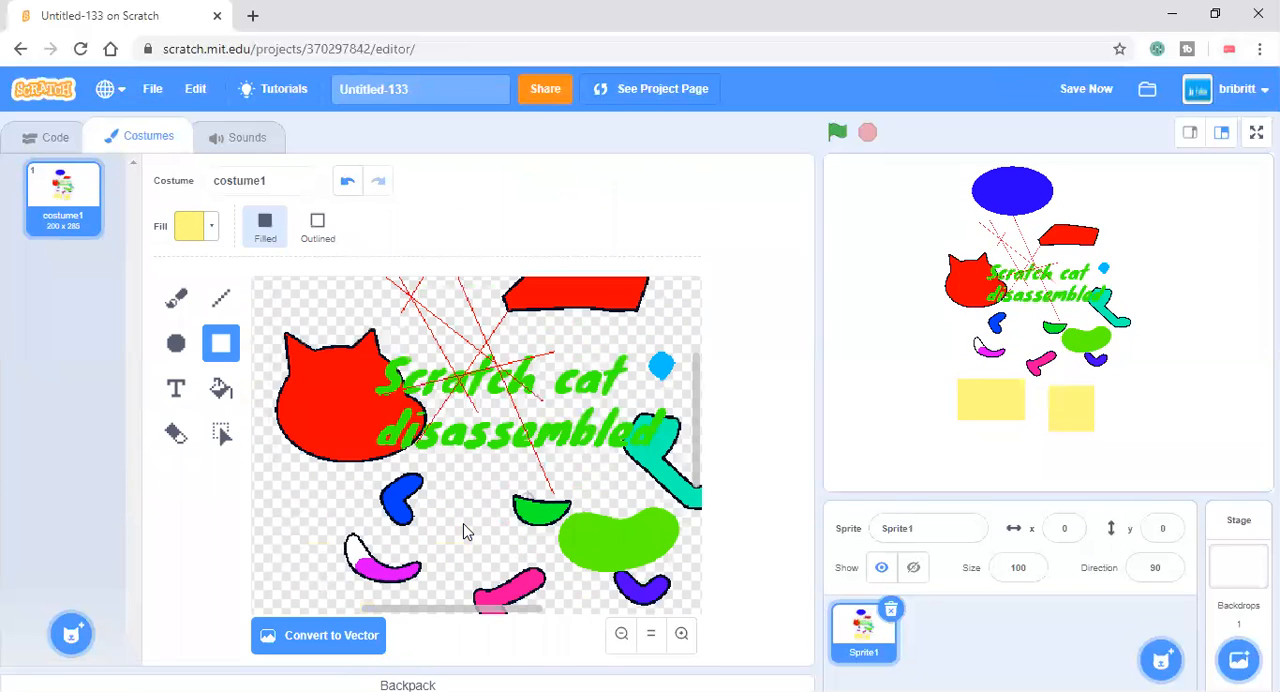
Paint yellow brush strokes, an outlined yellow oval, and a big solid yellow square.
{"action": "scroll", "scroll_direction": "down", "scroll_amount": 3}
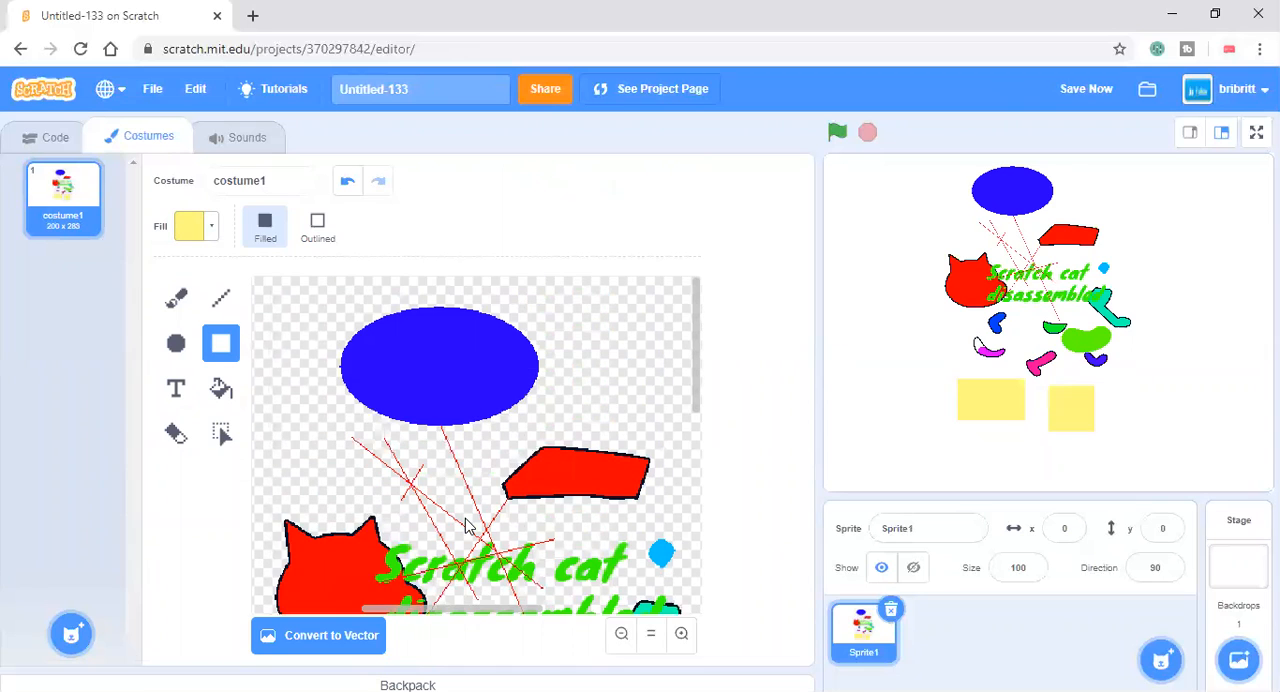
{"action": "mouse_move", "coordinate": [452, 595]}
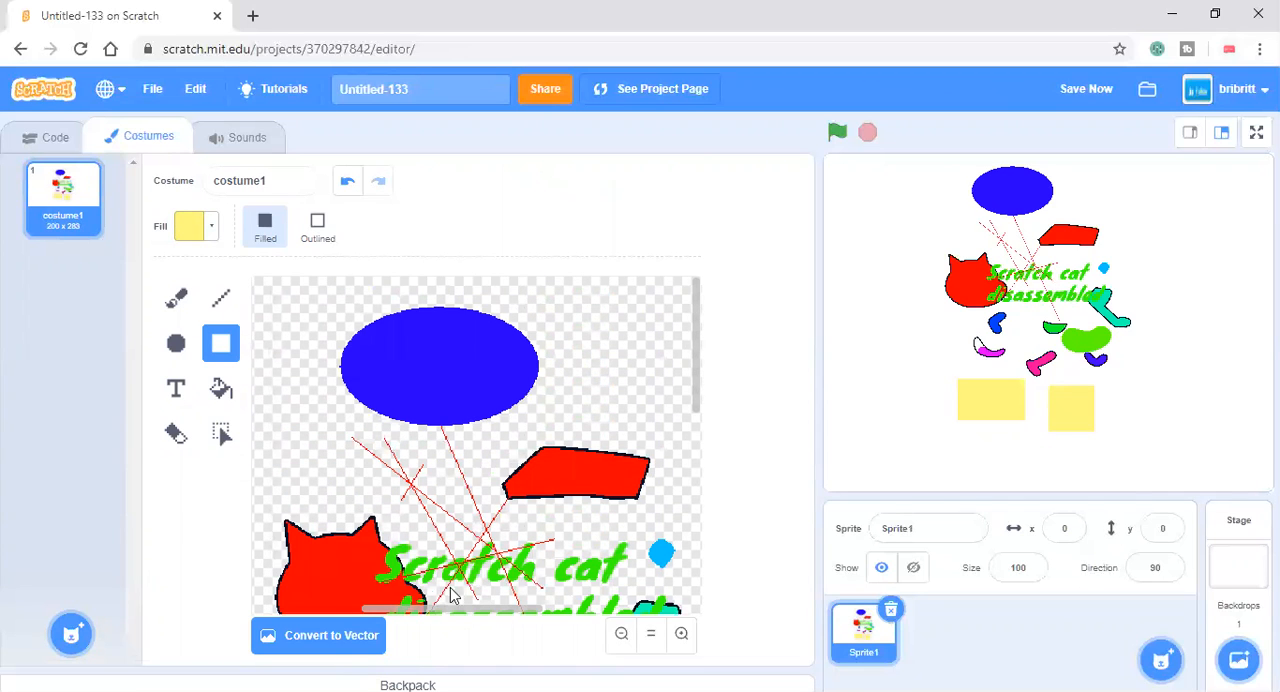
{"action": "left_click", "coordinate": [175, 297]}
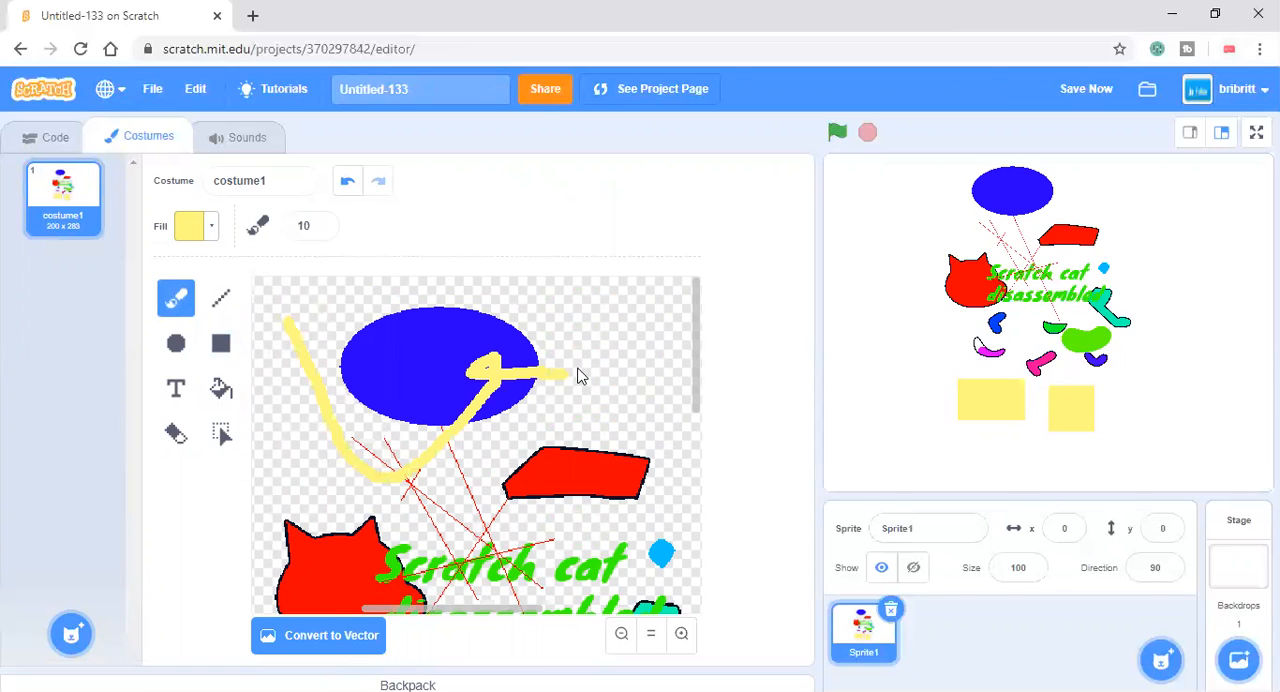
{"action": "left_click", "coordinate": [220, 298]}
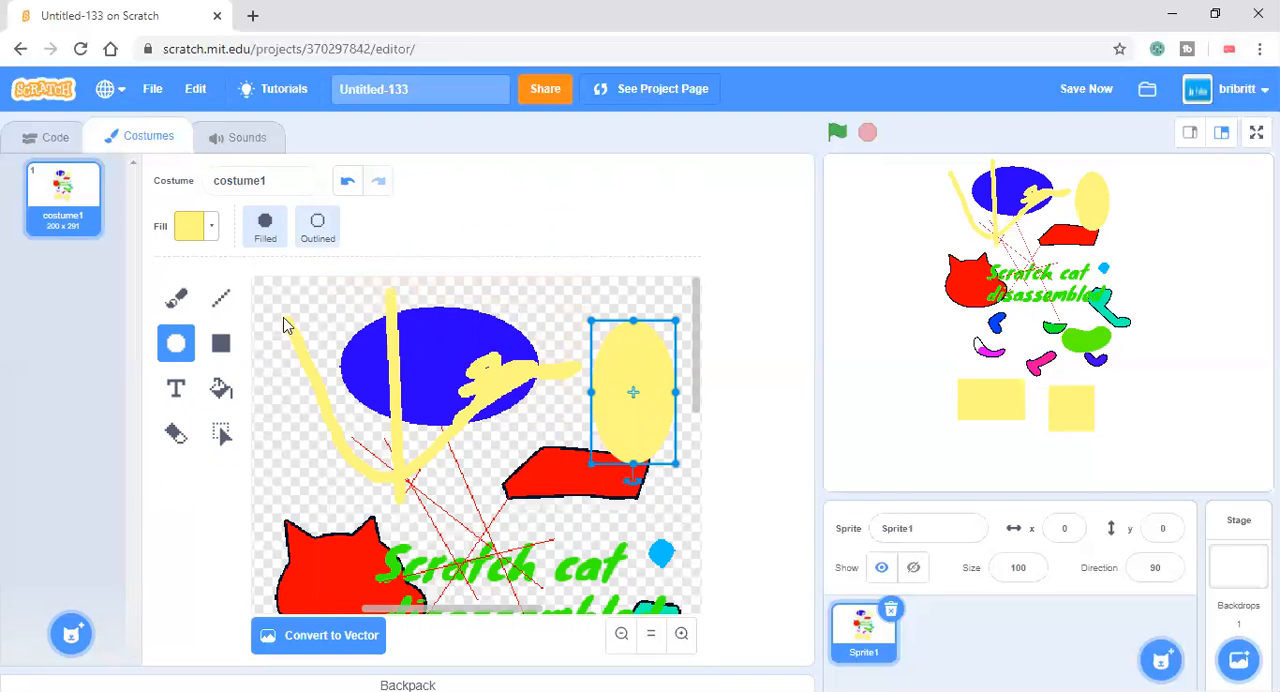
{"action": "left_click", "coordinate": [317, 220]}
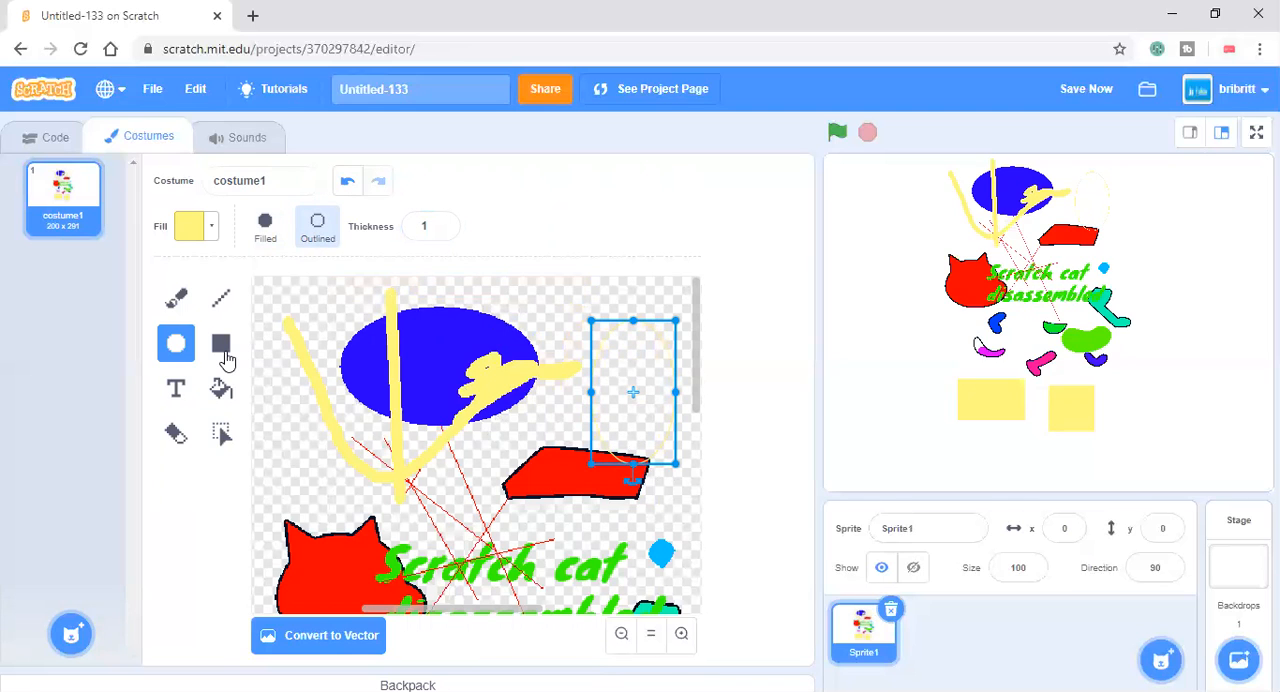
{"action": "left_click", "coordinate": [221, 343]}
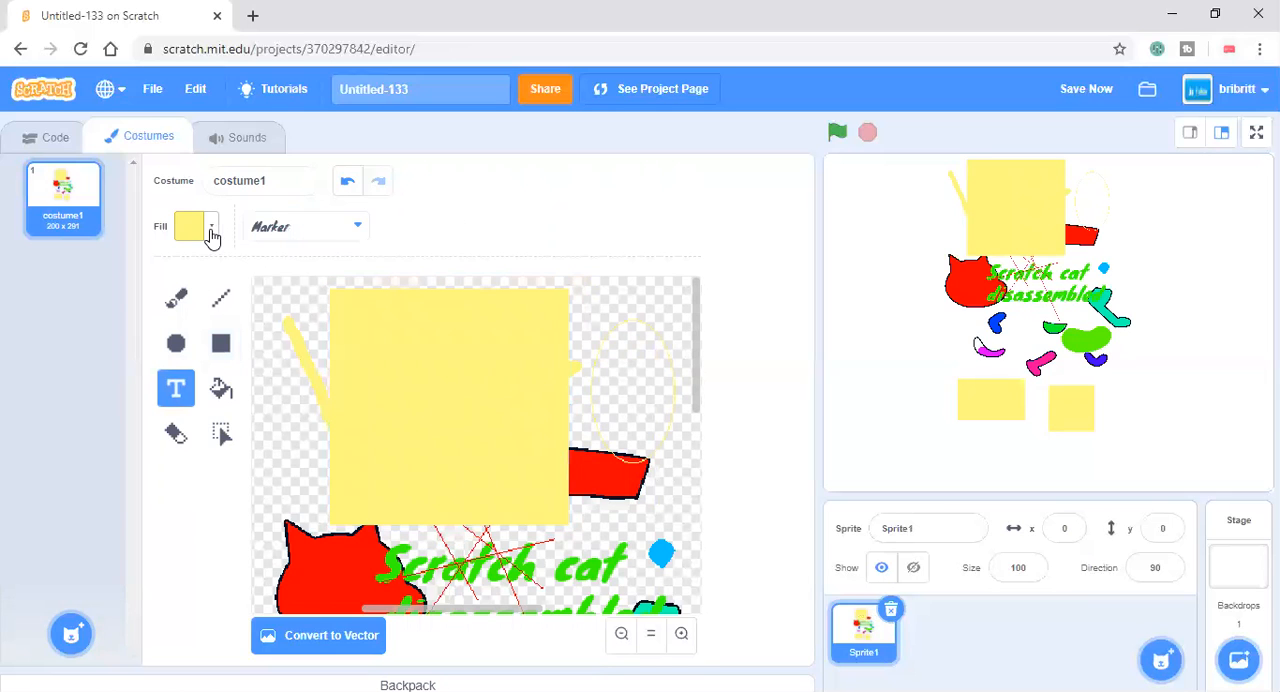
{"action": "mouse_move", "coordinate": [232, 407]}
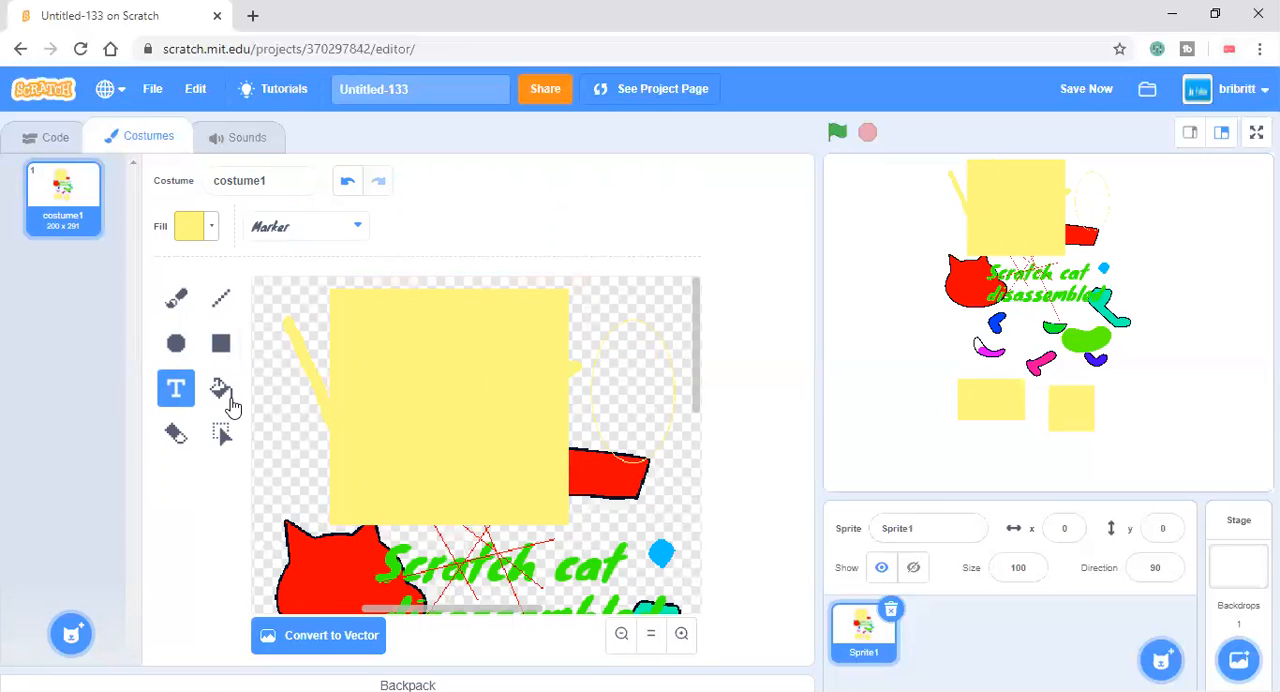
Erase a figure-eight hole through the middle of the big yellow square.
{"action": "left_click", "coordinate": [220, 433]}
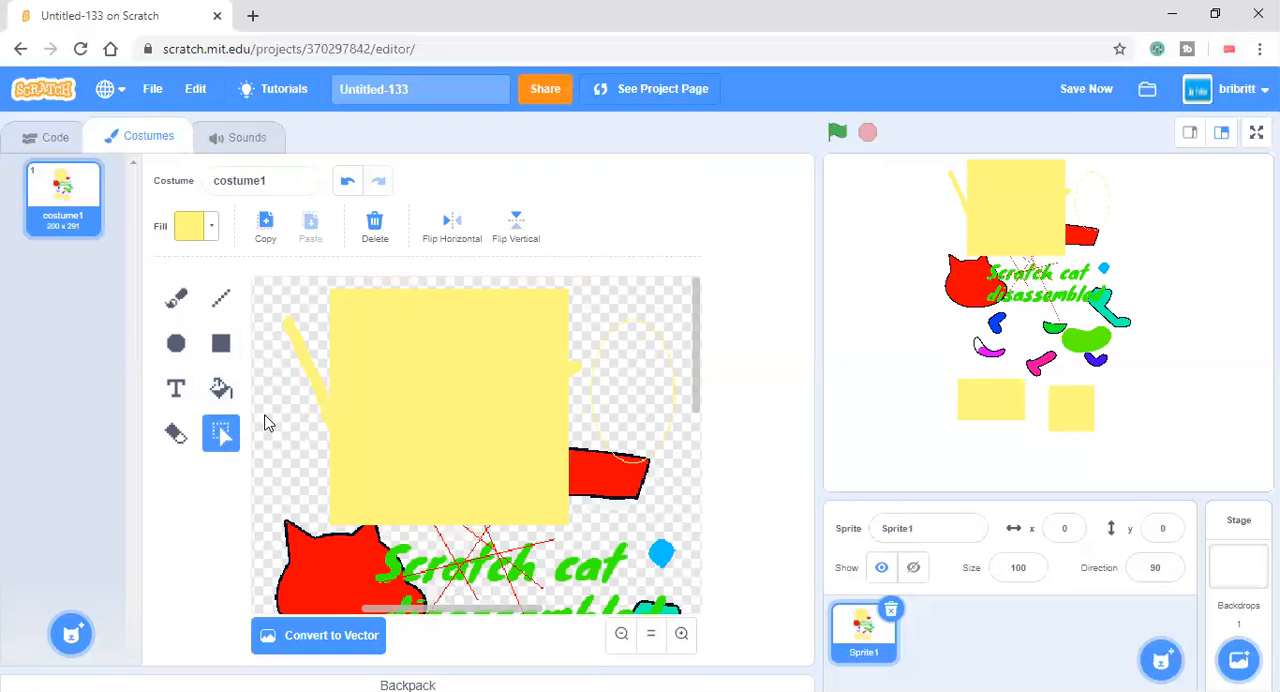
{"action": "mouse_move", "coordinate": [176, 432]}
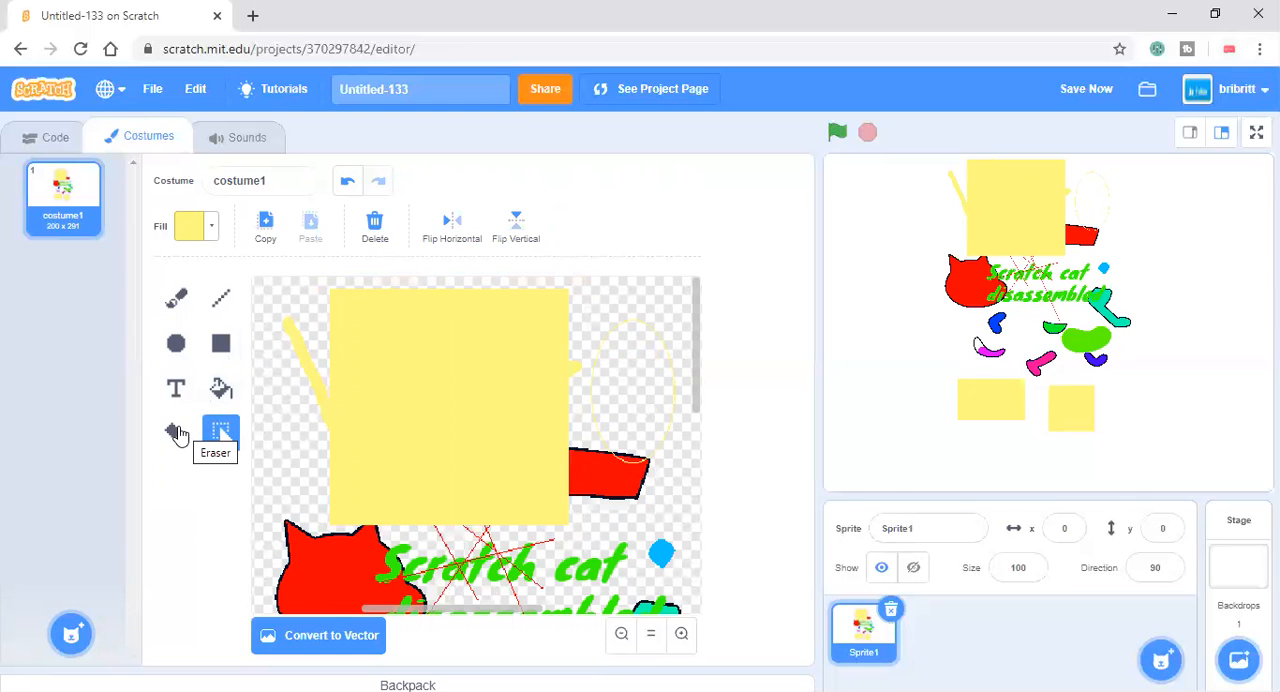
{"action": "left_click", "coordinate": [176, 433]}
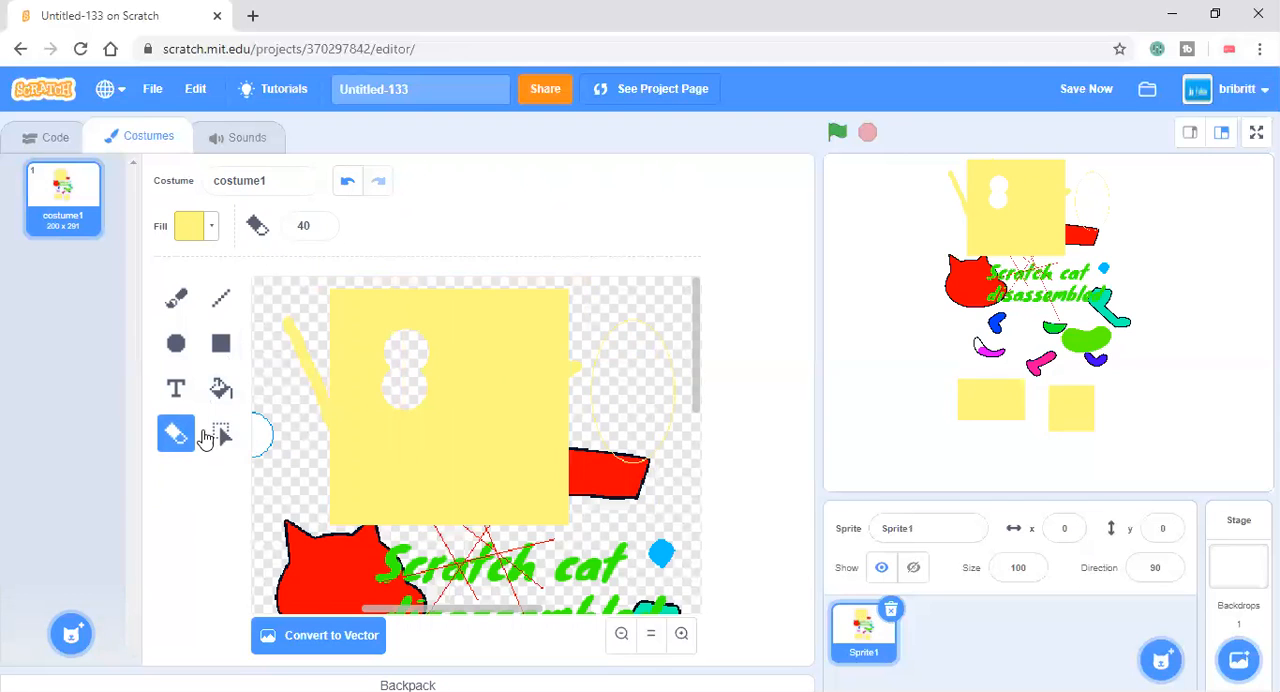
{"action": "left_click", "coordinate": [220, 433]}
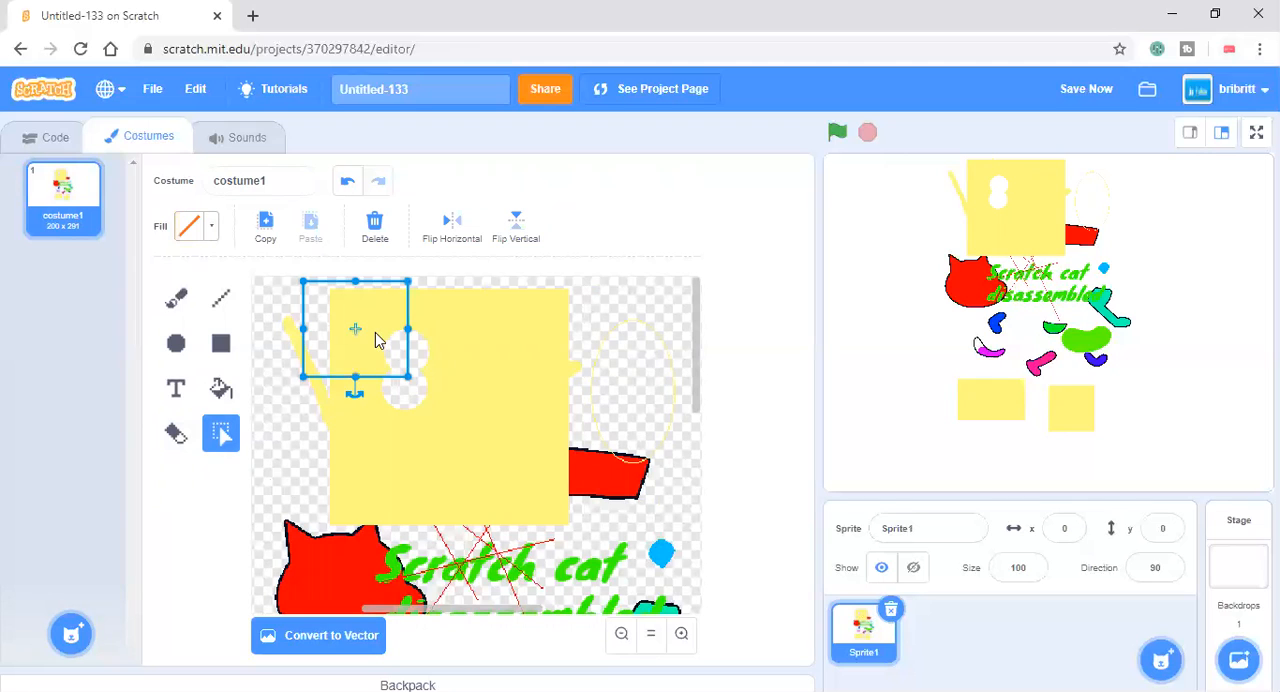
Cut chunks from the yellow square, dragging one right over the oval and one down-left.
{"action": "left_click_drag", "start_coordinate": [355, 330], "coordinate": [618, 400]}
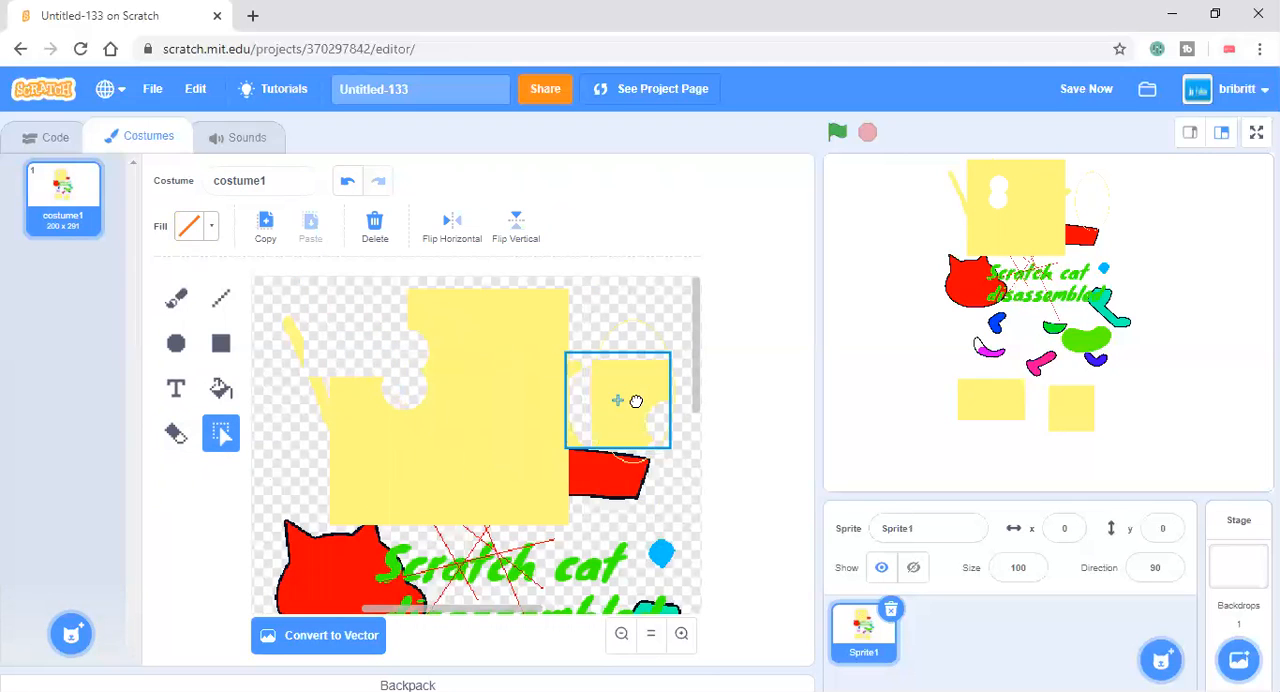
{"action": "left_click_drag", "start_coordinate": [618, 400], "coordinate": [620, 397]}
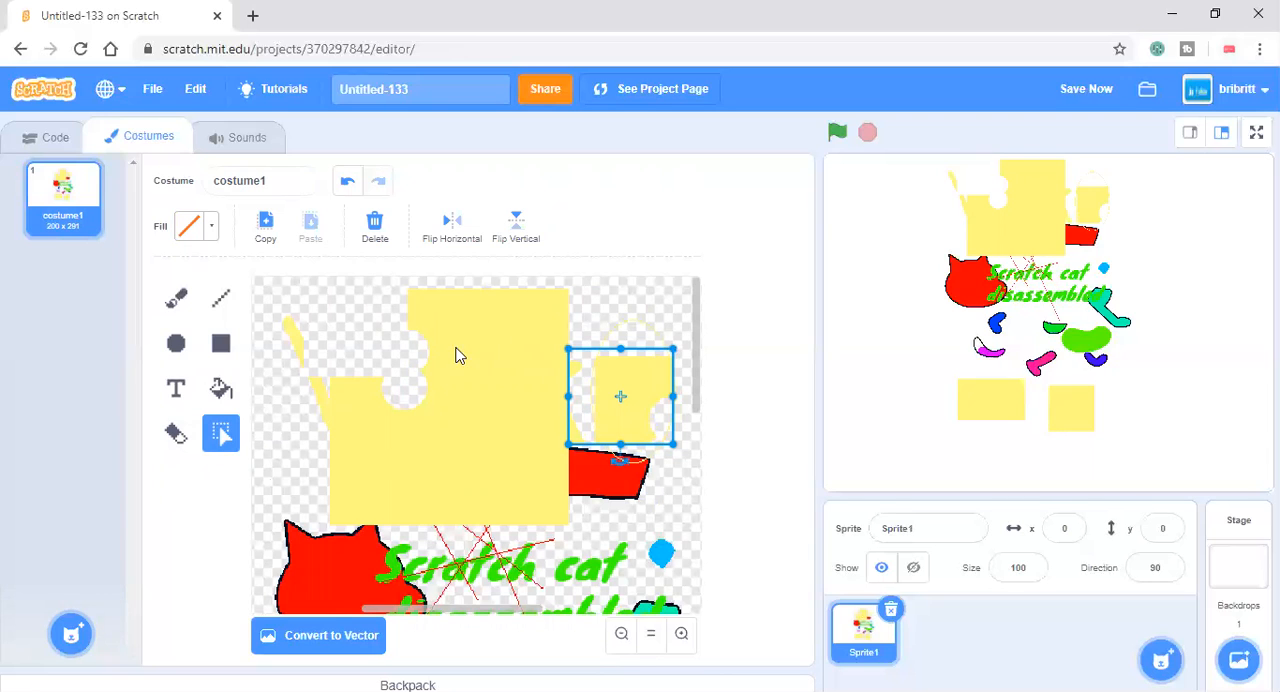
{"action": "left_click_drag", "start_coordinate": [620, 397], "coordinate": [417, 322]}
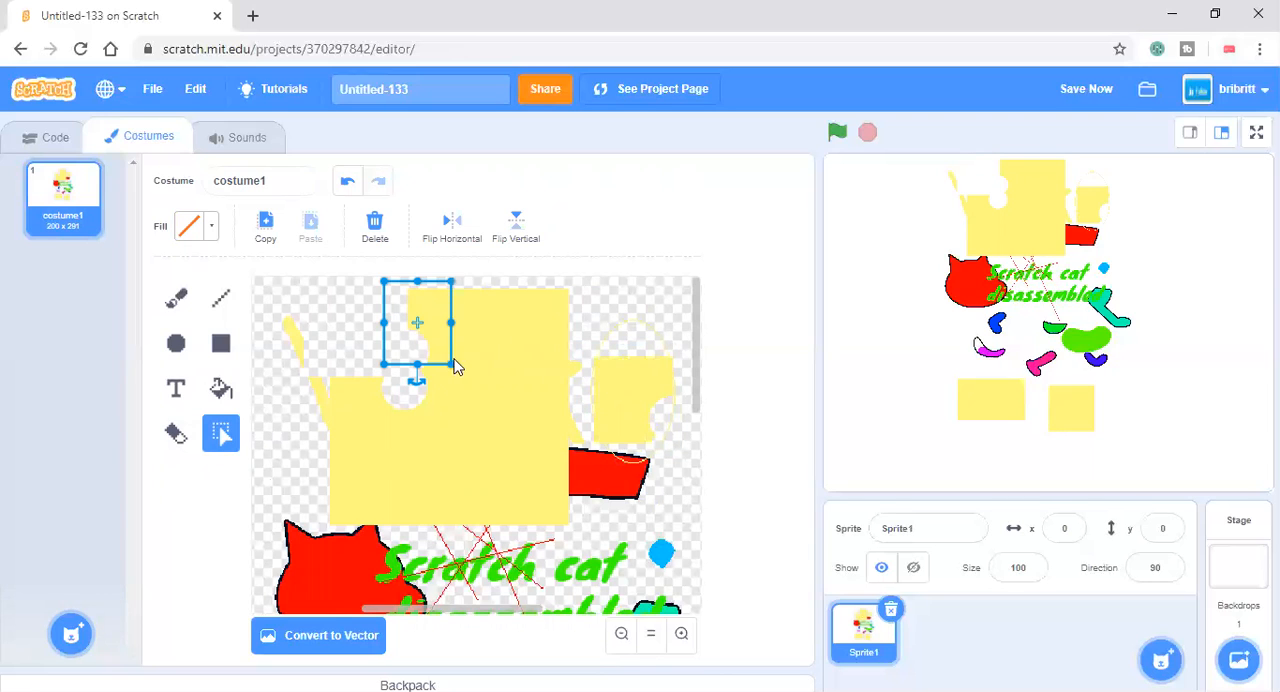
{"action": "left_click_drag", "start_coordinate": [417, 322], "coordinate": [283, 473]}
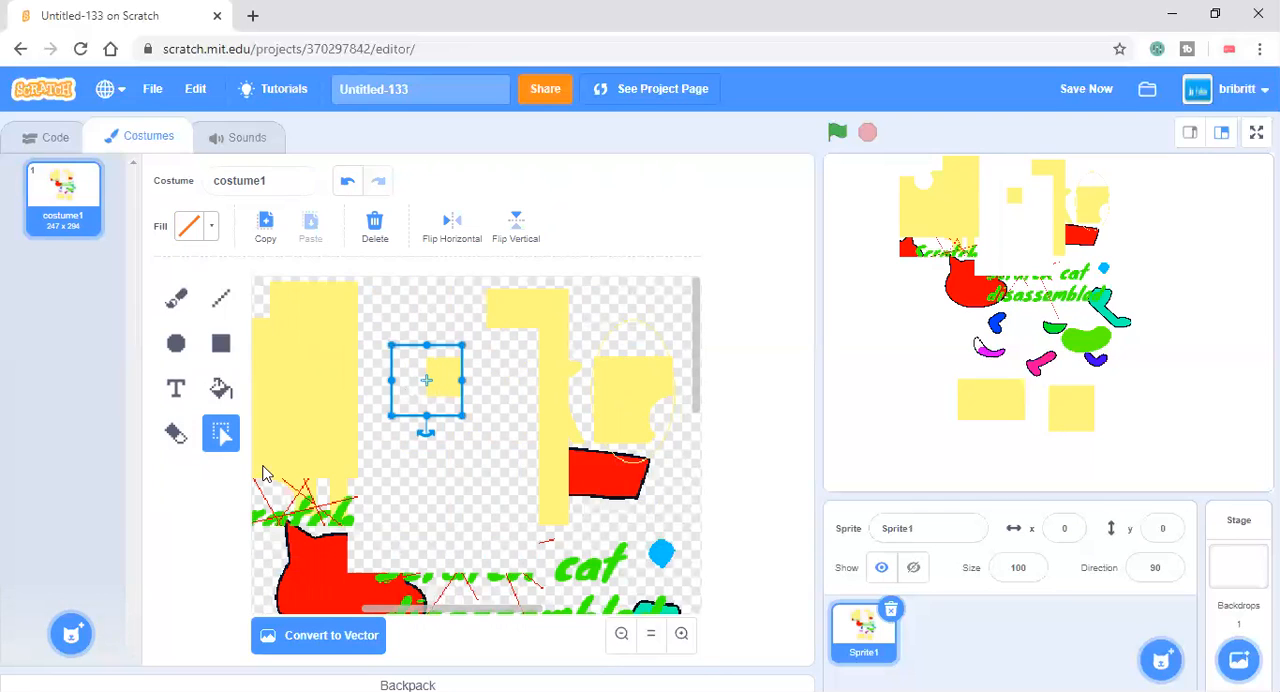
{"action": "mouse_move", "coordinate": [688, 165]}
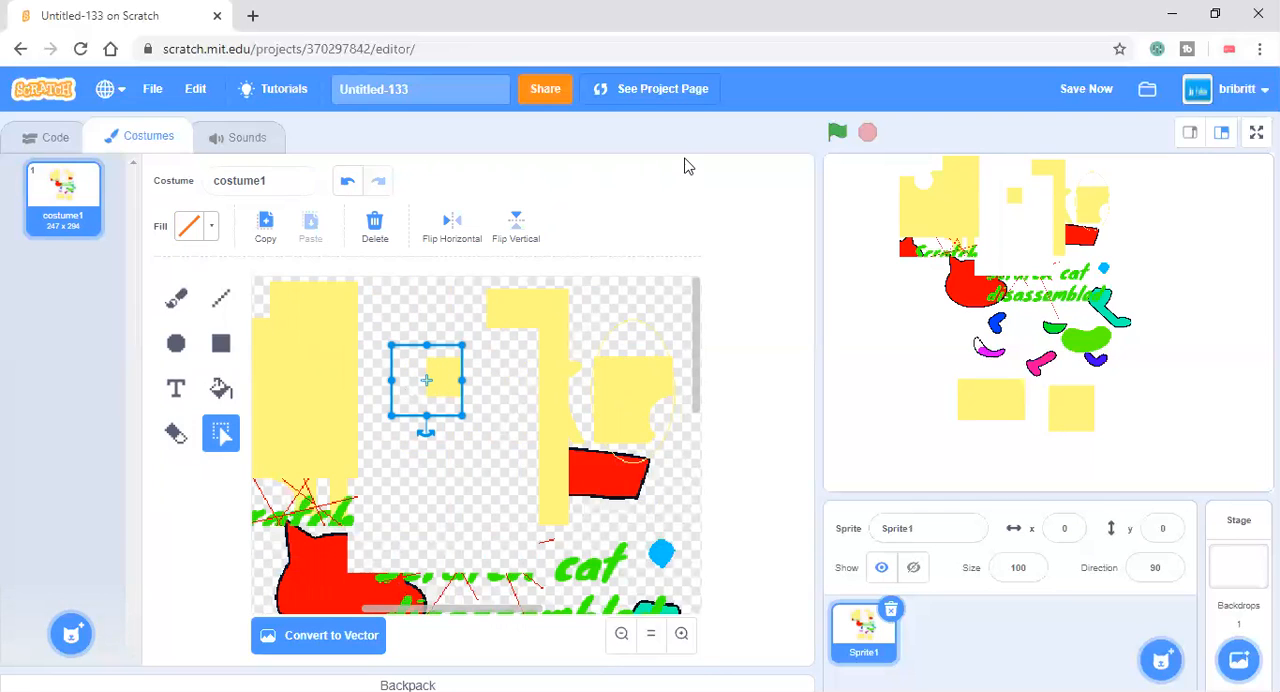